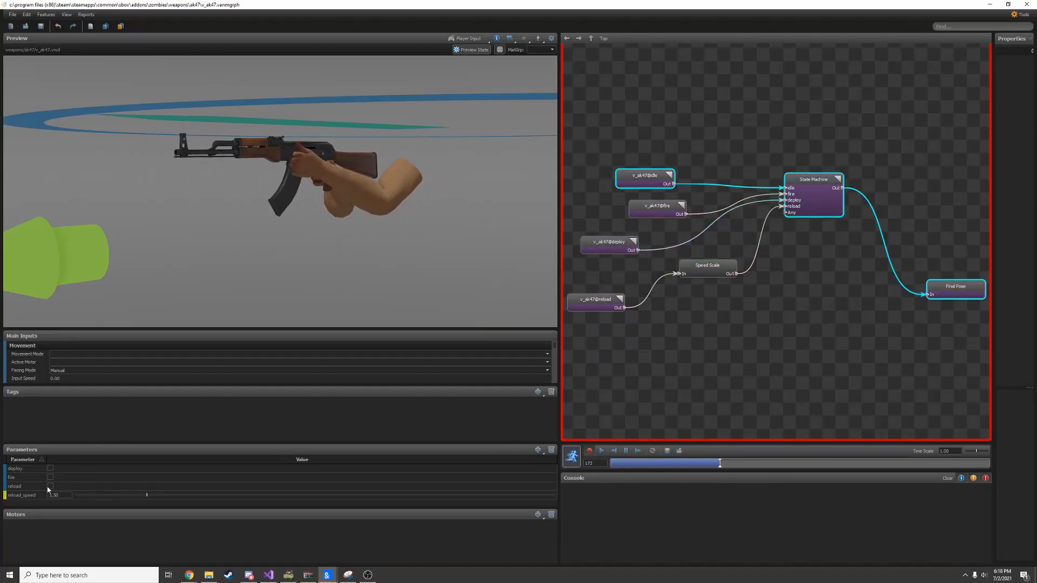
Create a new anim graph and save it as v_magnum.vanmgrph in addons/zombies/weapons/magnum
{"action": "left_click", "coordinate": [50, 477]}
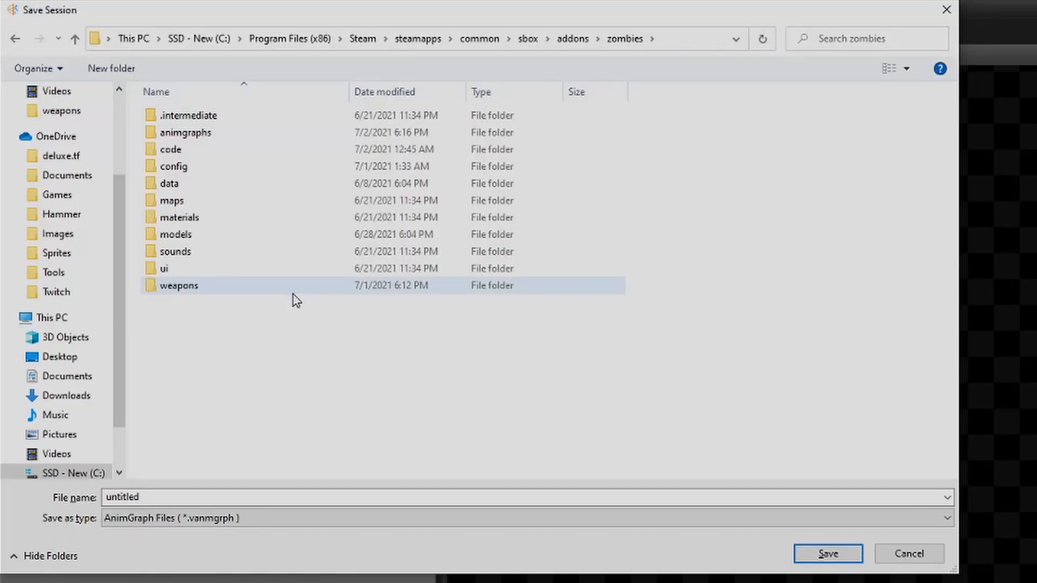
{"action": "double_click", "coordinate": [179, 285]}
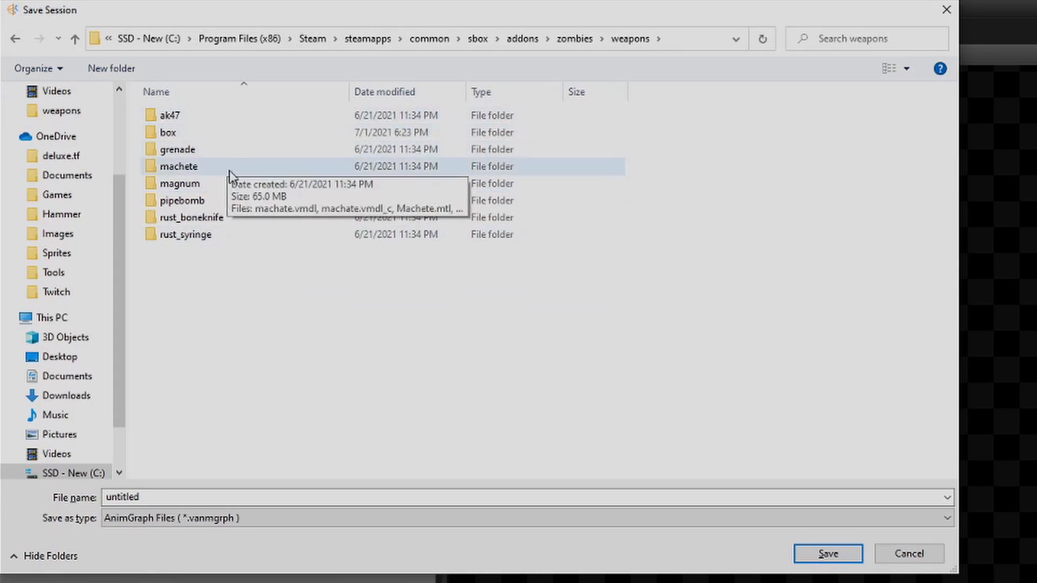
{"action": "mouse_move", "coordinate": [258, 184]}
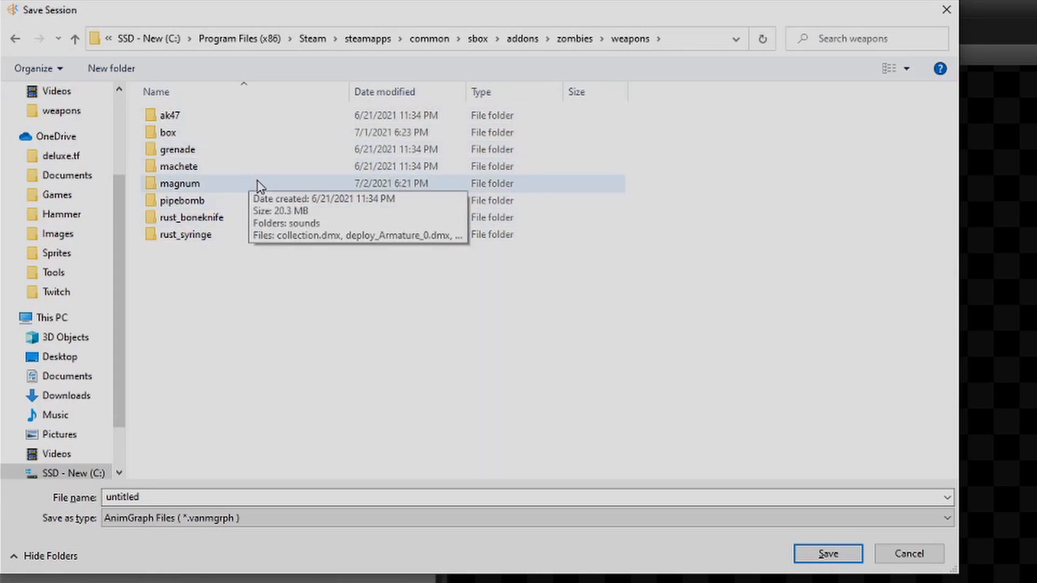
{"action": "double_click", "coordinate": [179, 183]}
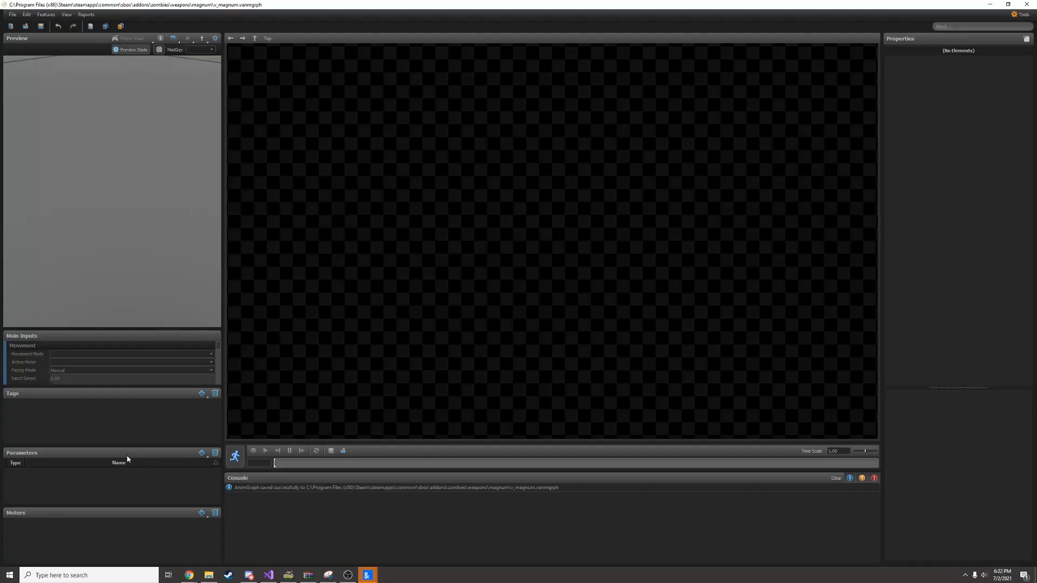
{"action": "mouse_move", "coordinate": [416, 348]}
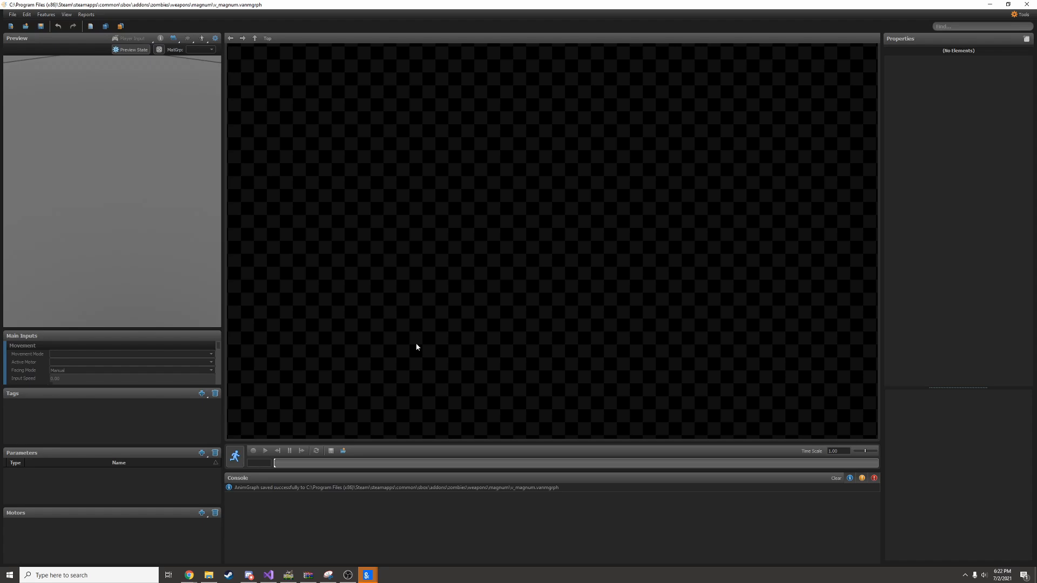
{"action": "mouse_move", "coordinate": [169, 425]}
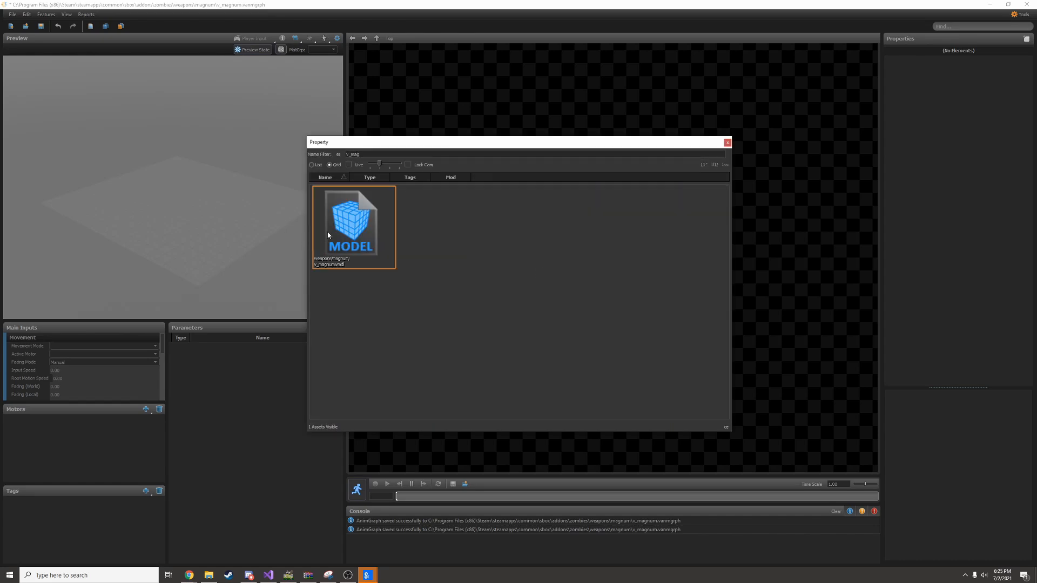
Preview the v_magnum.vmdl model without the ground plane and save the graph
{"action": "double_click", "coordinate": [353, 223]}
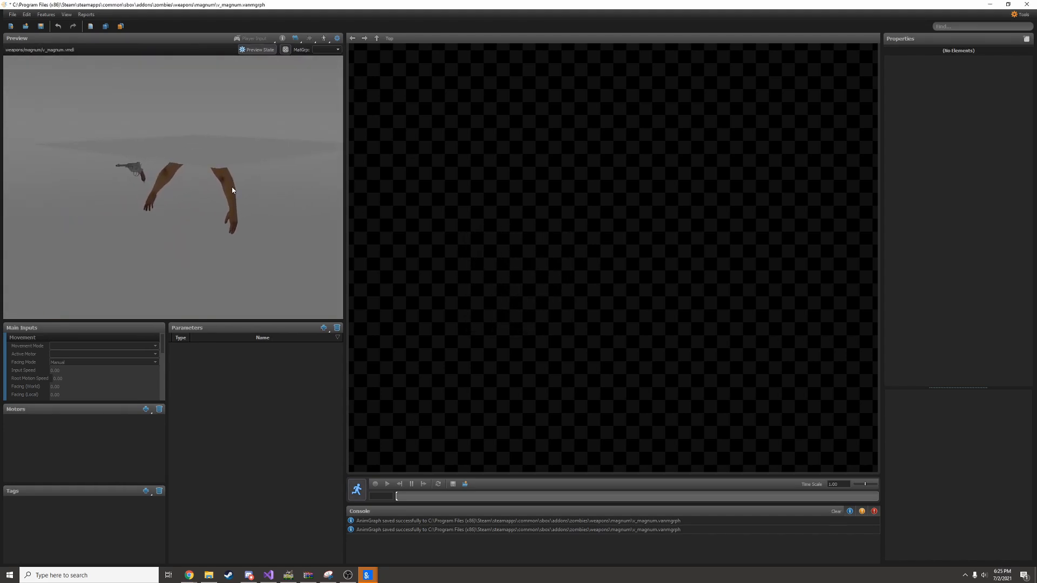
{"action": "mouse_move", "coordinate": [266, 159]}
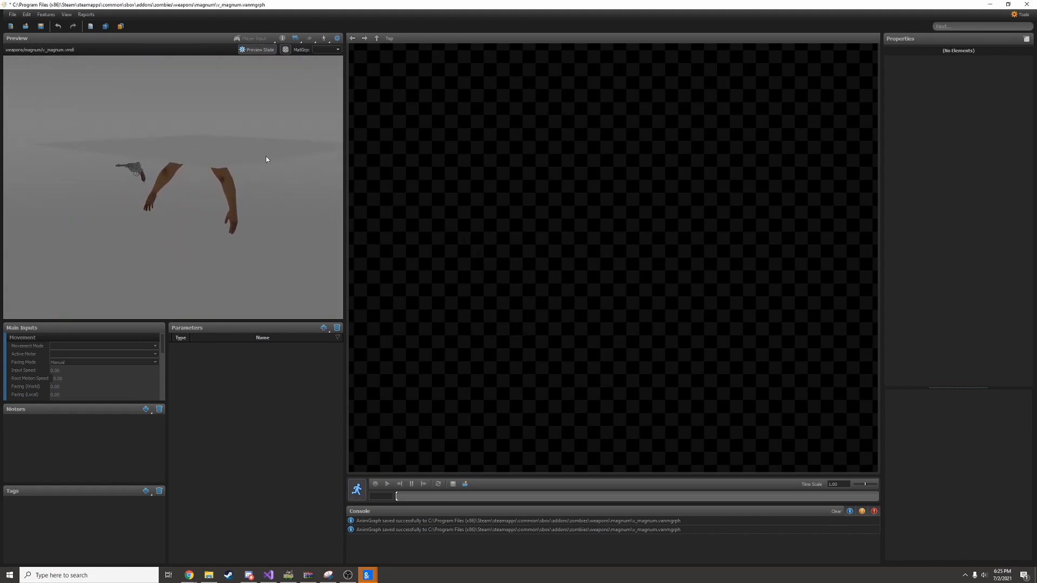
{"action": "left_click", "coordinate": [309, 38]}
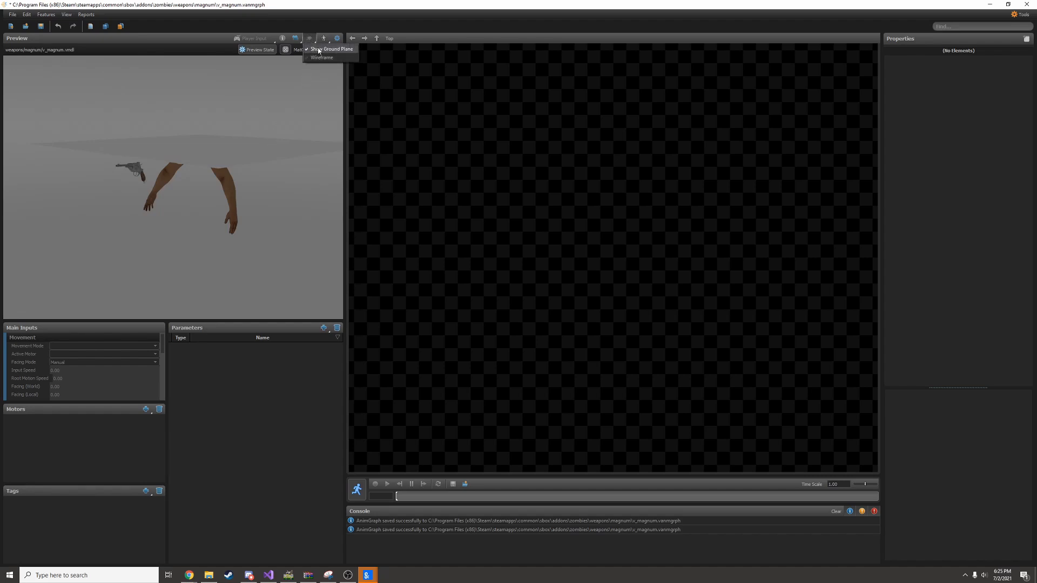
{"action": "left_click", "coordinate": [331, 48]}
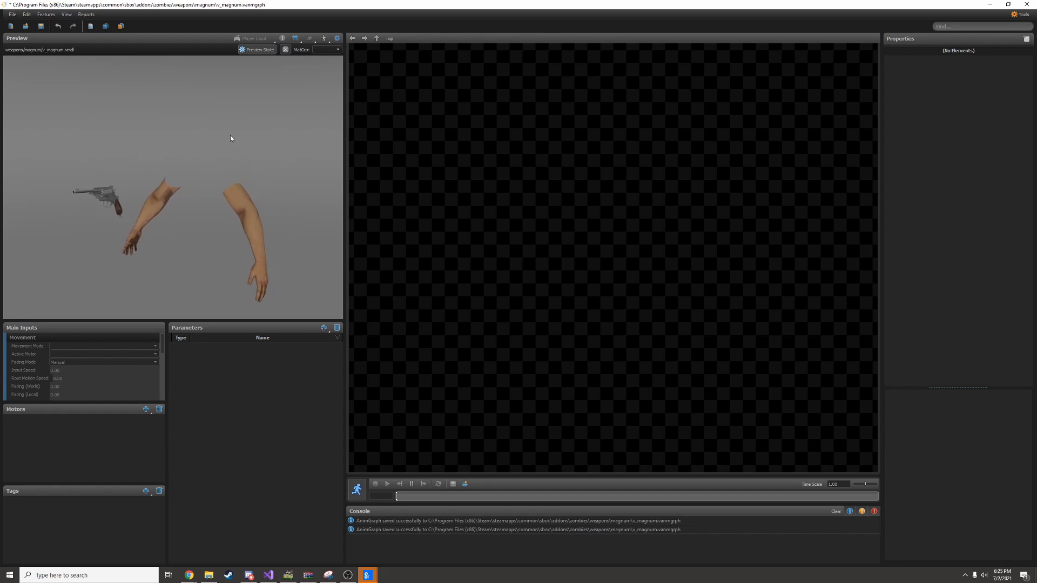
{"action": "key", "text": "ctrl+s"}
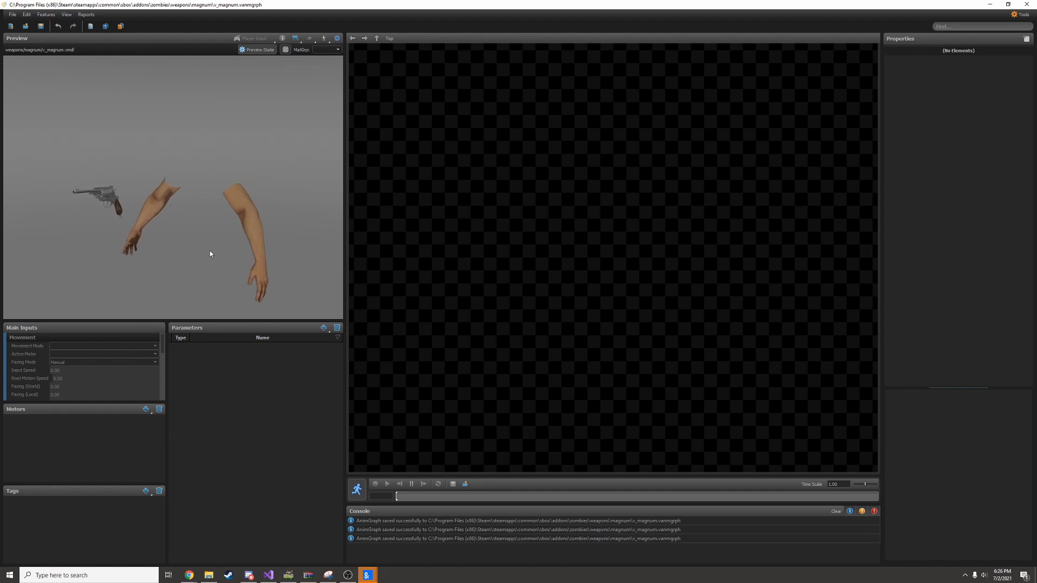
{"action": "mouse_move", "coordinate": [455, 201]}
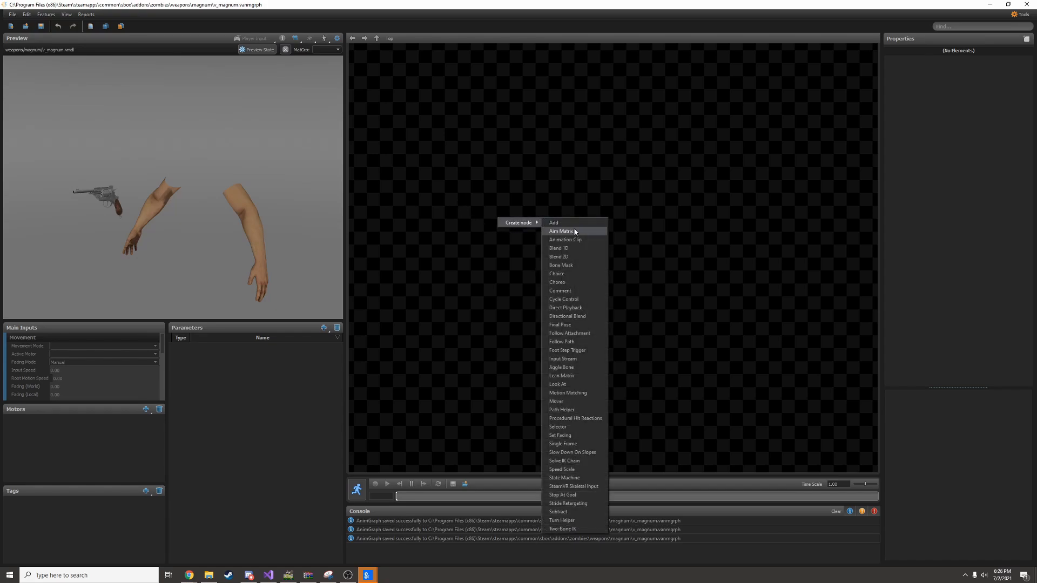
Add an Animation Clip node that plays v_magnum@idle
{"action": "left_click", "coordinate": [564, 239]}
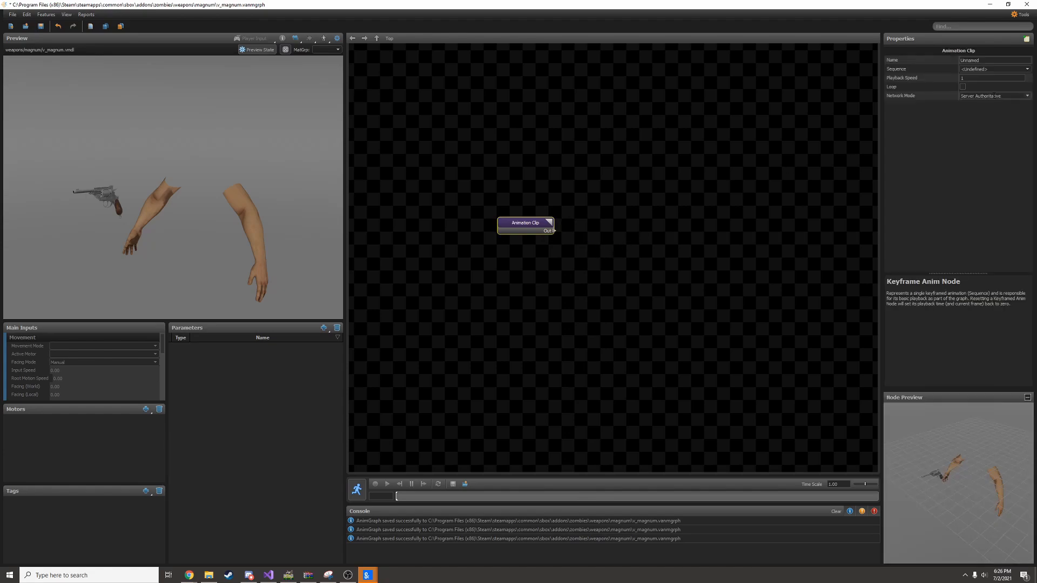
{"action": "left_click", "coordinate": [1026, 68]}
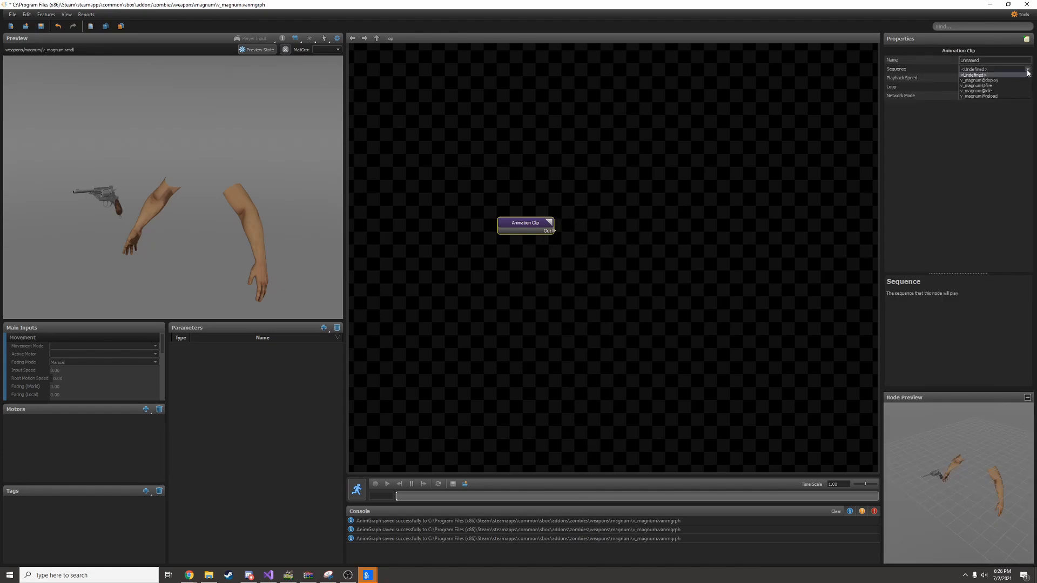
{"action": "mouse_move", "coordinate": [982, 91]}
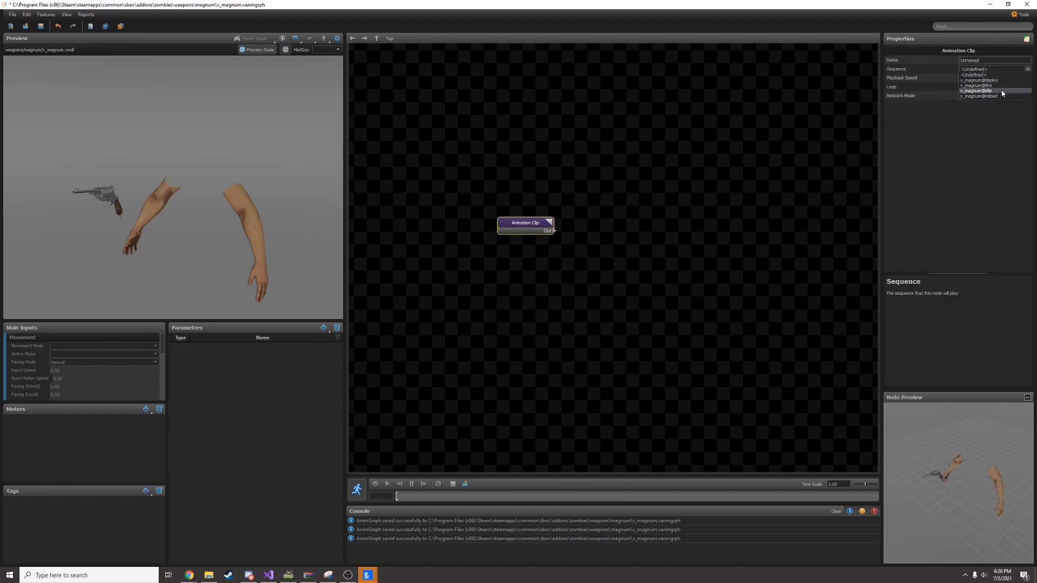
{"action": "left_click", "coordinate": [977, 90]}
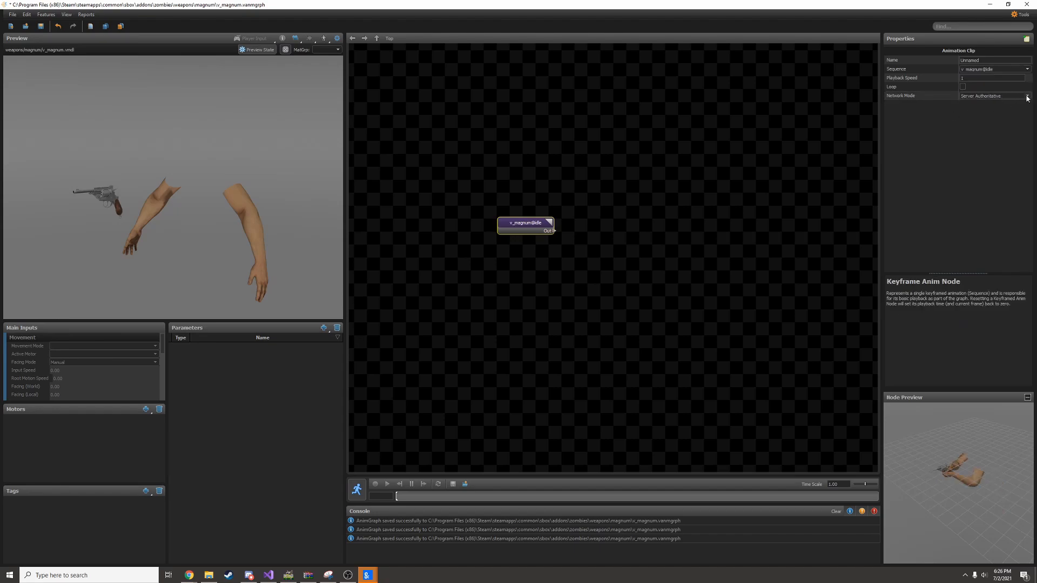
Set the idle clip node's network mode to Client Simulate
{"action": "left_click", "coordinate": [1026, 96]}
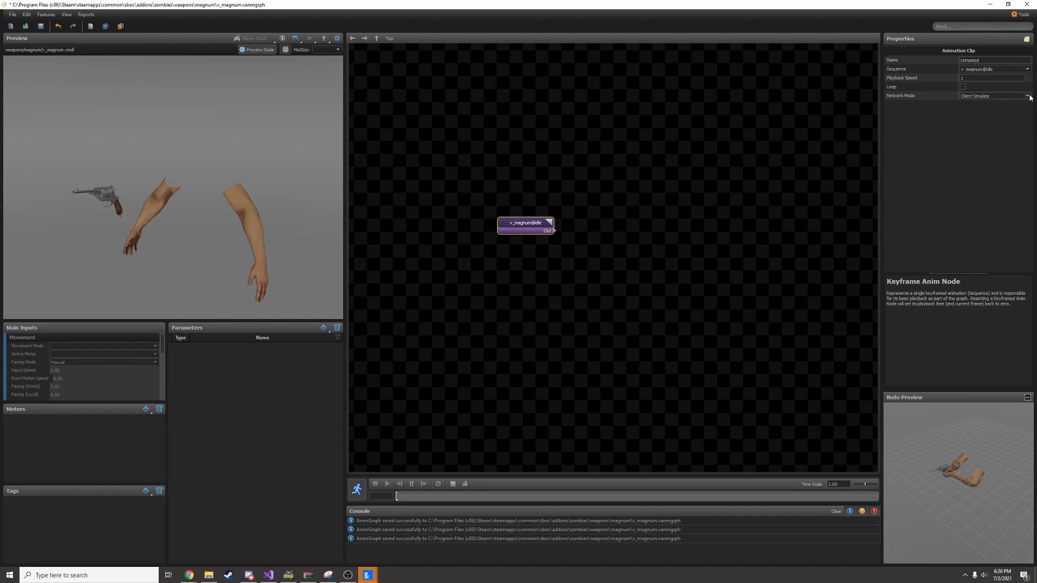
{"action": "left_click", "coordinate": [1026, 96]}
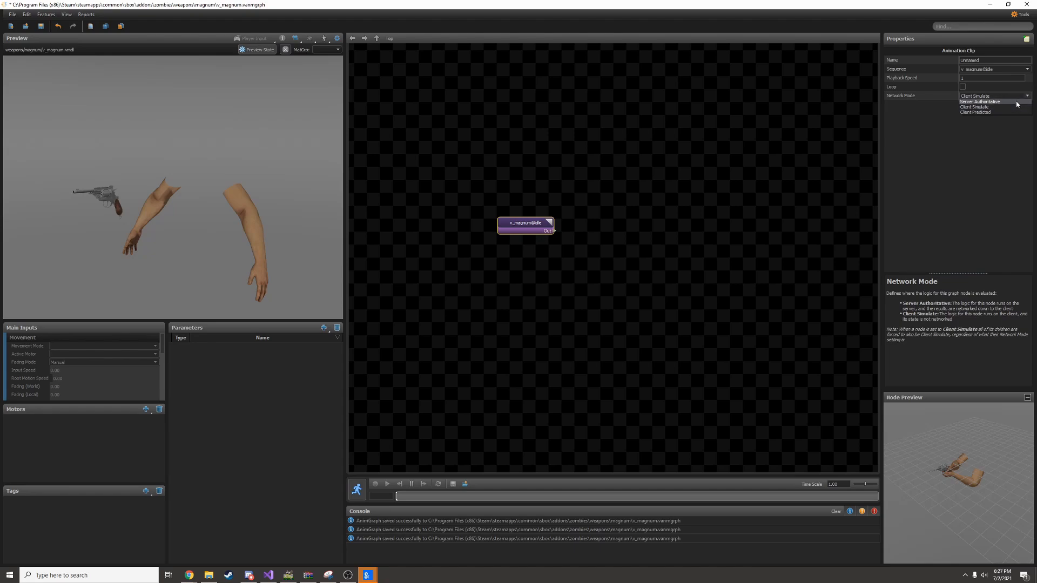
{"action": "left_click", "coordinate": [981, 101]}
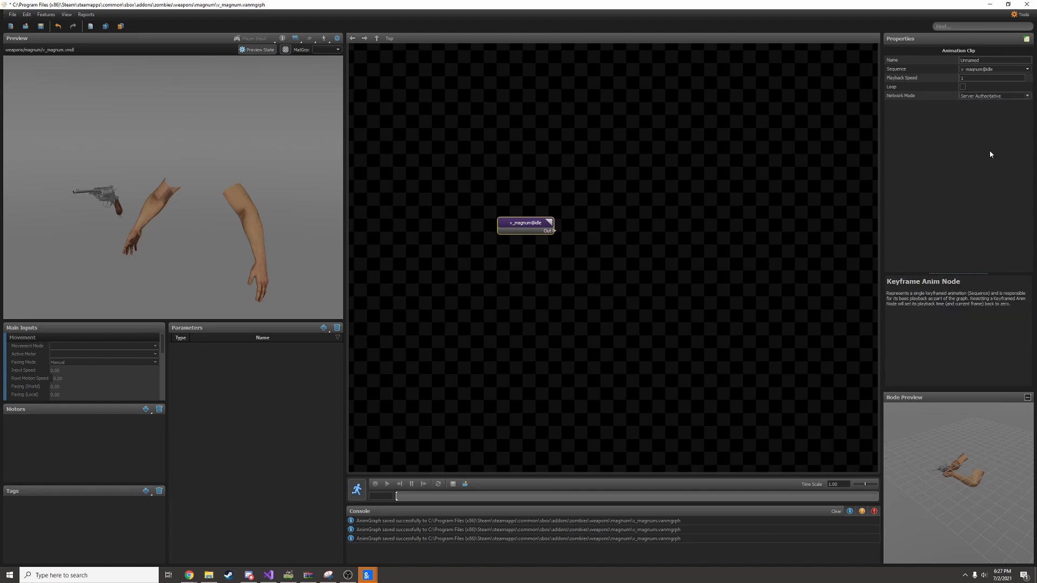
{"action": "left_click", "coordinate": [1025, 95]}
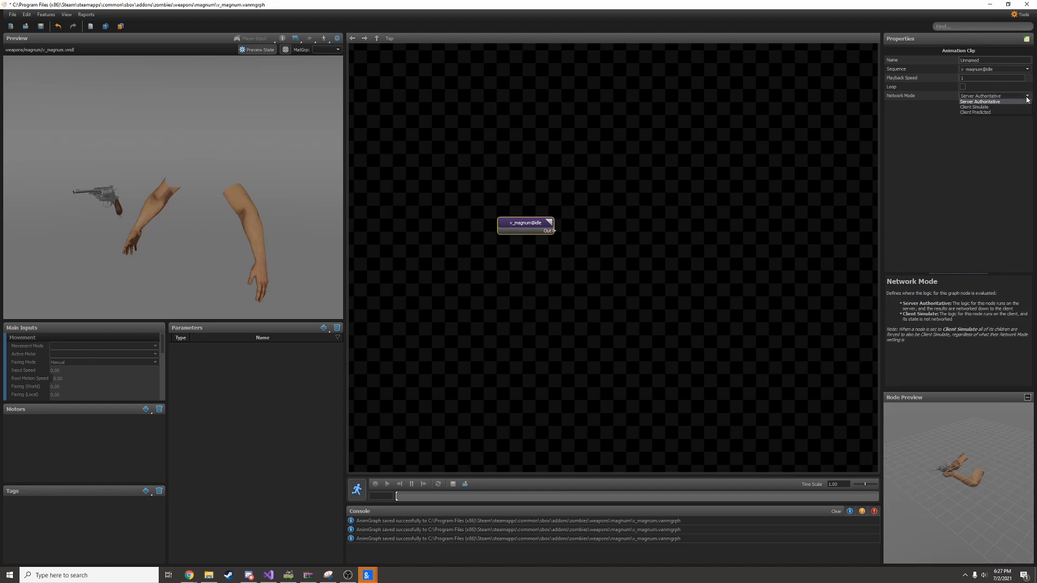
{"action": "left_click", "coordinate": [975, 106]}
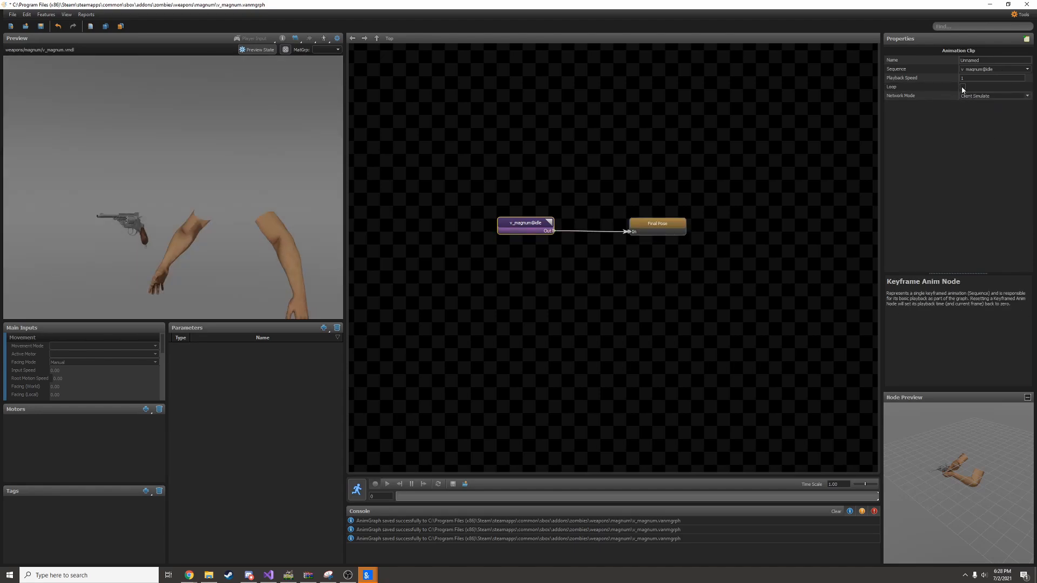
Add a Final Pose node fed by the idle clip and play the graph in the preview
{"action": "right_click", "coordinate": [625, 202]}
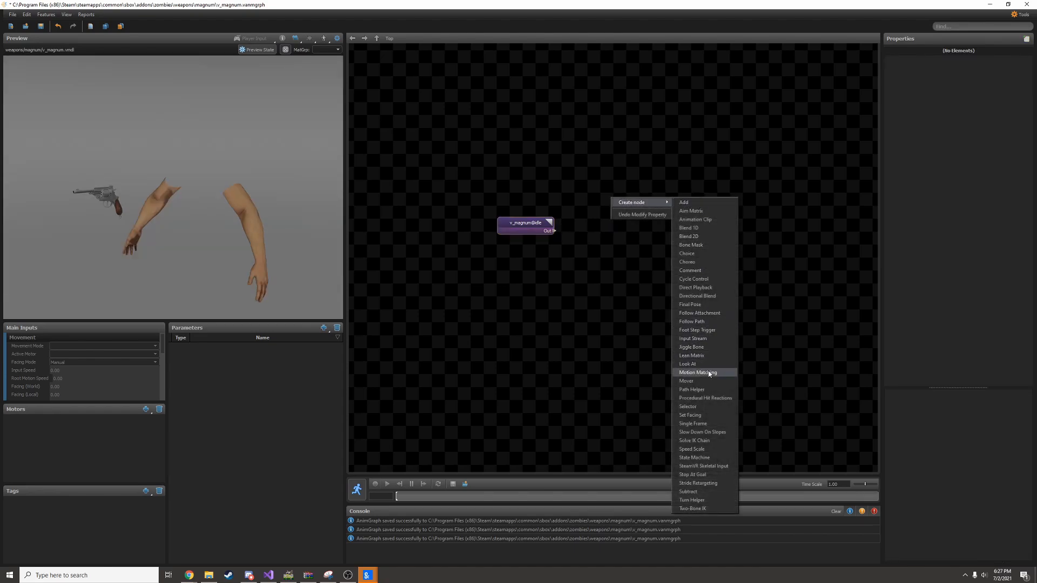
{"action": "mouse_move", "coordinate": [710, 306]}
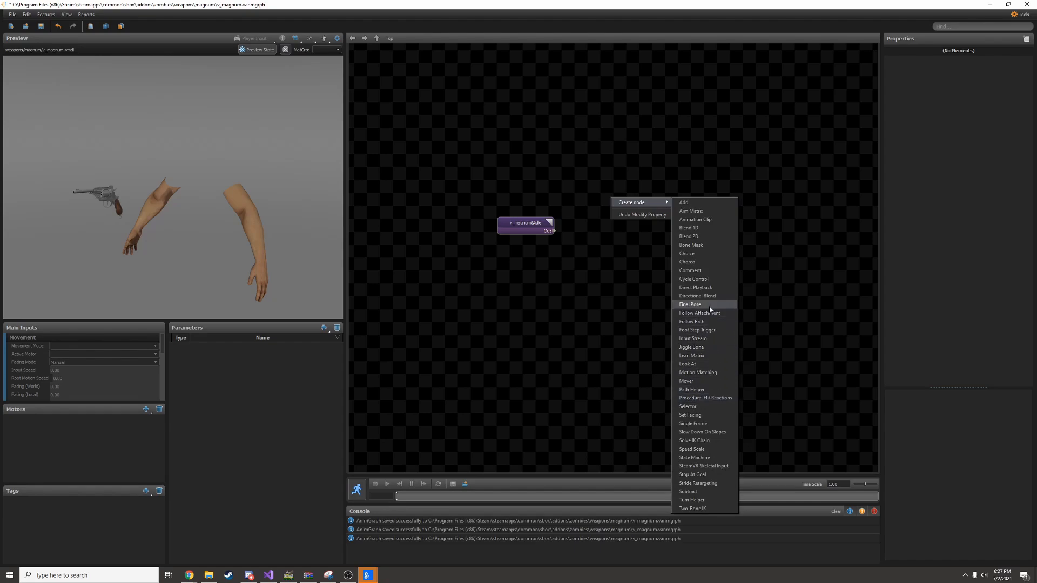
{"action": "left_click", "coordinate": [689, 304]}
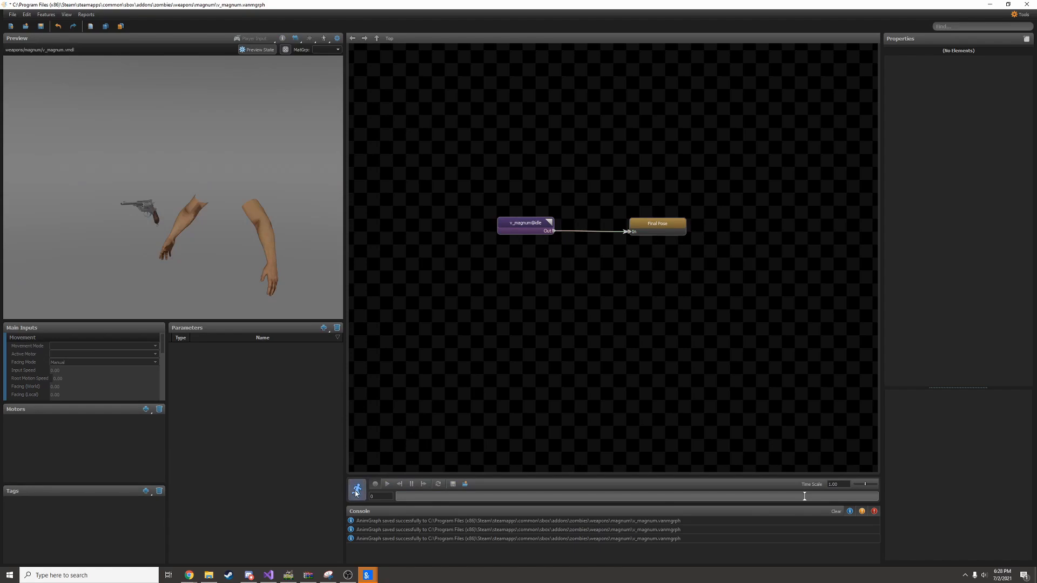
{"action": "left_click", "coordinate": [387, 484]}
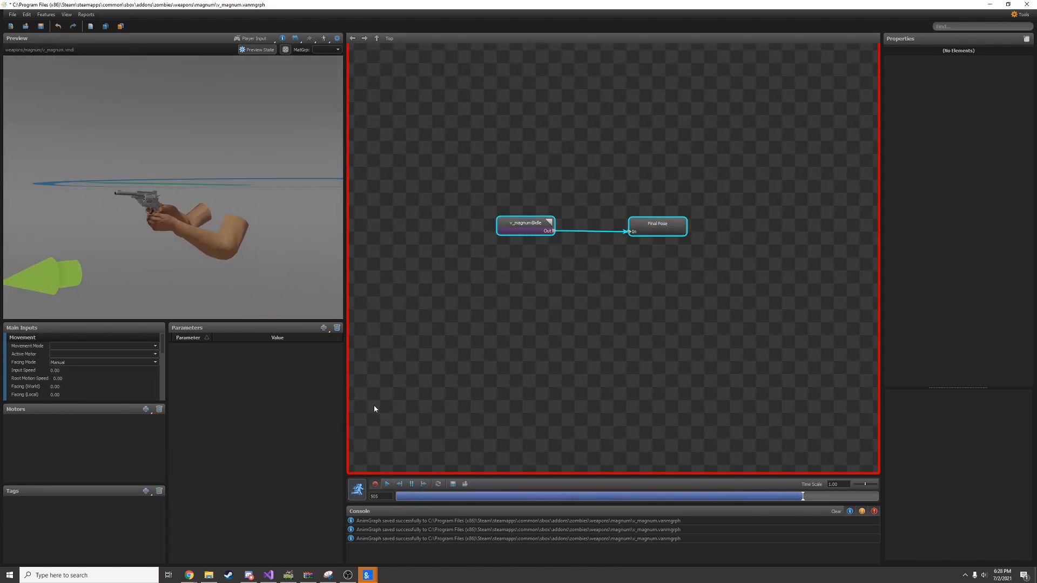
{"action": "left_click", "coordinate": [588, 496]}
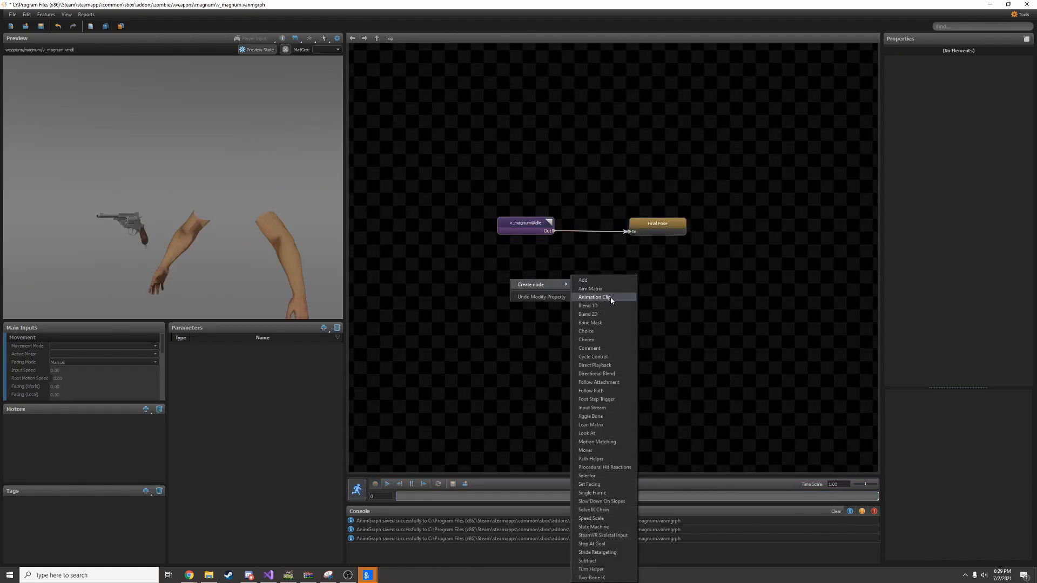
{"action": "left_click", "coordinate": [593, 297]}
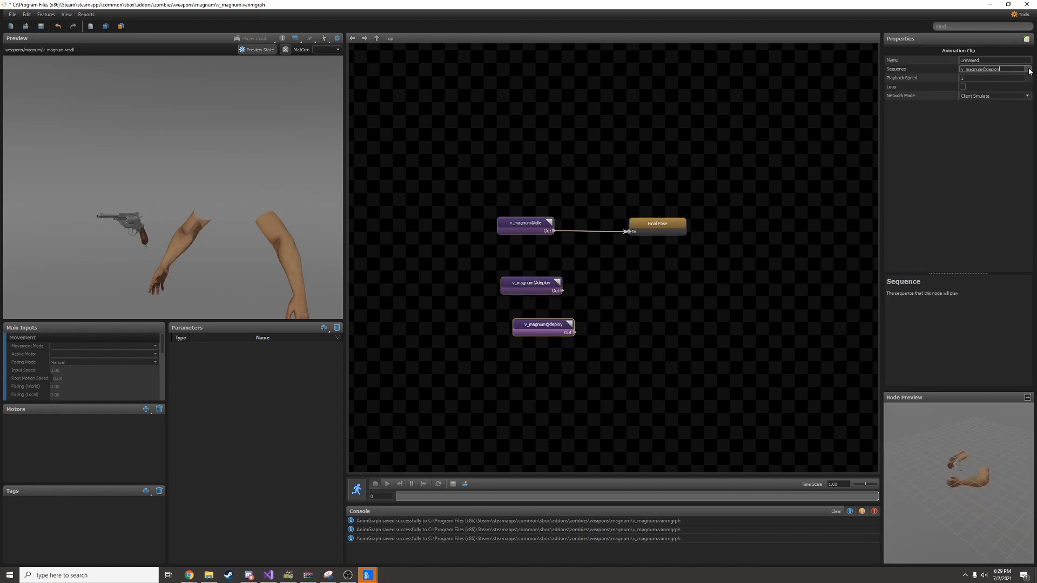
{"action": "left_click", "coordinate": [1030, 68]}
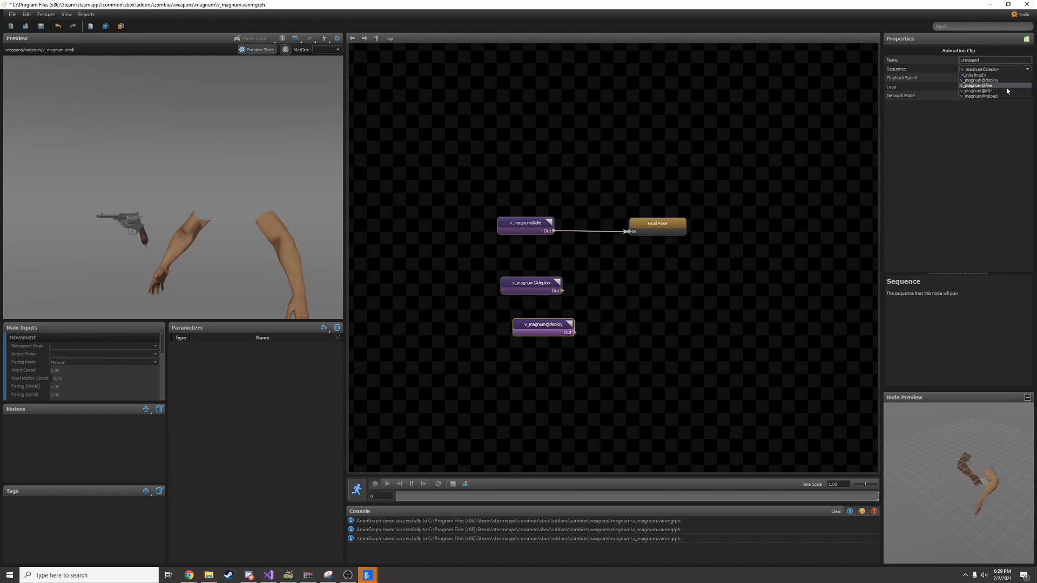
{"action": "left_click", "coordinate": [976, 85]}
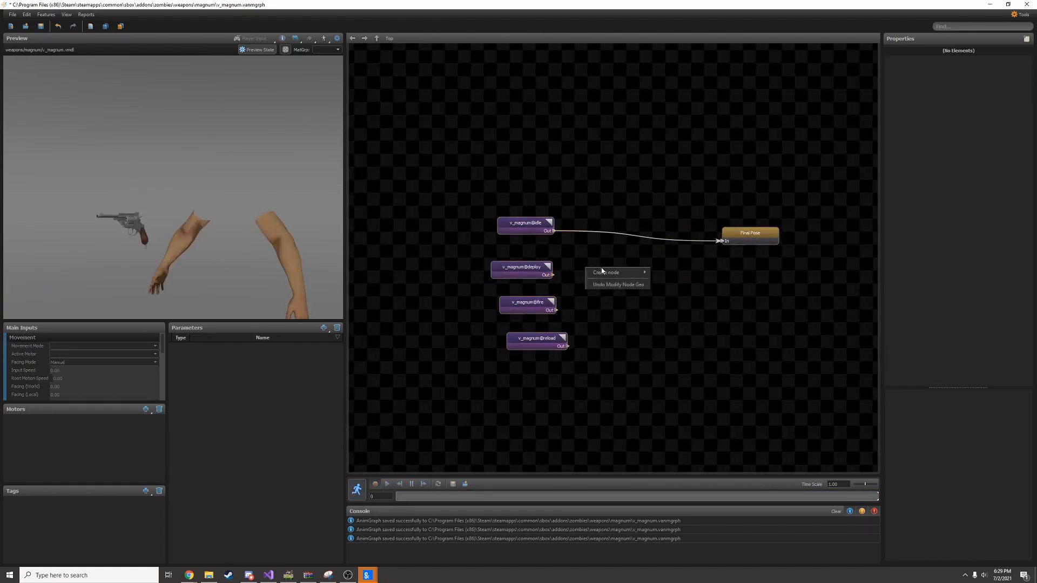
Create a State Machine node, look inside it, and return to the Top graph
{"action": "left_click", "coordinate": [605, 272]}
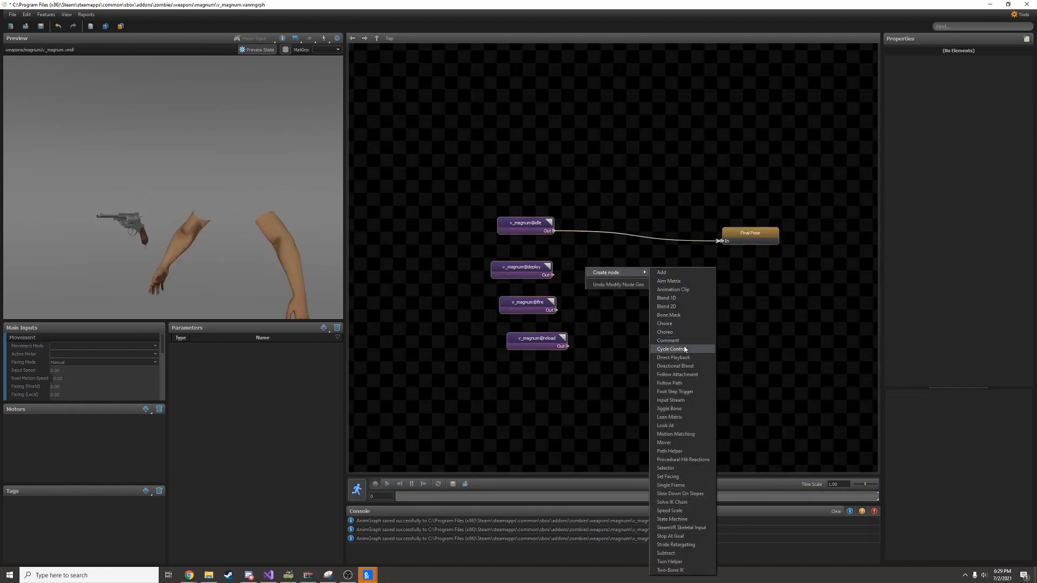
{"action": "mouse_move", "coordinate": [670, 510]}
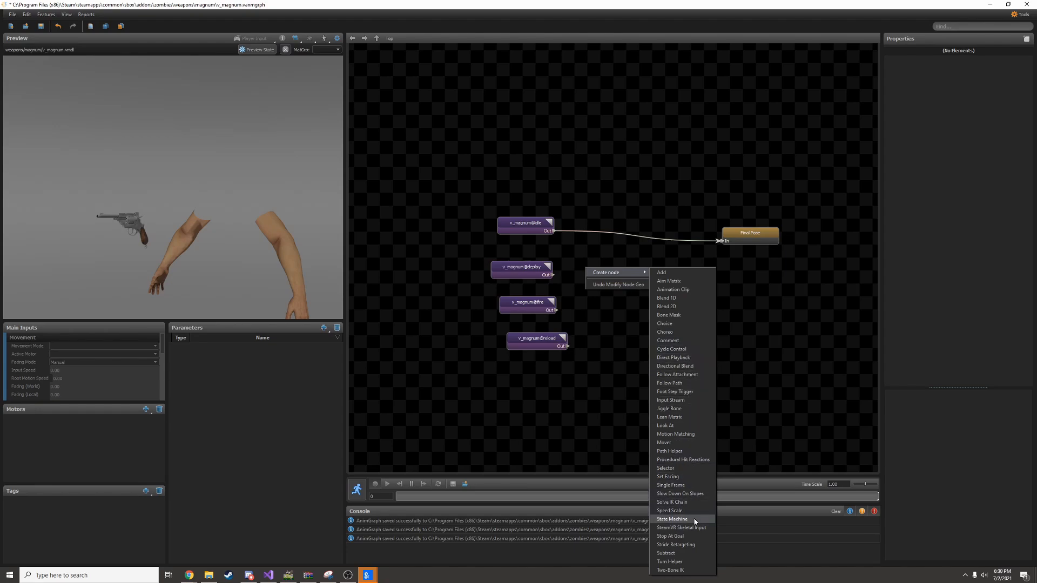
{"action": "left_click", "coordinate": [672, 519]}
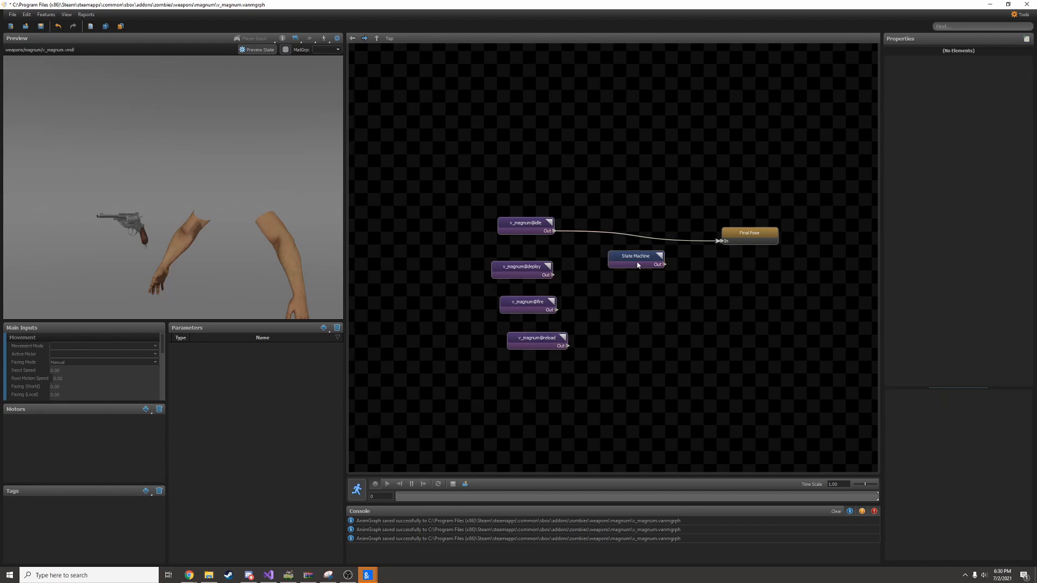
{"action": "double_click", "coordinate": [636, 256]}
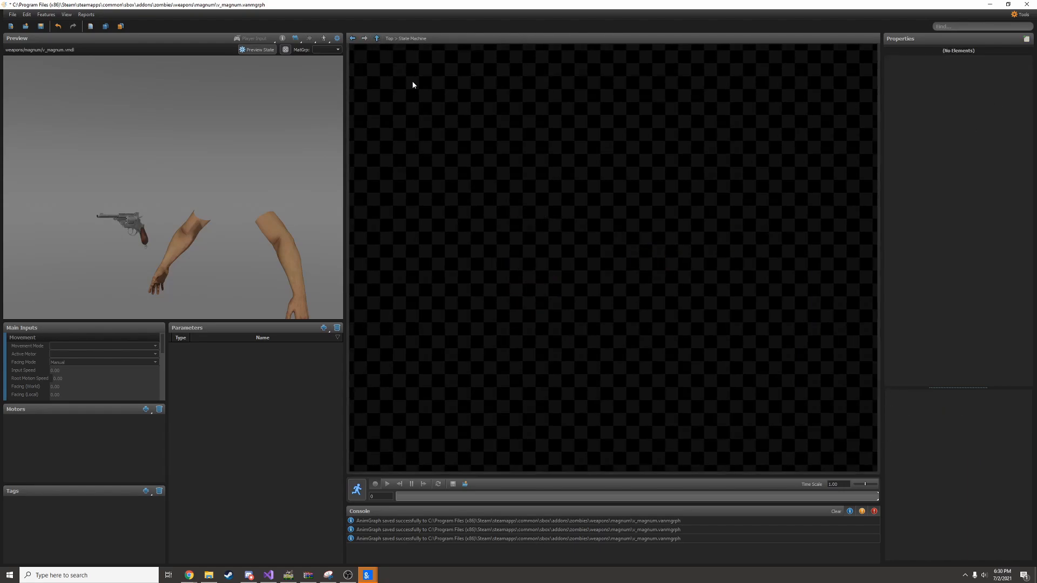
{"action": "left_click", "coordinate": [377, 37]}
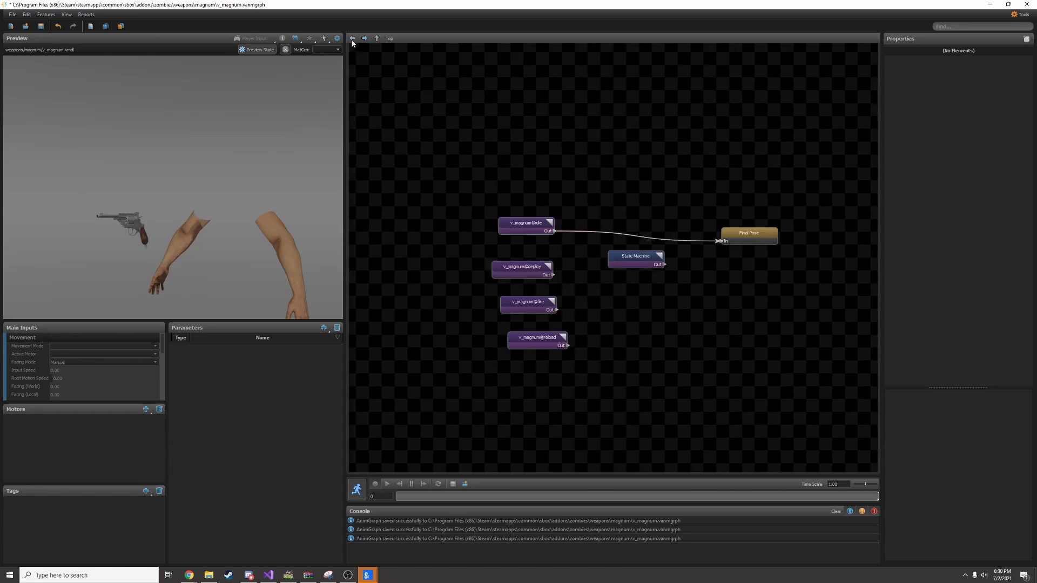
{"action": "double_click", "coordinate": [636, 259]}
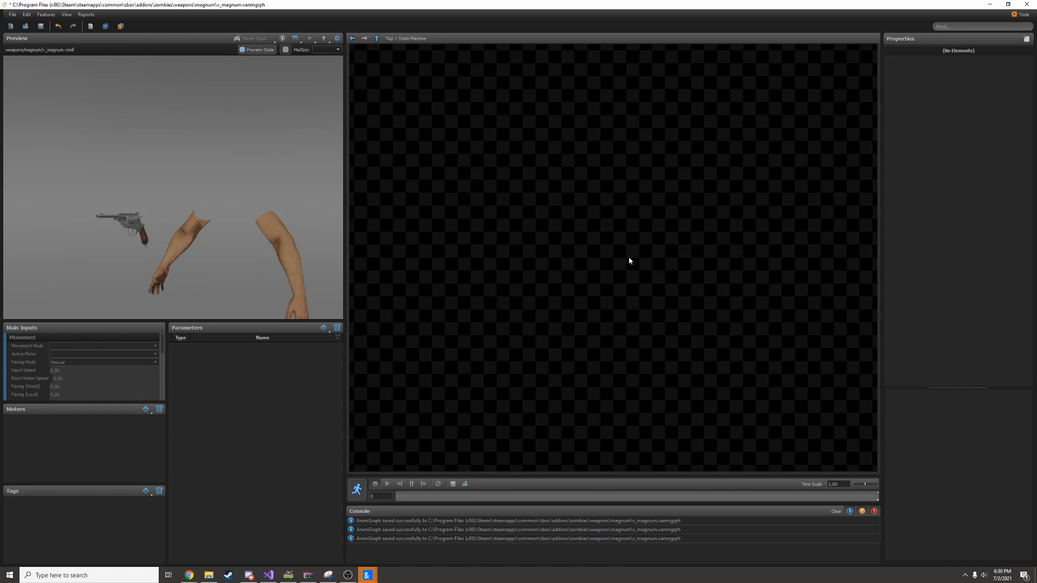
{"action": "left_click", "coordinate": [377, 38]}
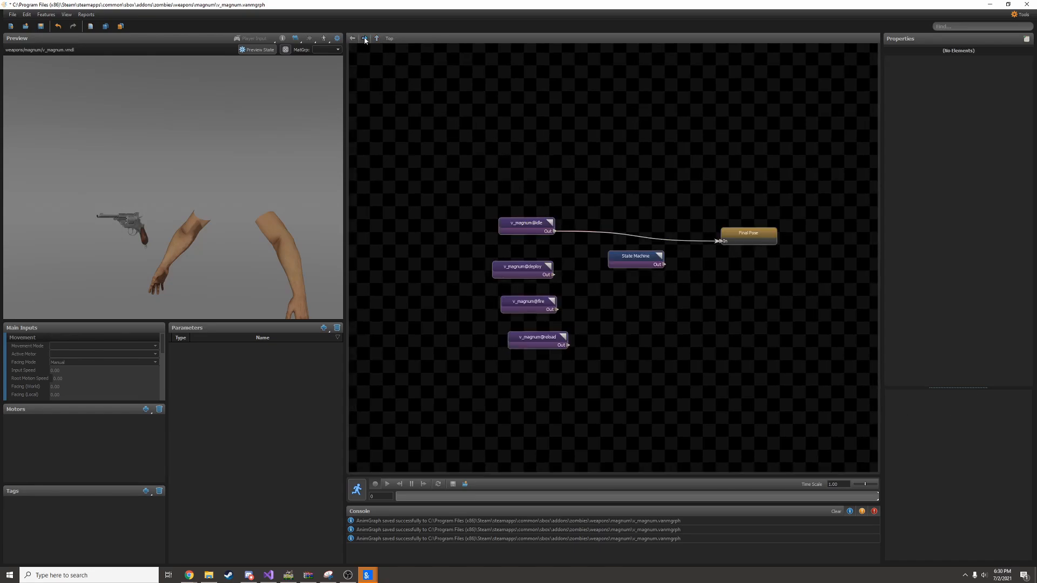
Inside the state machine, create new states and name the first one Any
{"action": "double_click", "coordinate": [635, 259]}
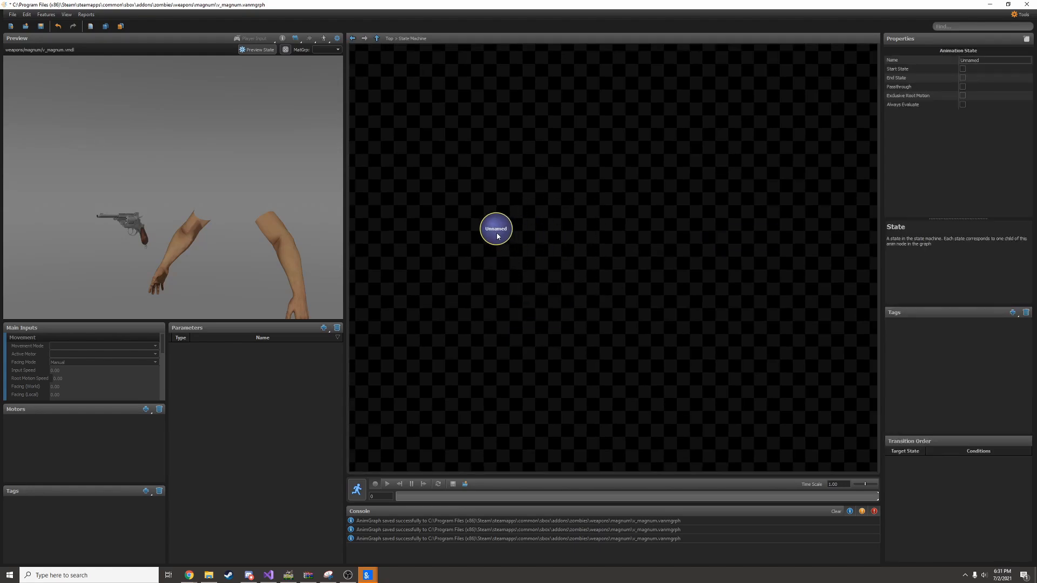
{"action": "mouse_move", "coordinate": [492, 233]}
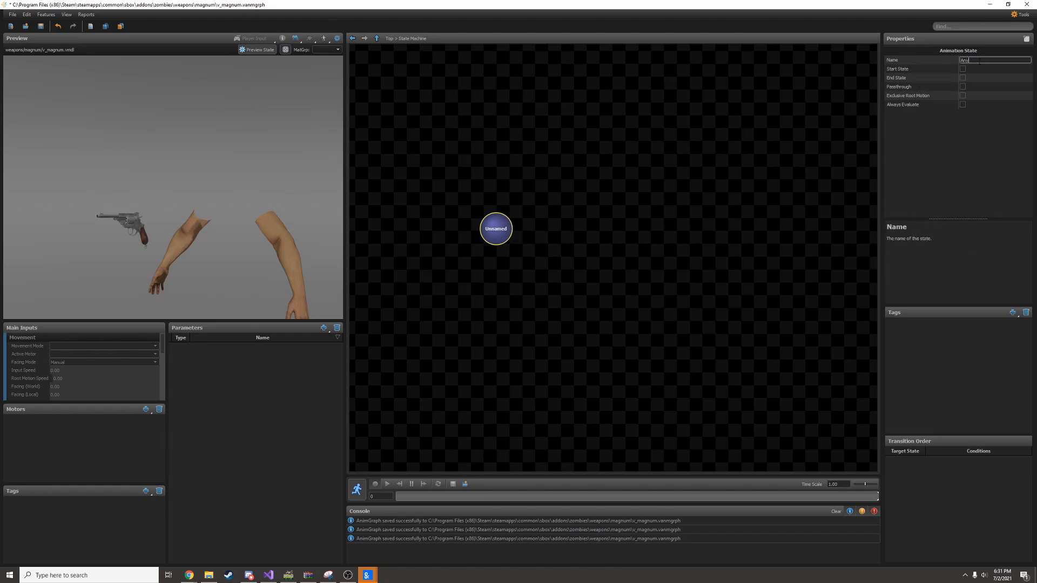
{"action": "type", "text": "Any"}
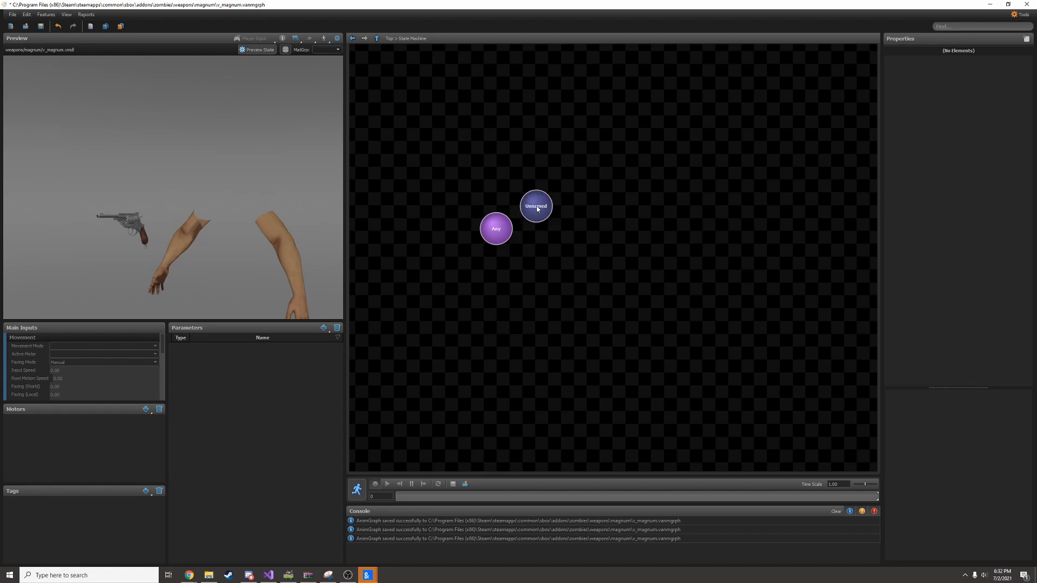
{"action": "left_click", "coordinate": [536, 206]}
{"action": "type", "text": "reload"}
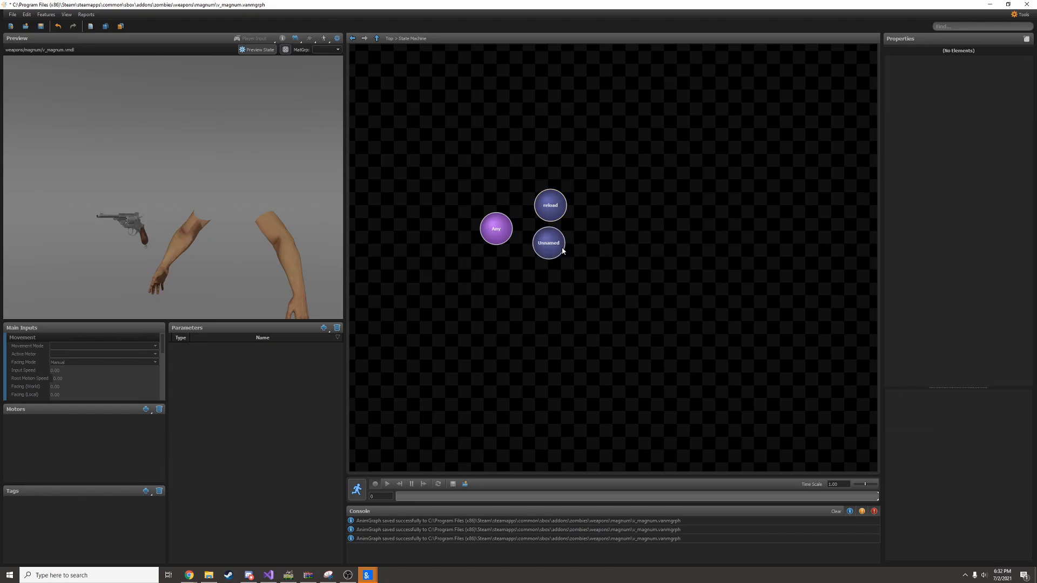
{"action": "left_click", "coordinate": [548, 243]}
{"action": "type", "text": "fire"}
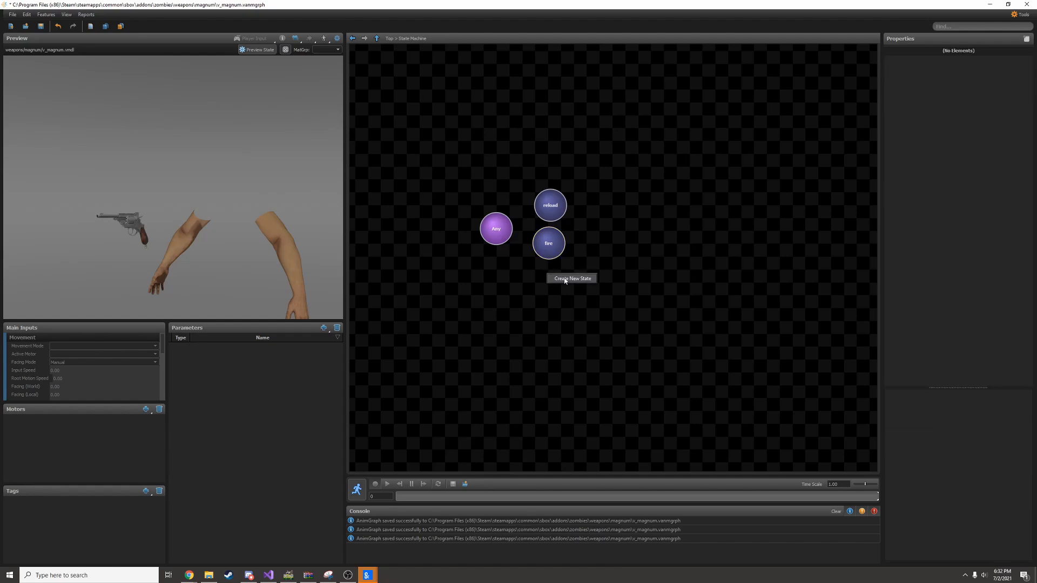
Add a deploy state and draw a transition from Any to deploy
{"action": "left_click", "coordinate": [571, 279]}
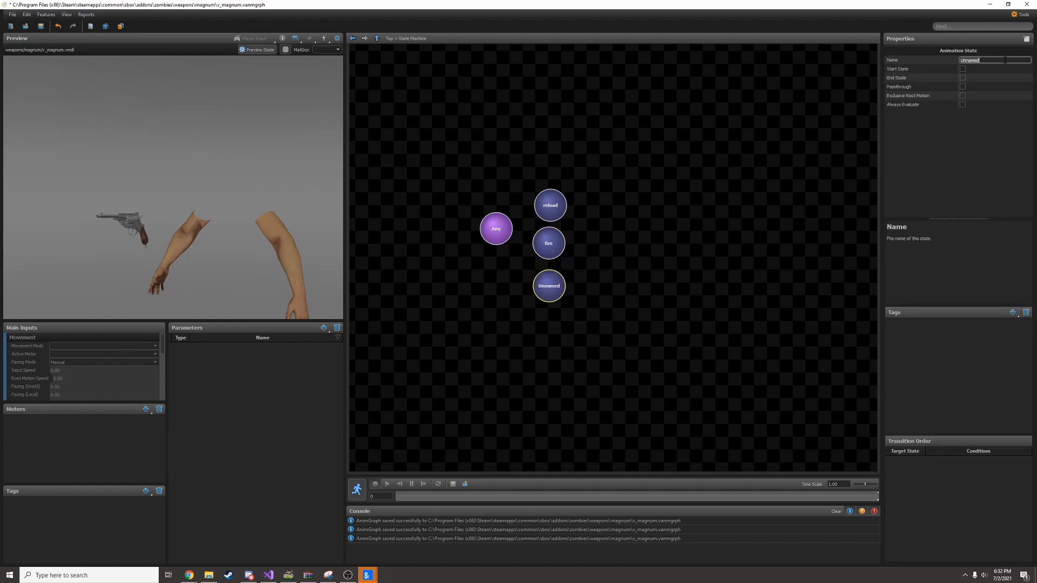
{"action": "type", "text": "deploy"}
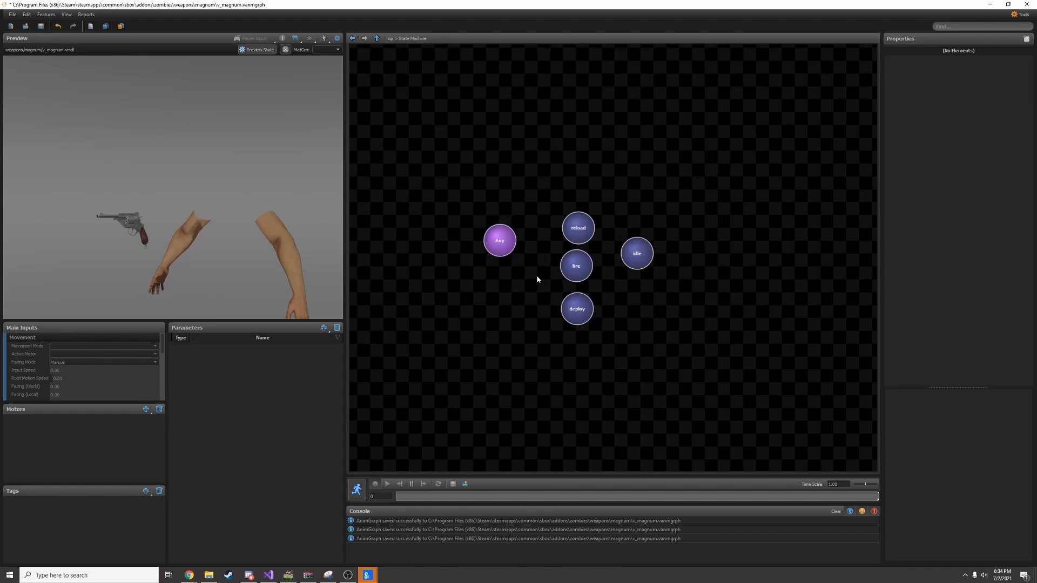
{"action": "left_click", "coordinate": [504, 250]}
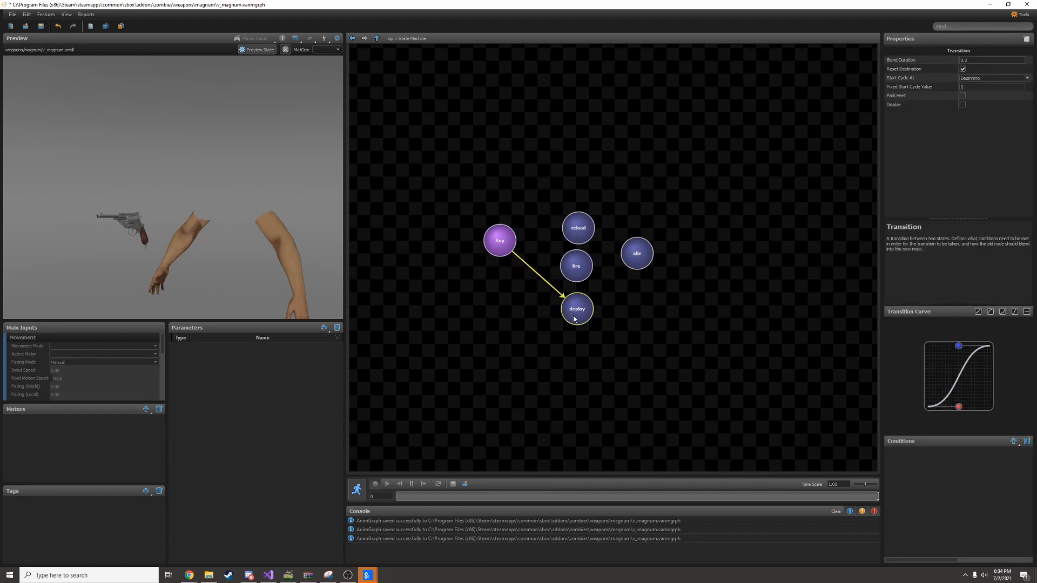
{"action": "mouse_move", "coordinate": [700, 321]}
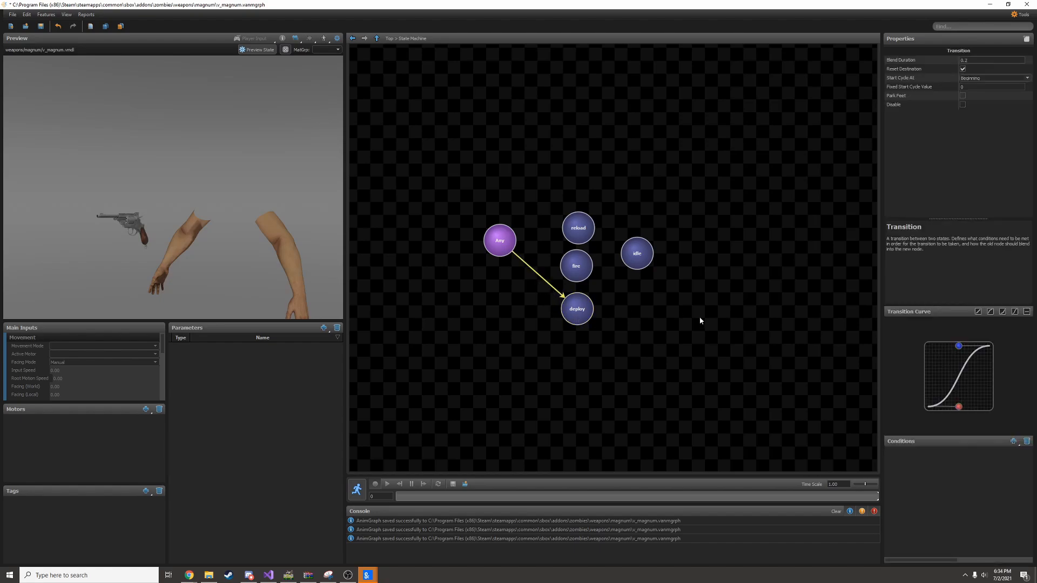
Deselect the transition and go back up to the Top graph
{"action": "left_click", "coordinate": [1012, 441]}
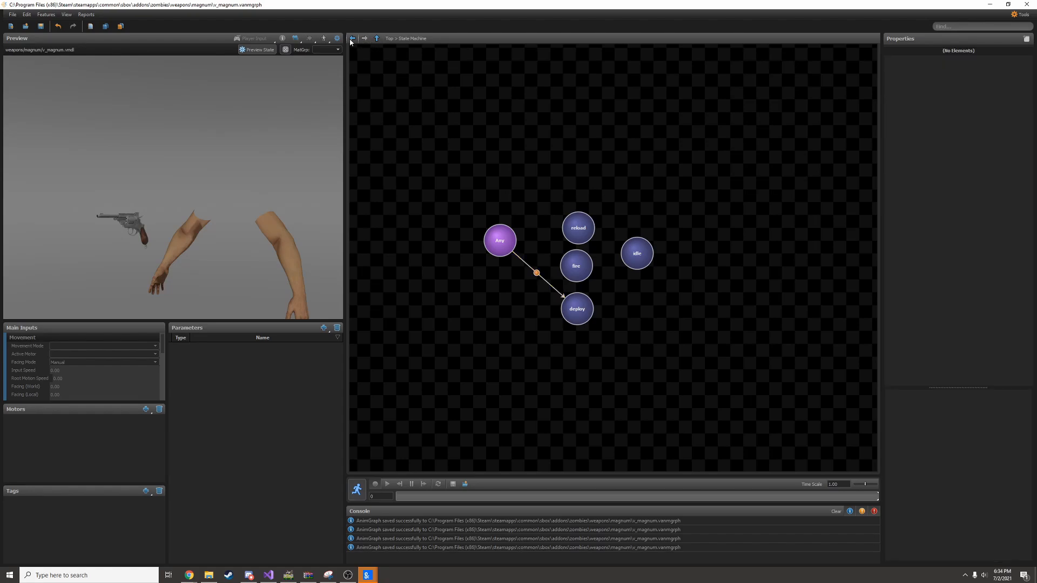
{"action": "left_click", "coordinate": [377, 38]}
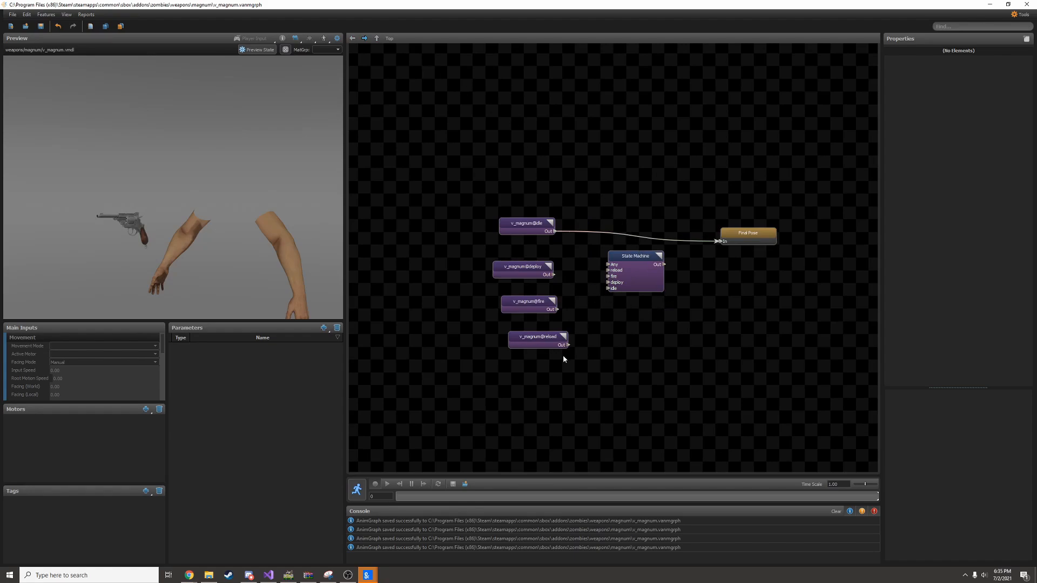
{"action": "mouse_move", "coordinate": [318, 349]}
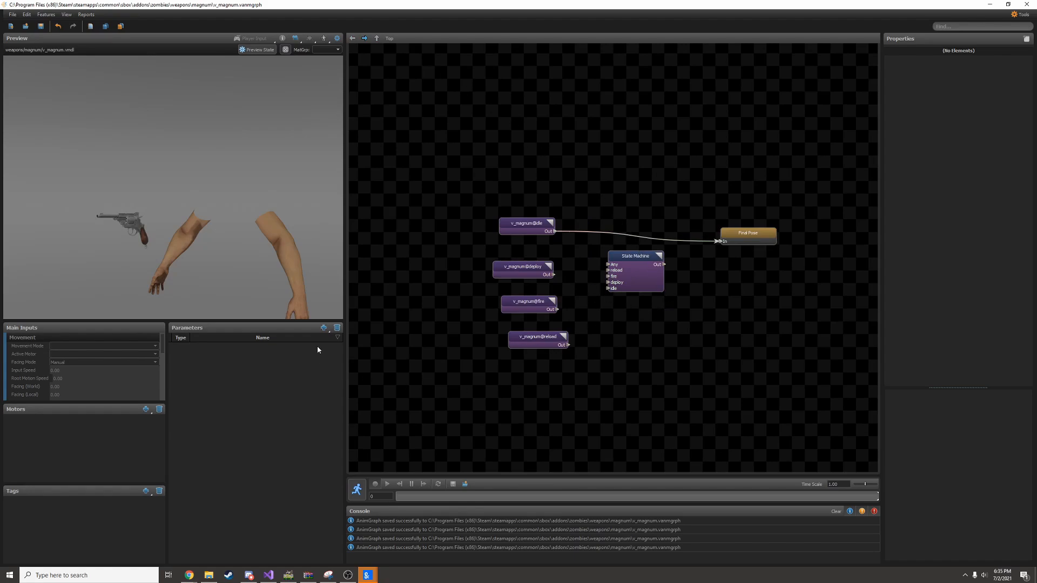
Add a Bool parameter named deploy with auto-reset enabled
{"action": "left_click", "coordinate": [323, 328]}
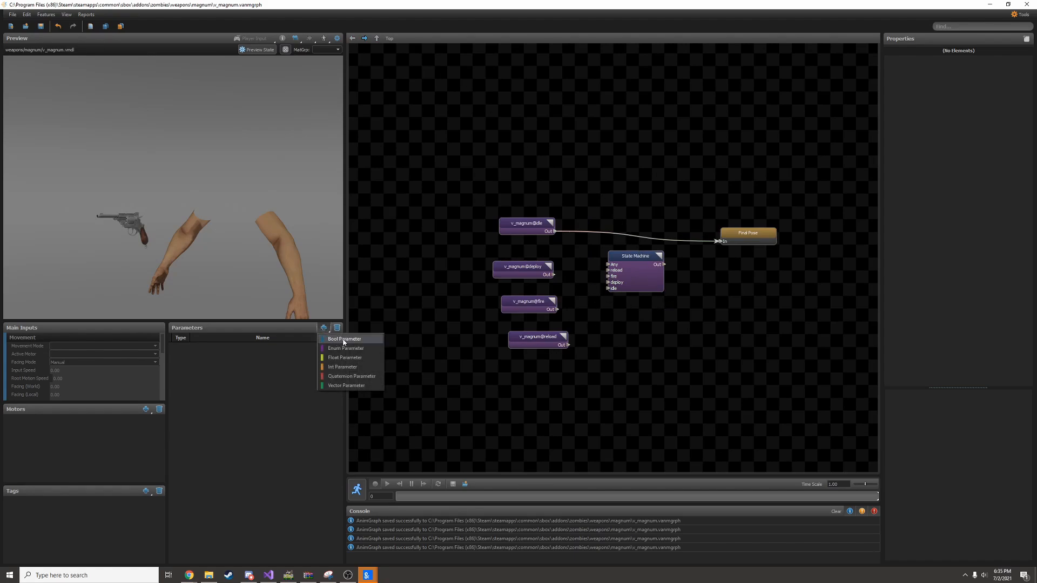
{"action": "left_click", "coordinate": [343, 338]}
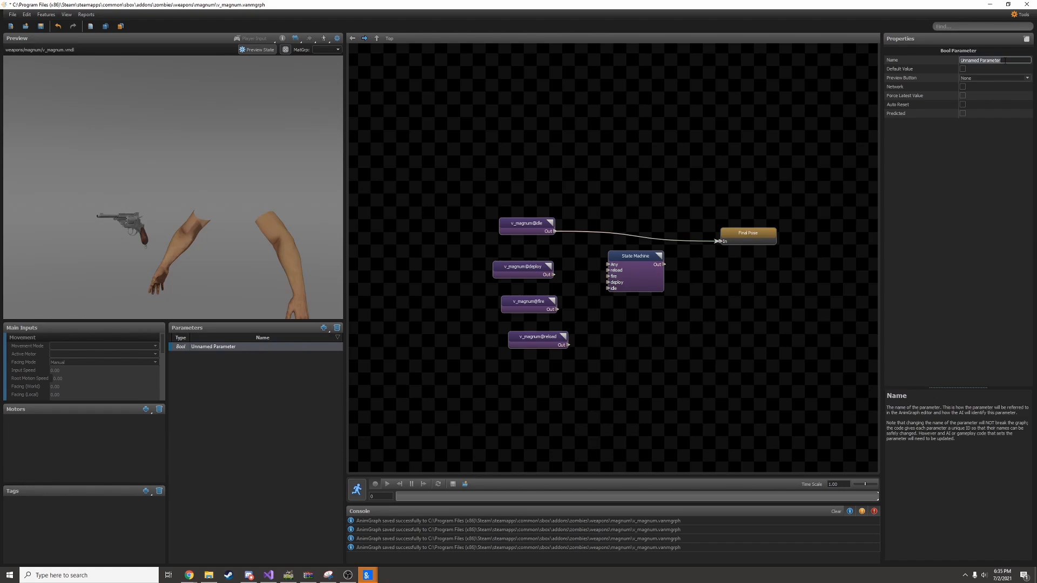
{"action": "type", "text": "deploy"}
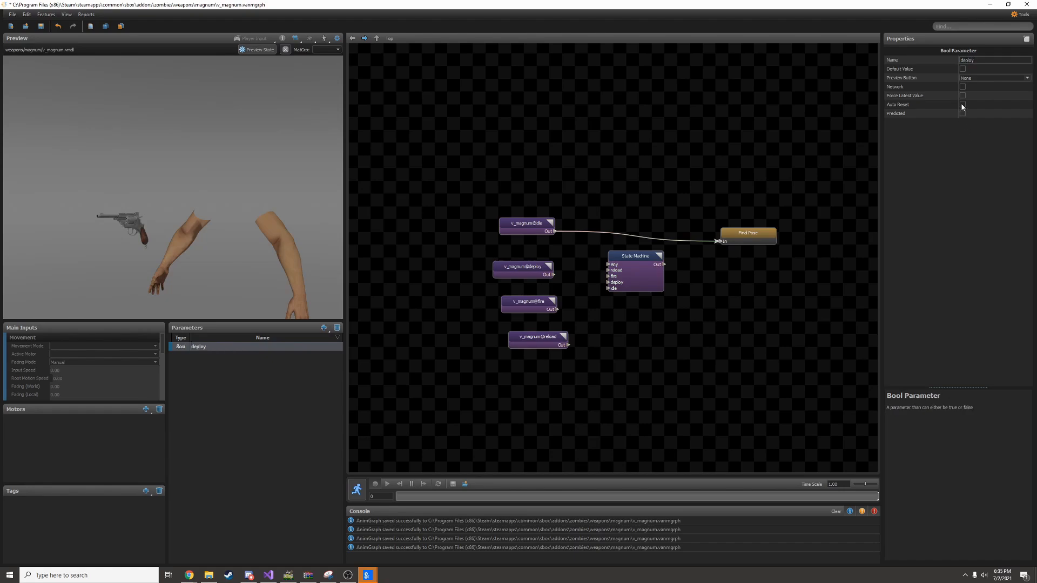
{"action": "left_click", "coordinate": [963, 104]}
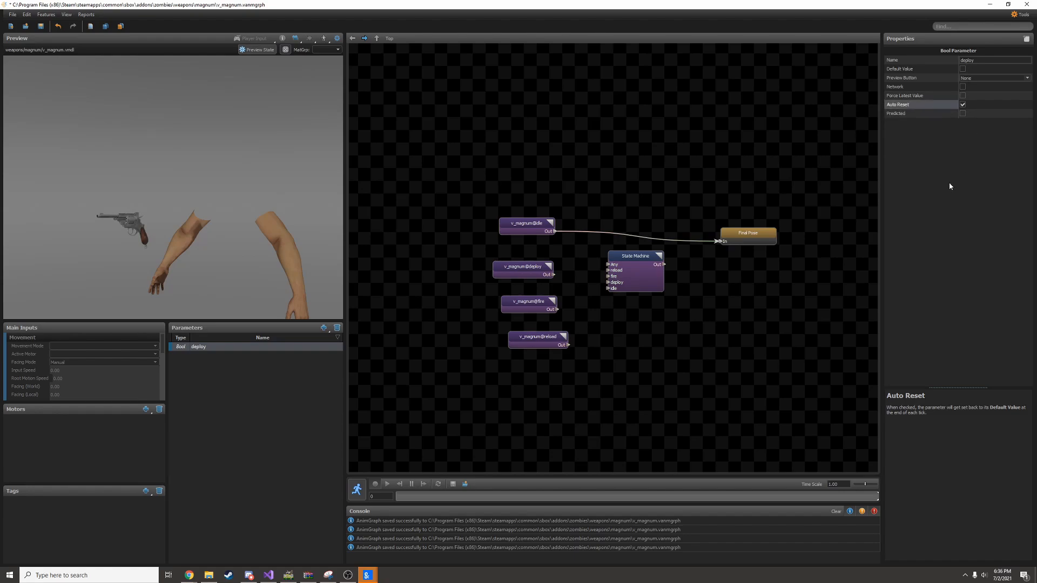
Add more Bool parameters for fire and reload
{"action": "left_click", "coordinate": [323, 328]}
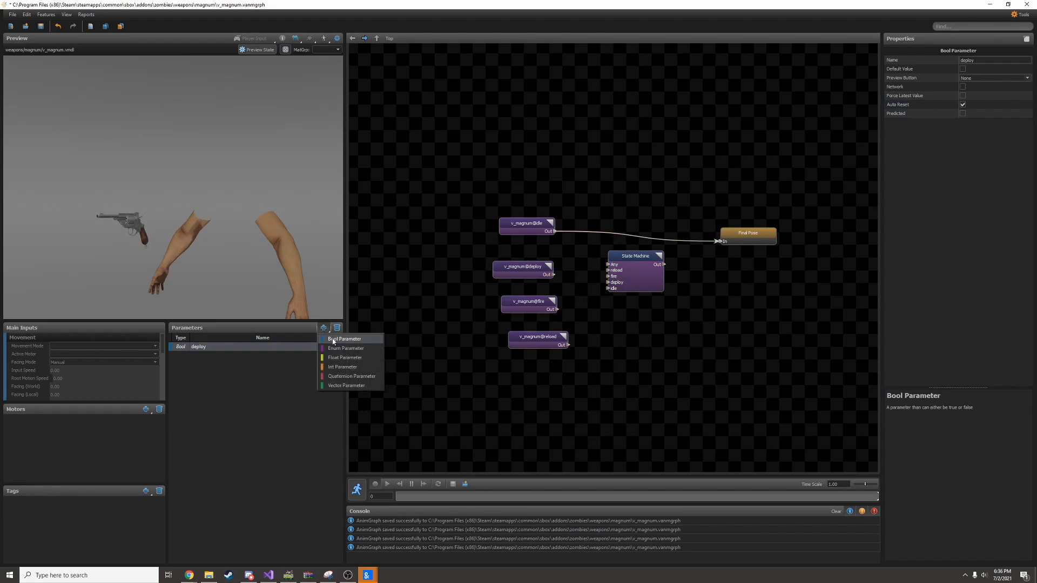
{"action": "left_click", "coordinate": [344, 339]}
{"action": "type", "text": "fire"}
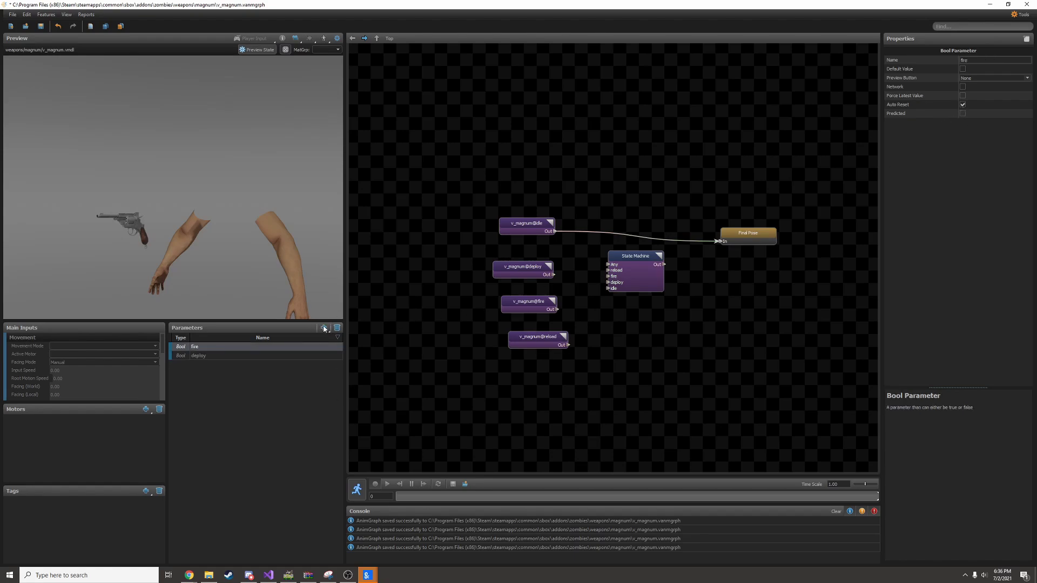
{"action": "left_click", "coordinate": [324, 328]}
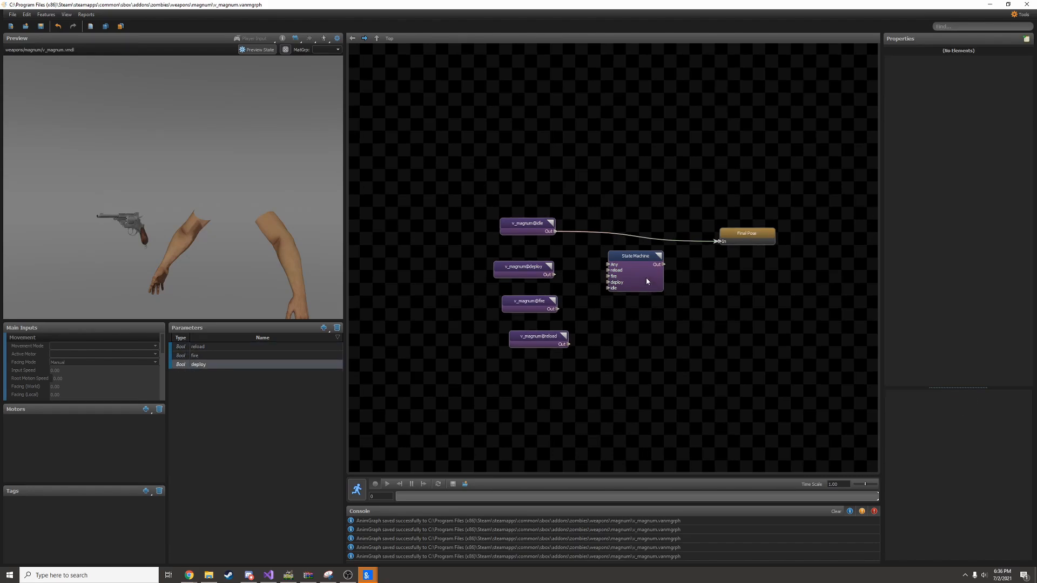
Make the Any→deploy transition require the deploy parameter to be true
{"action": "double_click", "coordinate": [633, 271]}
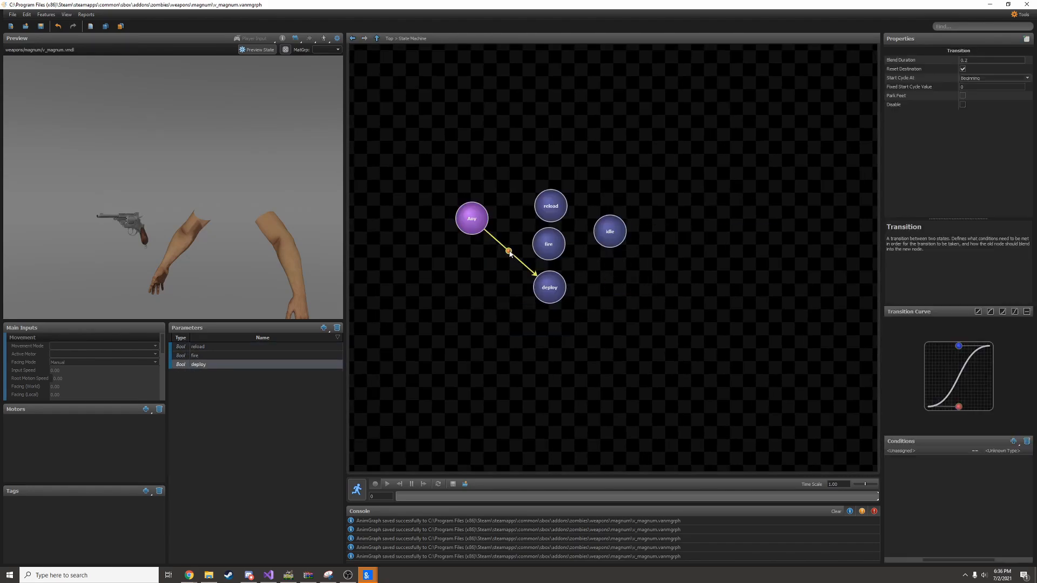
{"action": "mouse_move", "coordinate": [501, 261]}
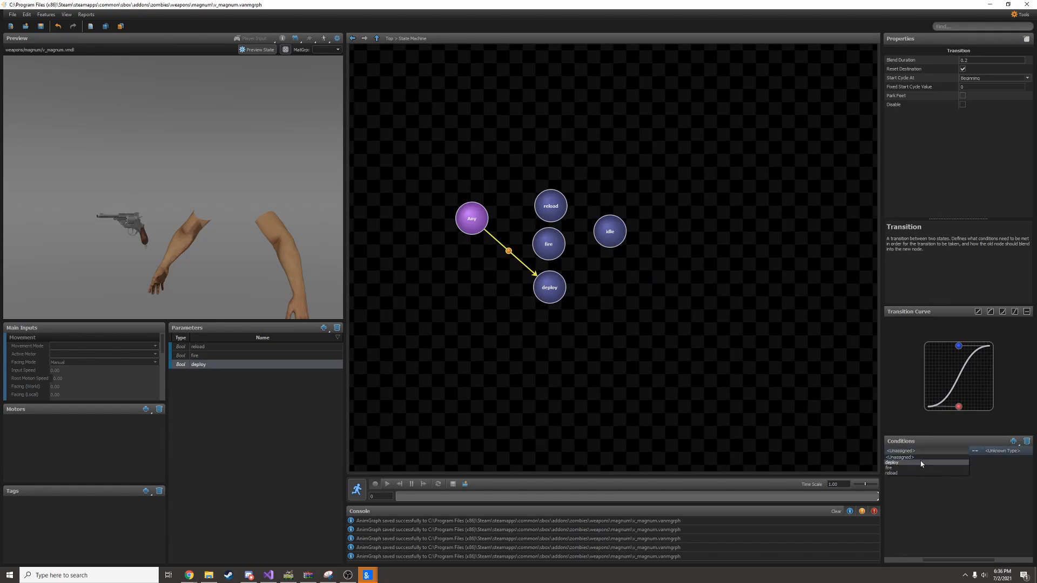
{"action": "left_click", "coordinate": [892, 462]}
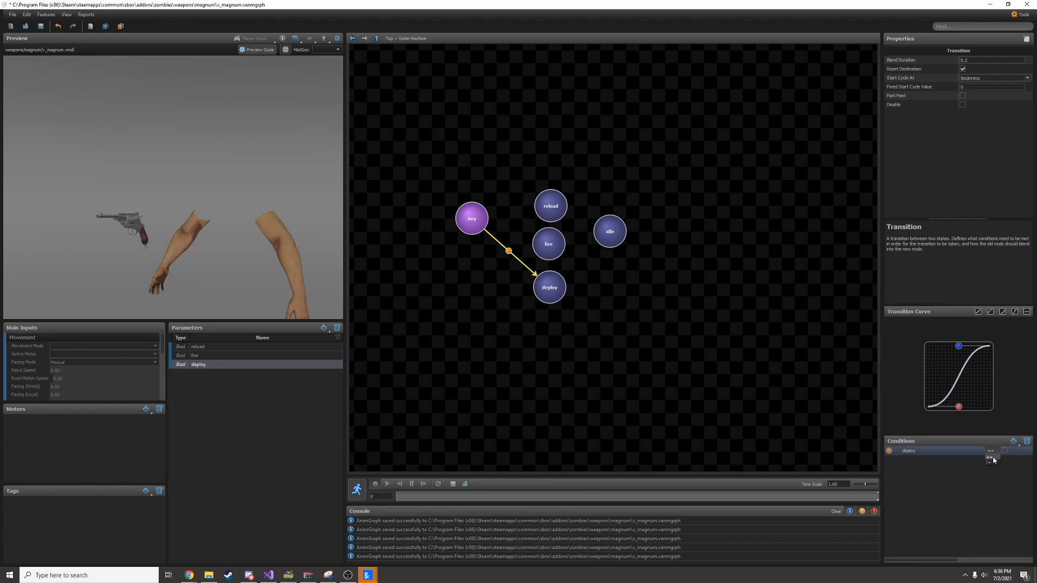
{"action": "mouse_move", "coordinate": [992, 452]}
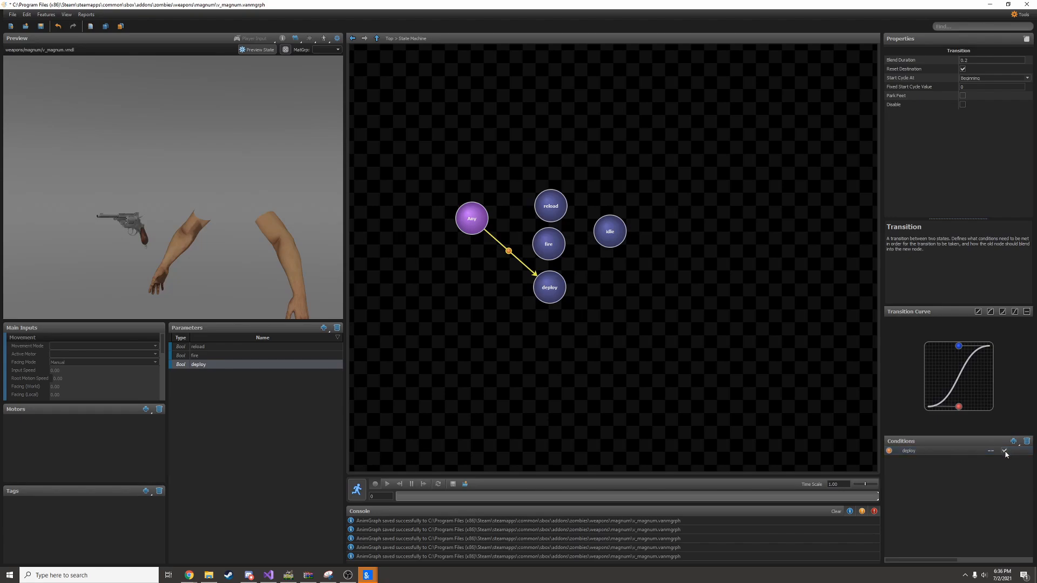
{"action": "left_click", "coordinate": [1004, 450]}
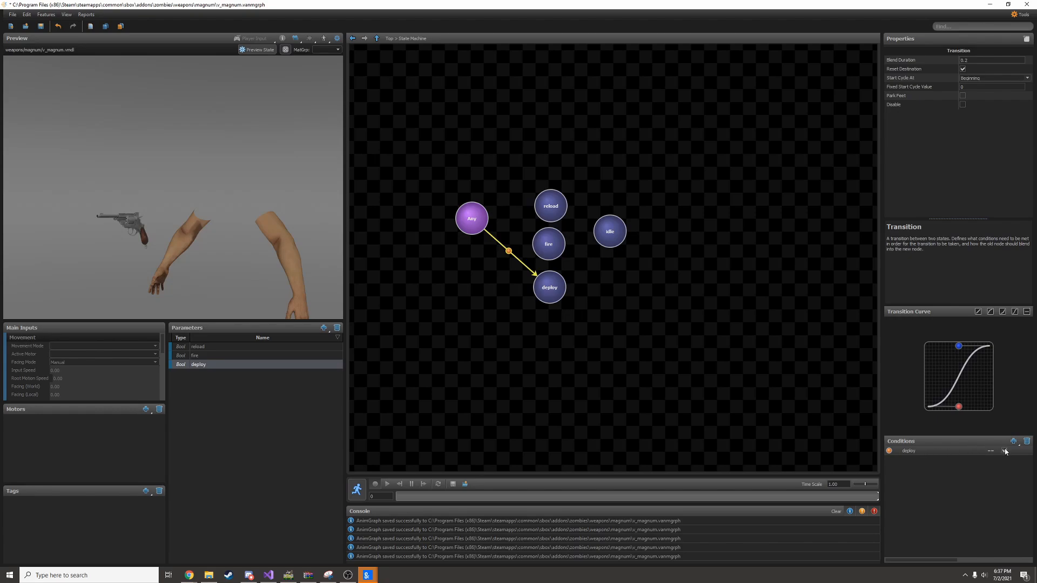
{"action": "left_click", "coordinate": [471, 219]}
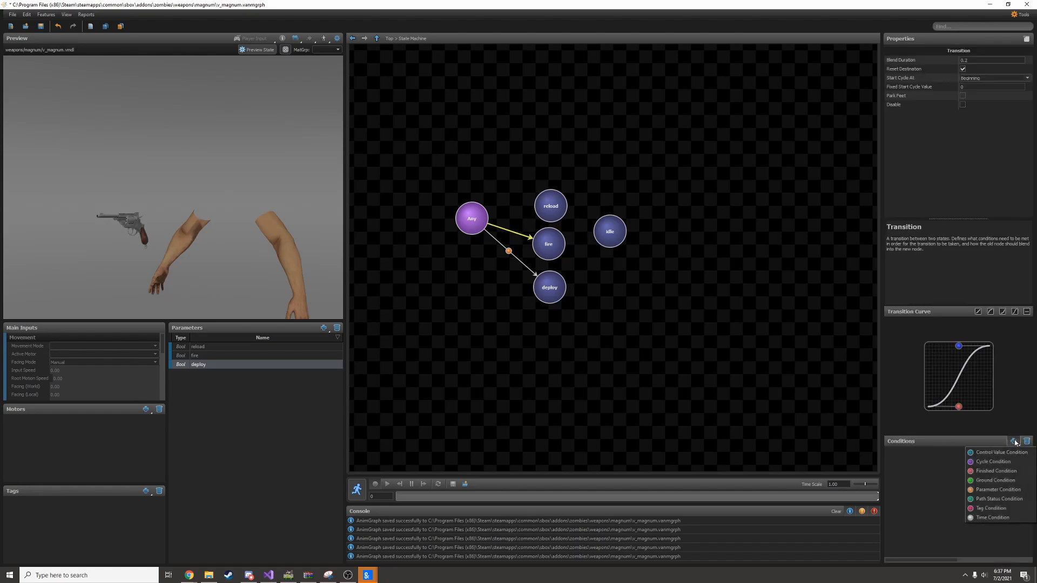
{"action": "mouse_move", "coordinate": [998, 489]}
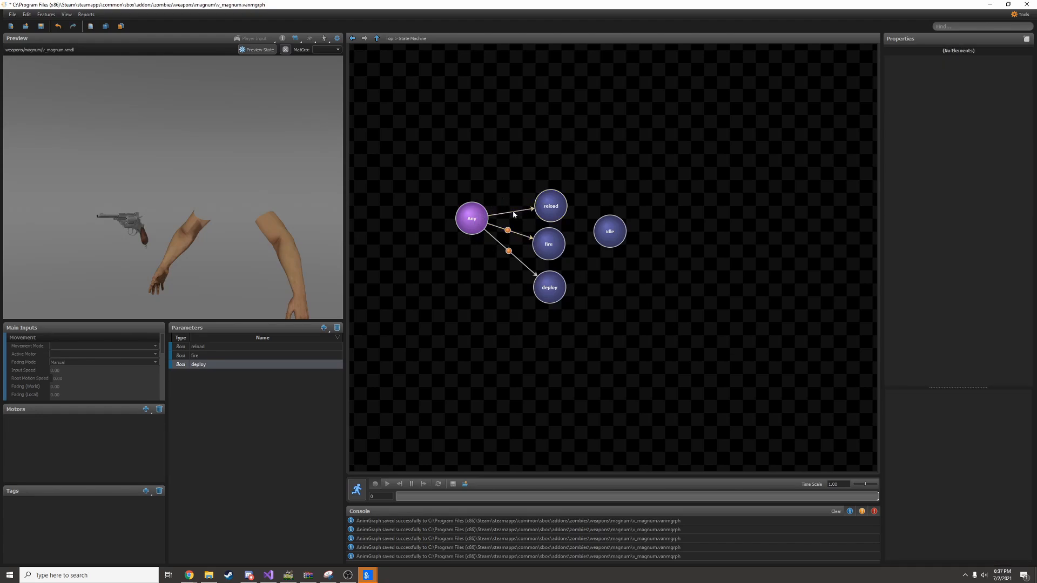
Add a parameter condition on the Any→reload transition checking reload
{"action": "left_click", "coordinate": [512, 211]}
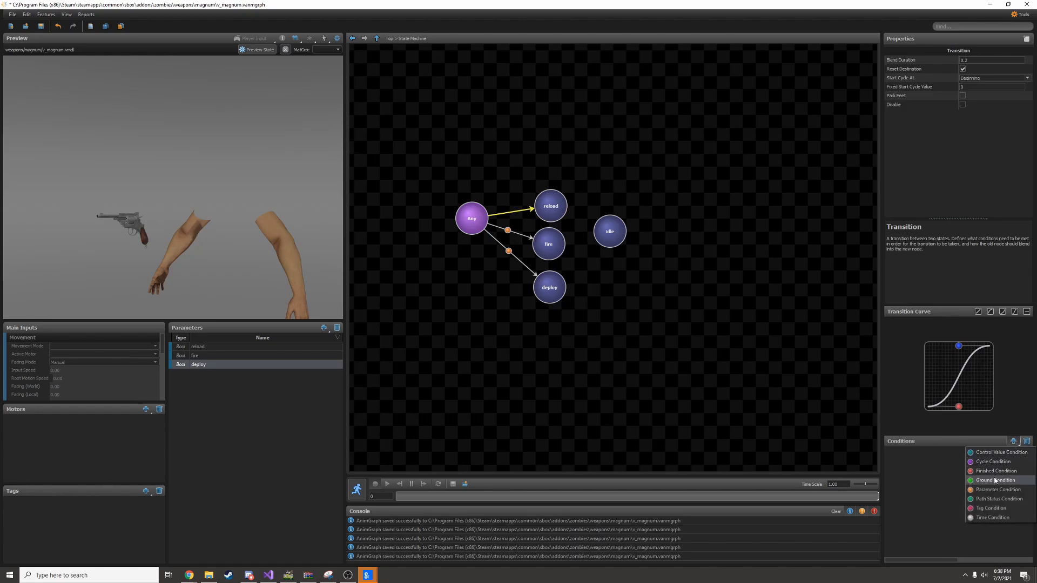
{"action": "left_click", "coordinate": [999, 480]}
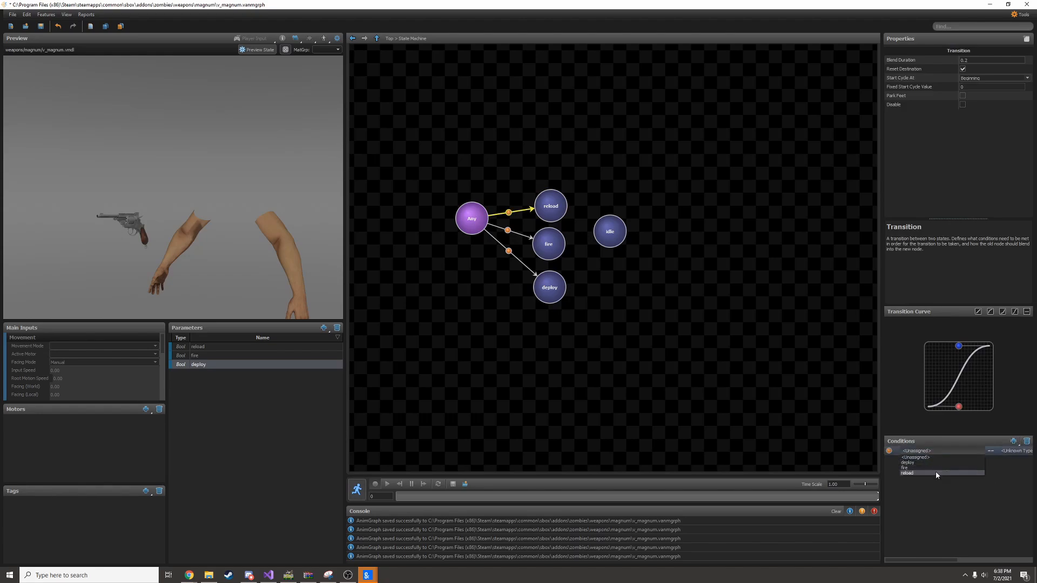
{"action": "left_click", "coordinate": [908, 474]}
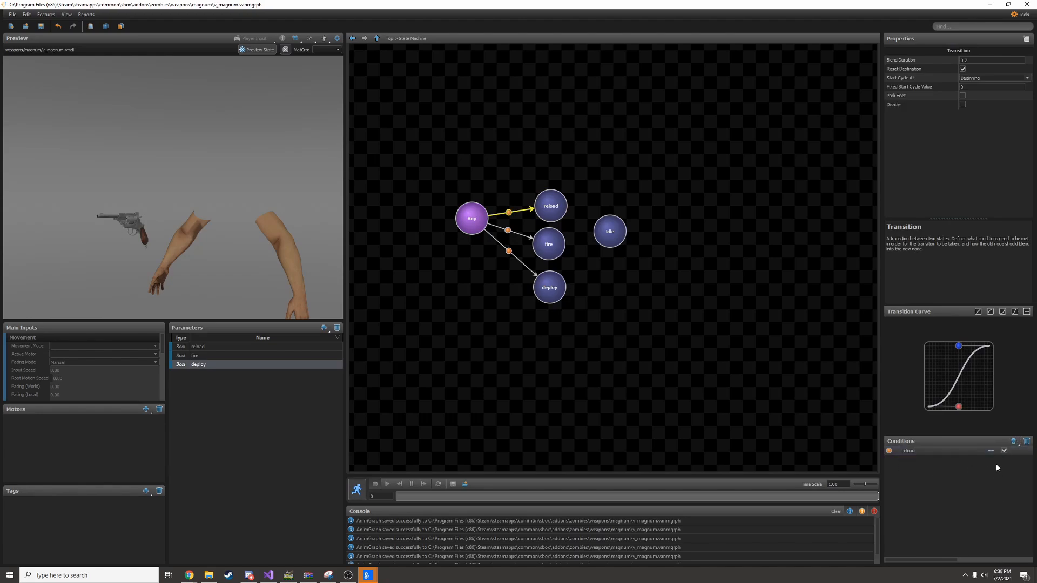
Add reload→idle, fire→idle and deploy→idle transitions, each using a Finished Condition
{"action": "left_click", "coordinate": [629, 202]}
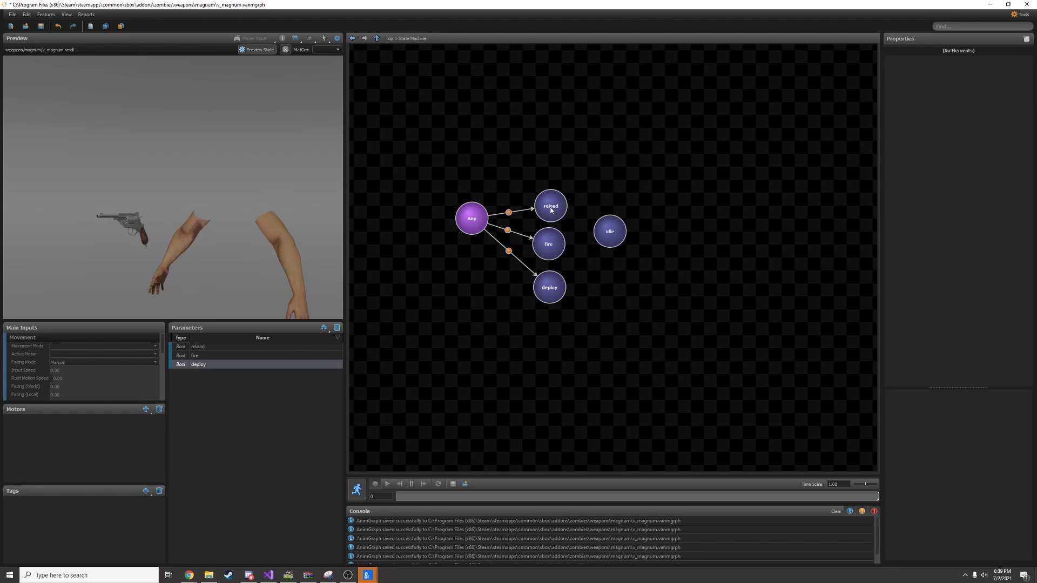
{"action": "left_click", "coordinate": [551, 206]}
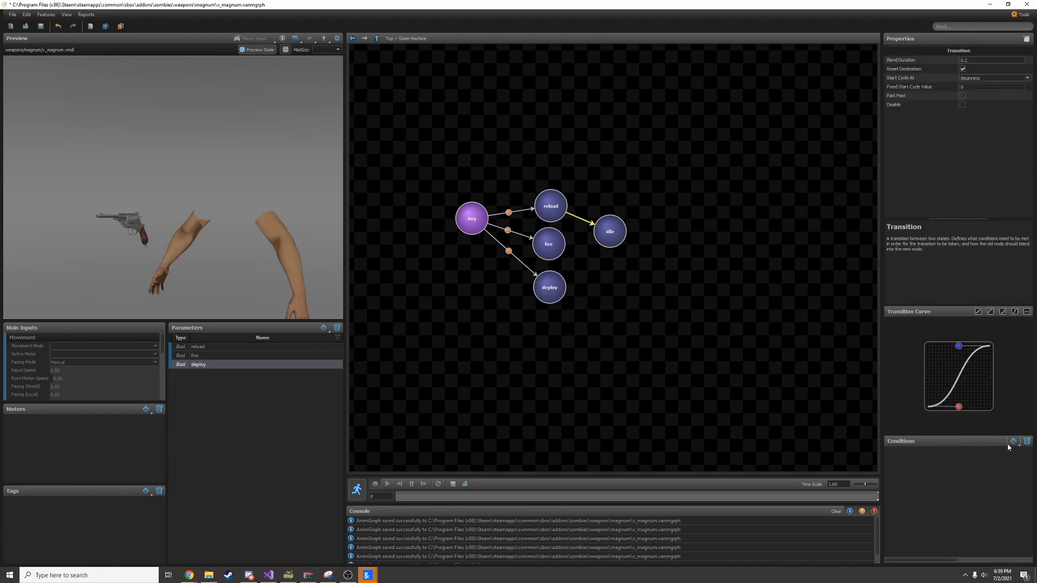
{"action": "left_click", "coordinate": [1013, 442]}
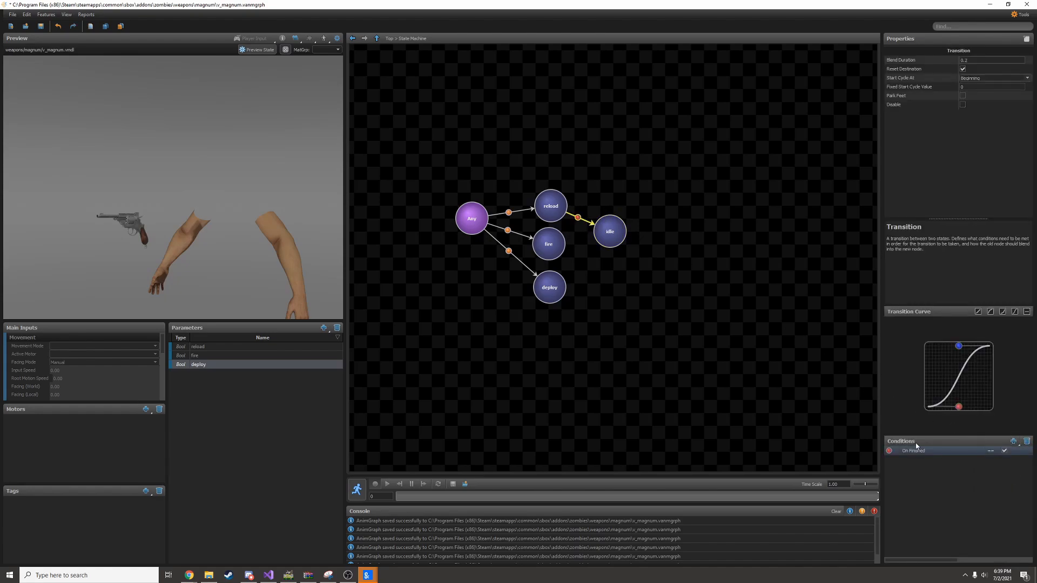
{"action": "left_click", "coordinate": [581, 238]}
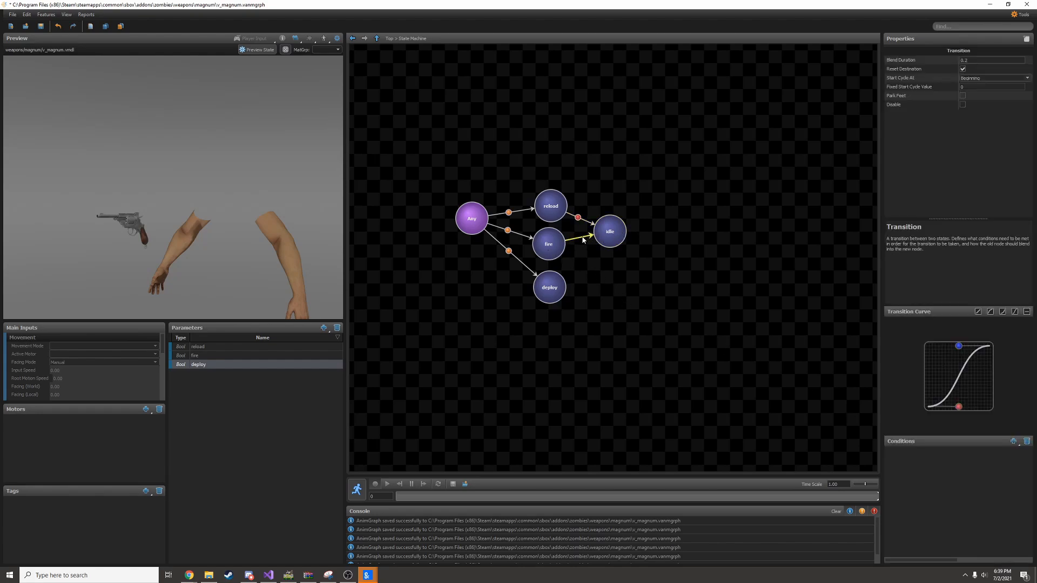
{"action": "left_click", "coordinate": [1013, 441]}
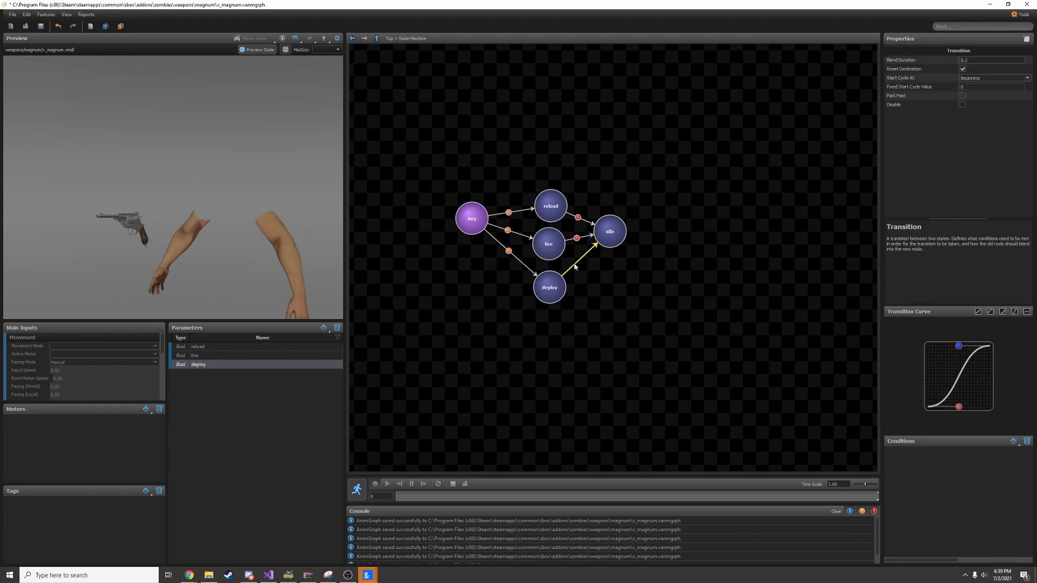
{"action": "left_click", "coordinate": [1013, 441]}
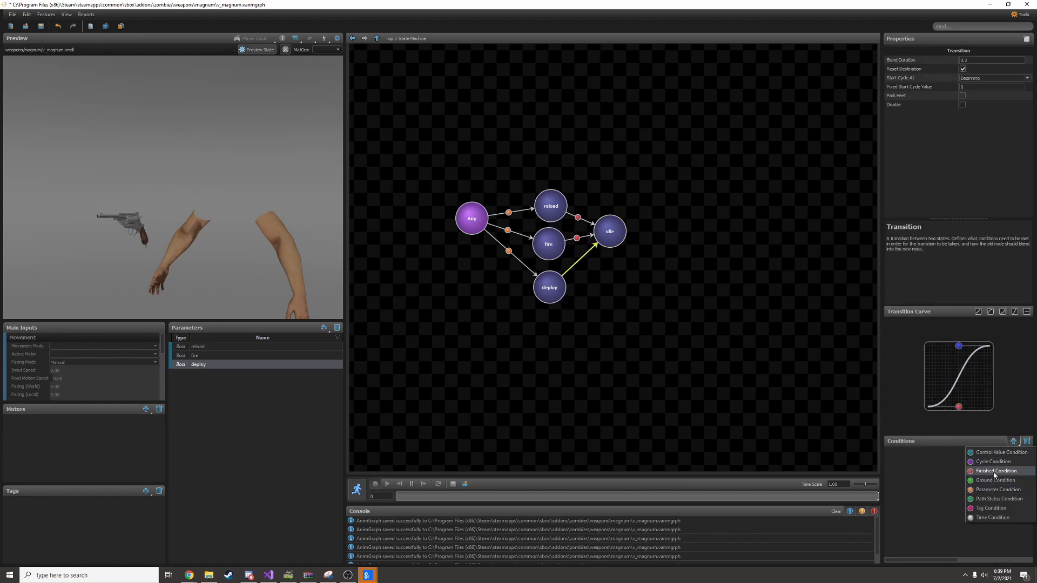
{"action": "left_click", "coordinate": [783, 385]}
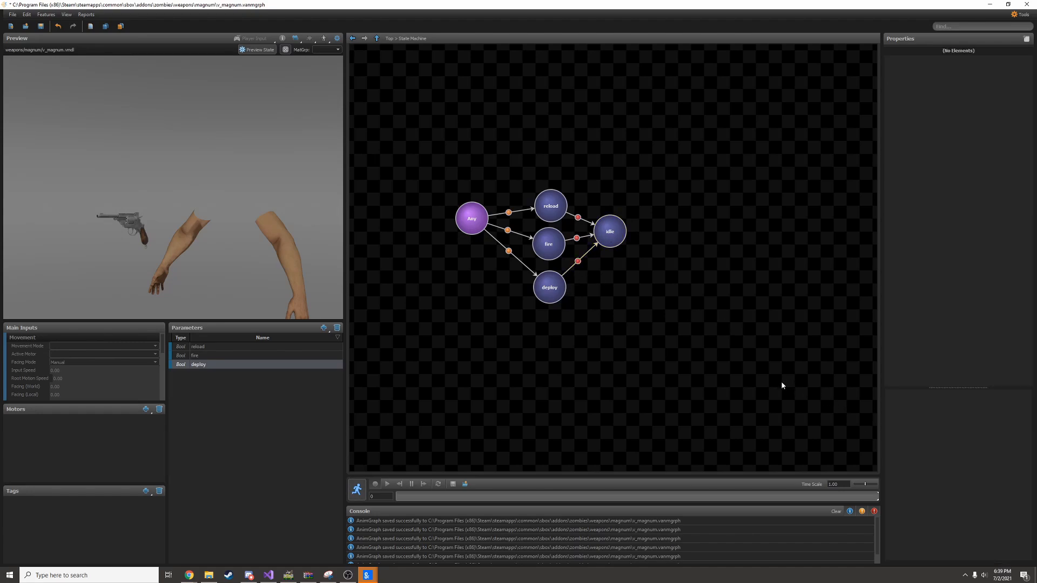
Go back from the state machine to the top-level graph
{"action": "left_click", "coordinate": [354, 38]}
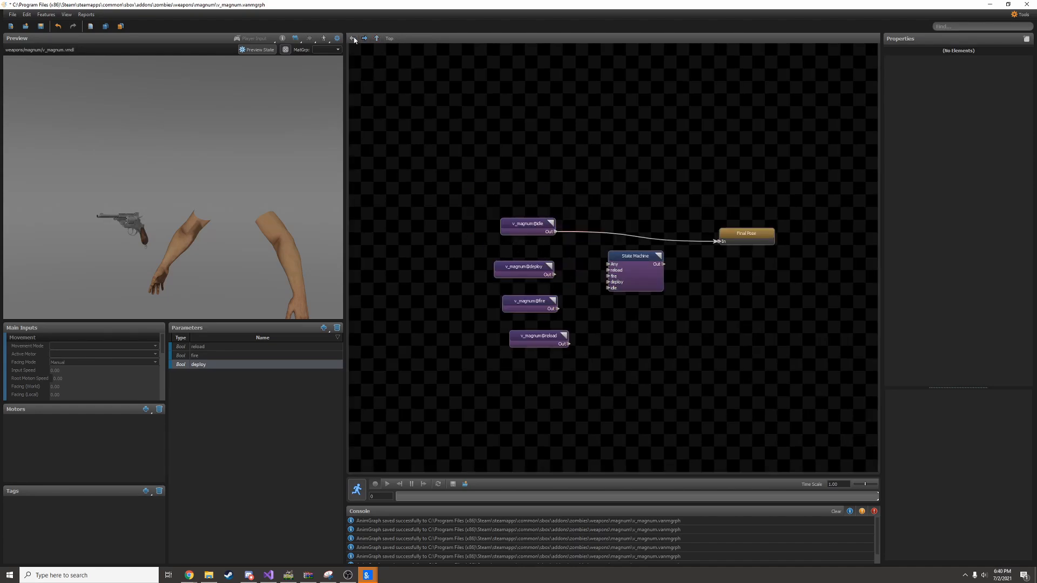
{"action": "mouse_move", "coordinate": [602, 219]}
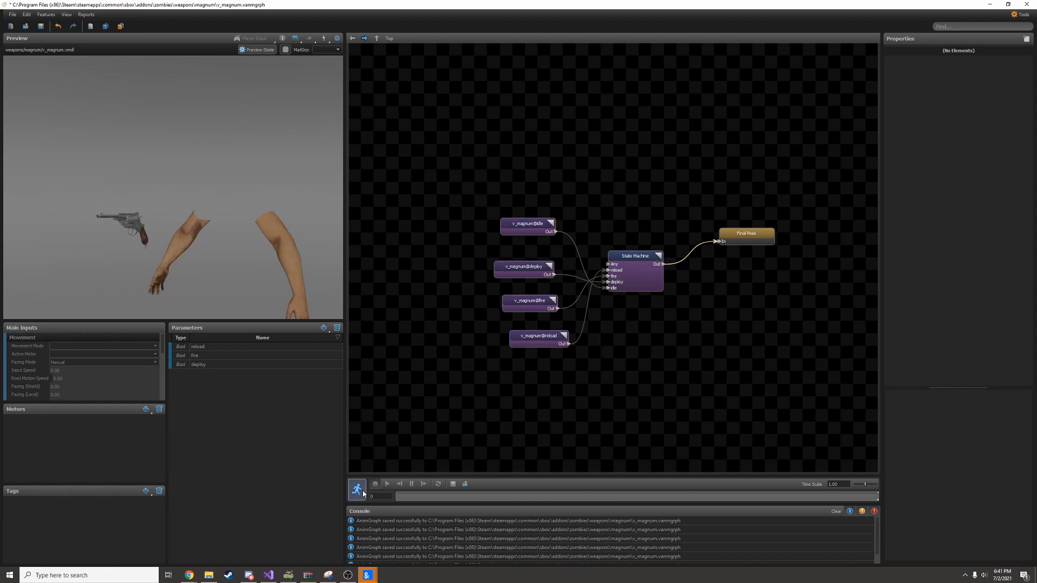
Briefly toggle the preview, then mark the deploy state as the State Machine's Start State
{"action": "left_click", "coordinate": [357, 484]}
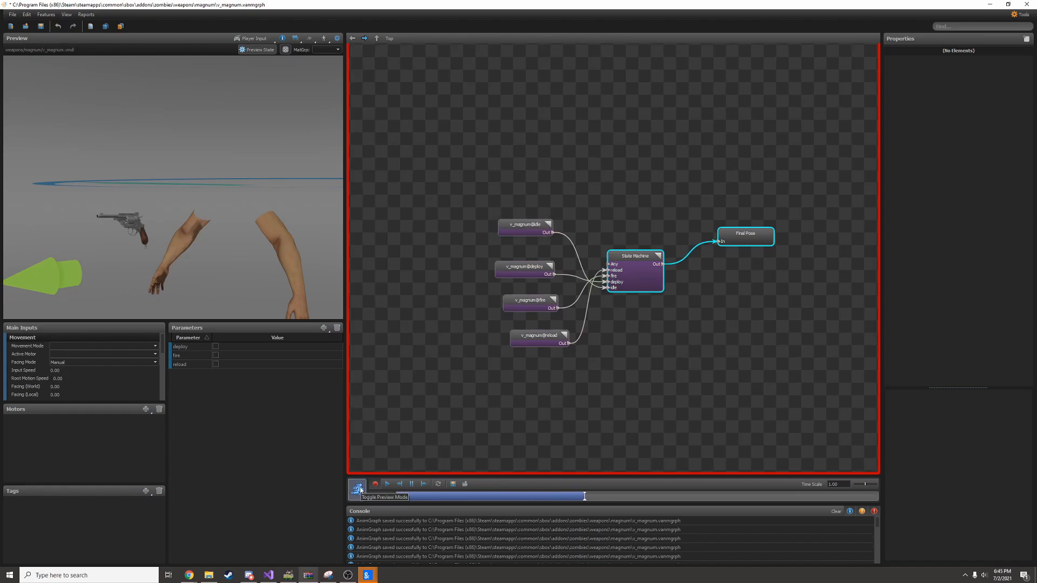
{"action": "left_click", "coordinate": [357, 488]}
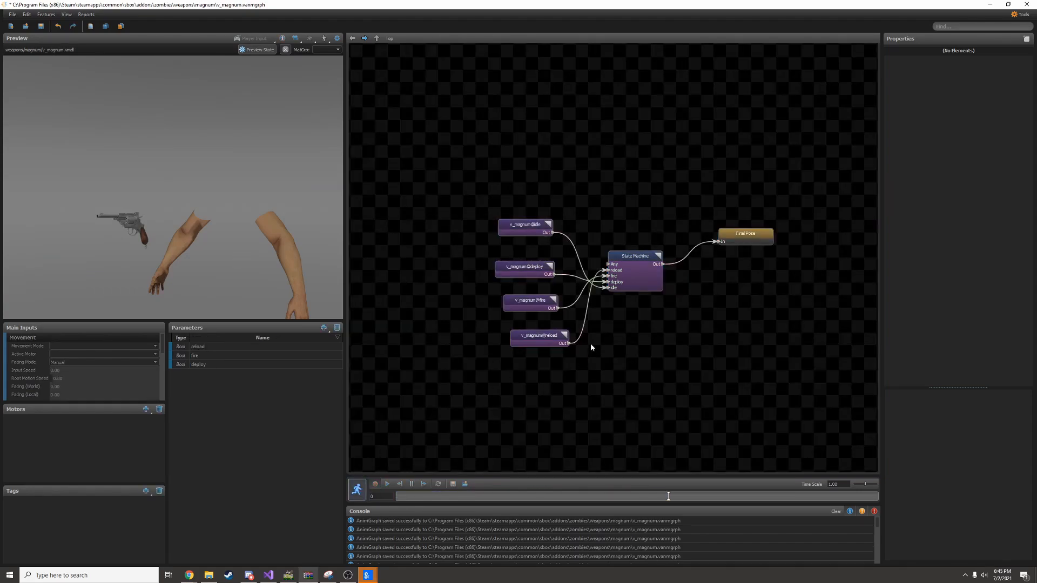
{"action": "left_click", "coordinate": [634, 256]}
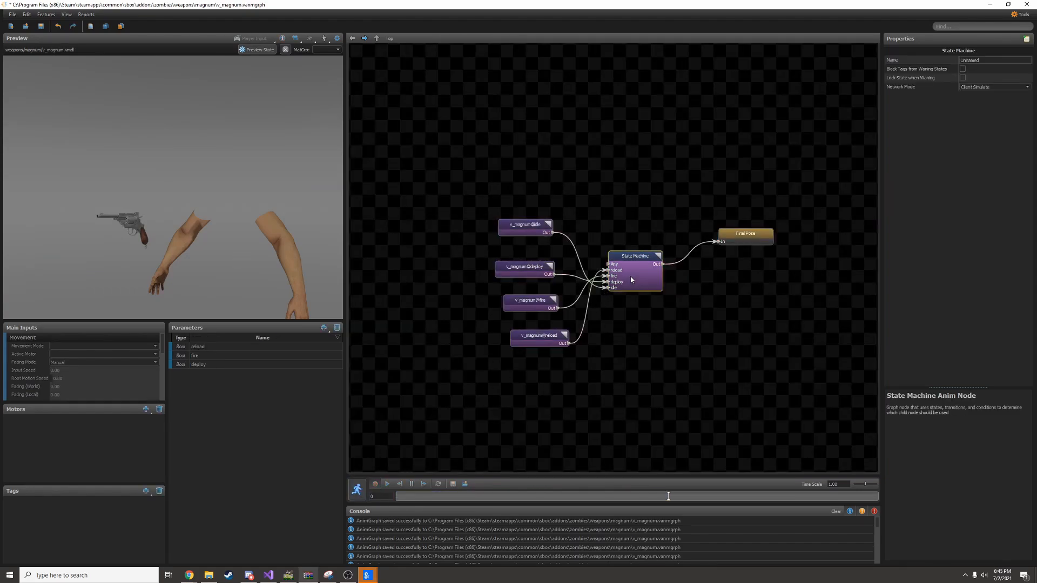
{"action": "double_click", "coordinate": [634, 270]}
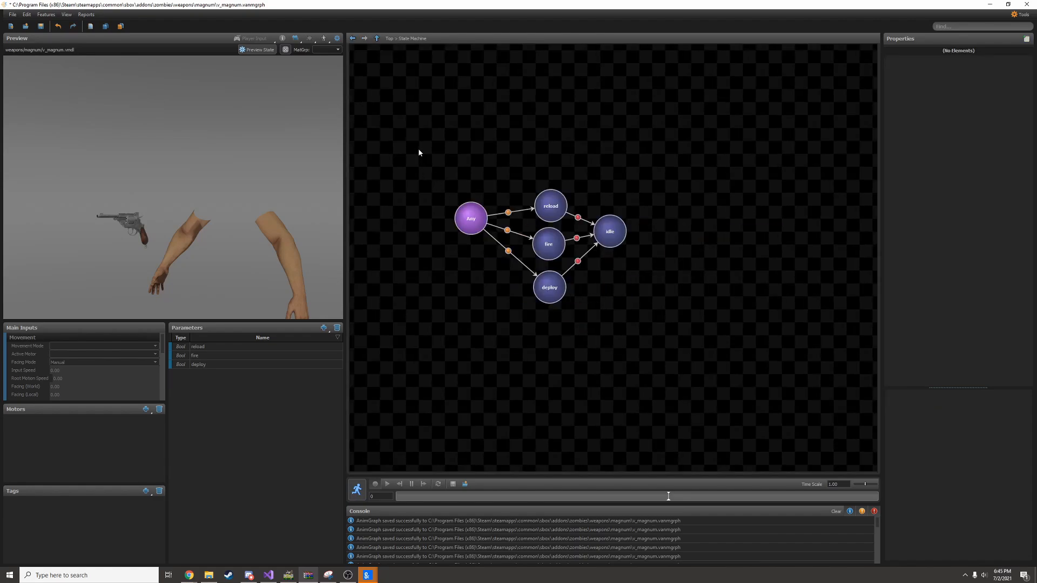
{"action": "left_click", "coordinate": [549, 287]}
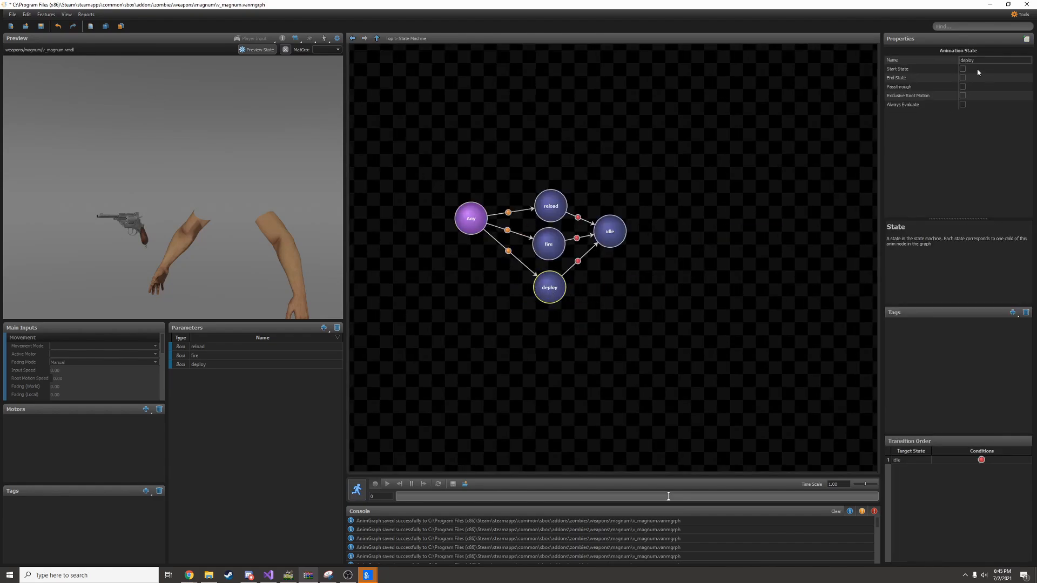
{"action": "left_click", "coordinate": [963, 68]}
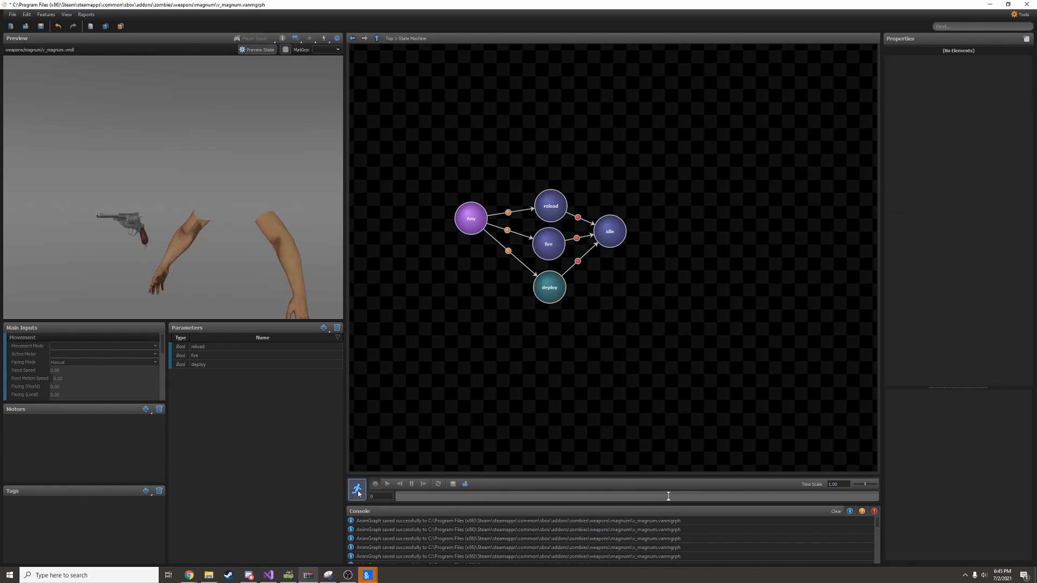
Run the live preview, ticking fire and reload and watching each return to idle
{"action": "left_click", "coordinate": [387, 484]}
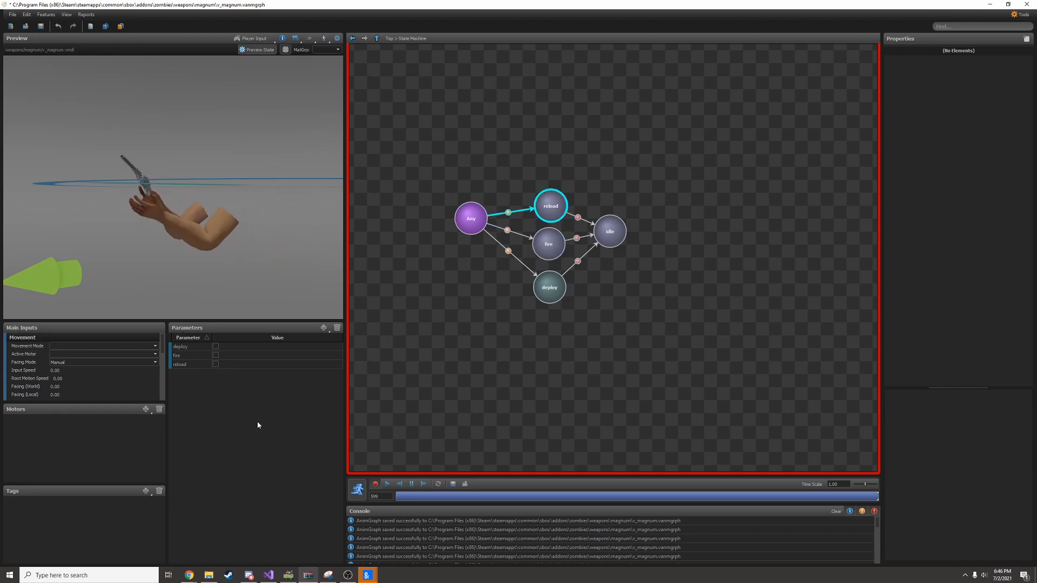
{"action": "left_click", "coordinate": [609, 232]}
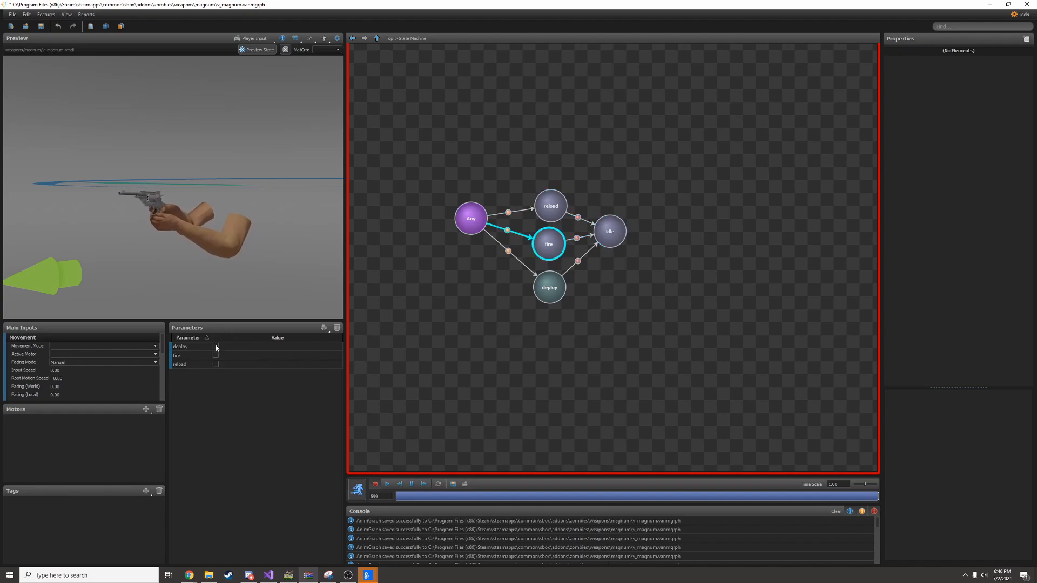
{"action": "left_click", "coordinate": [609, 231]}
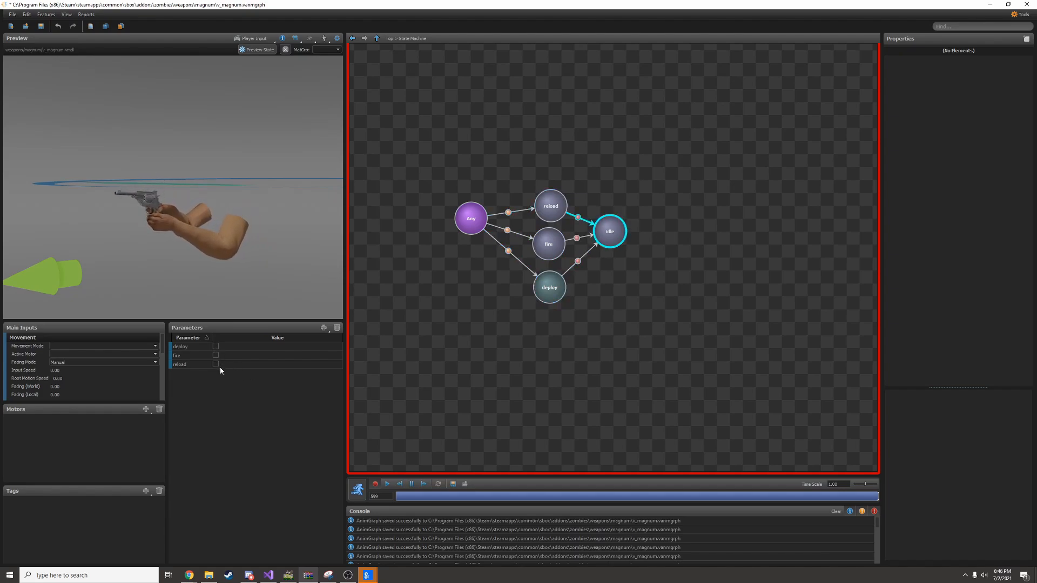
{"action": "left_click", "coordinate": [374, 484]}
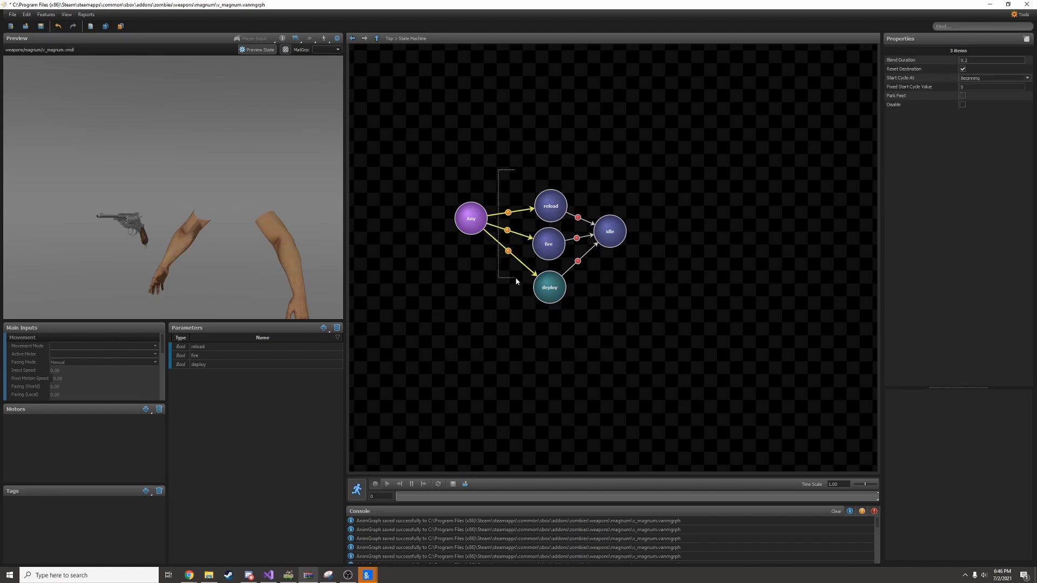
{"action": "mouse_move", "coordinate": [933, 60]}
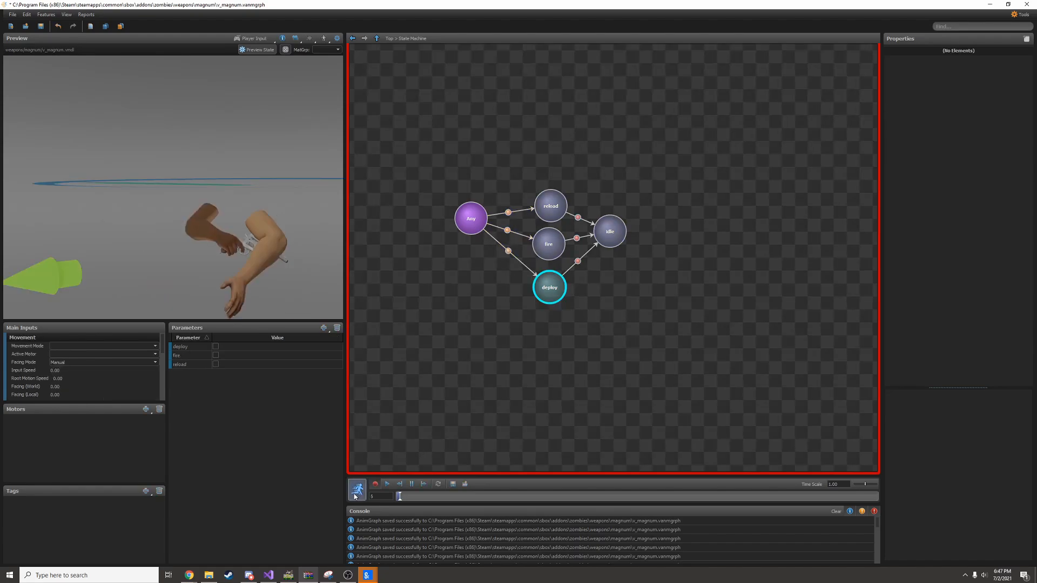
Preview again with deploy and fire toggled, then return to the top-level graph
{"action": "left_click", "coordinate": [357, 489]}
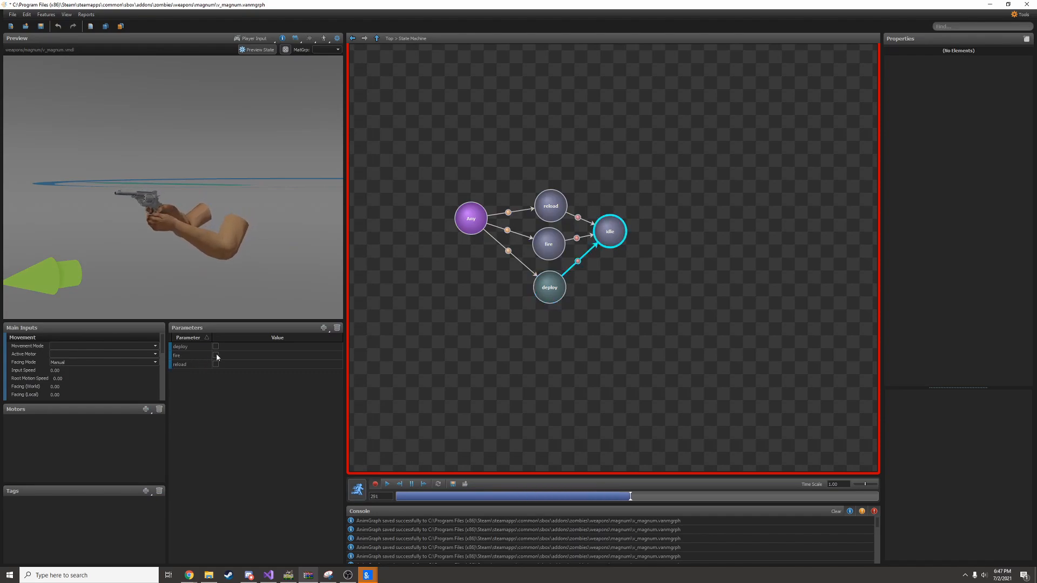
{"action": "left_click", "coordinate": [549, 244]}
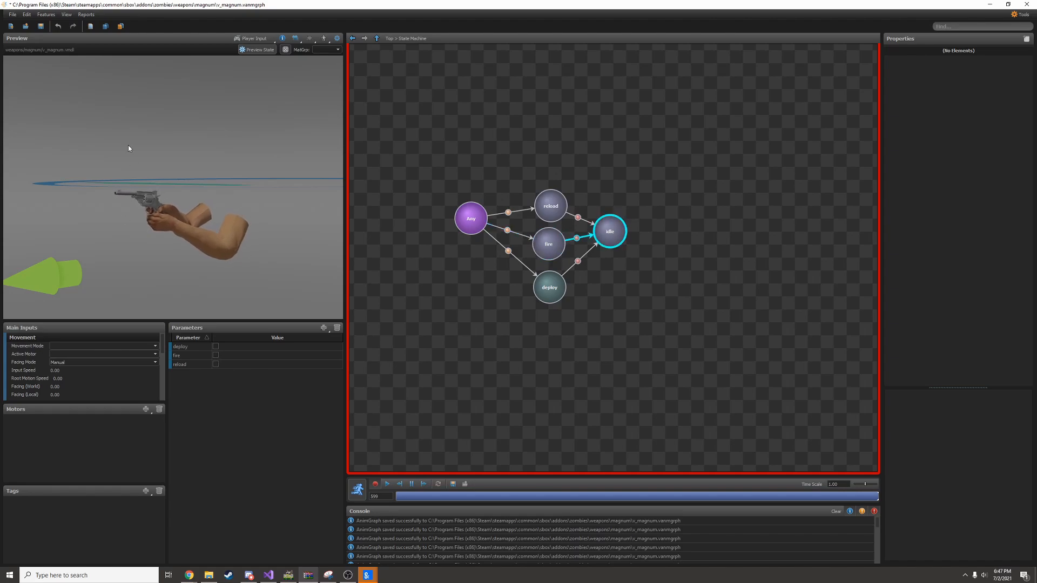
{"action": "left_click", "coordinate": [548, 243]}
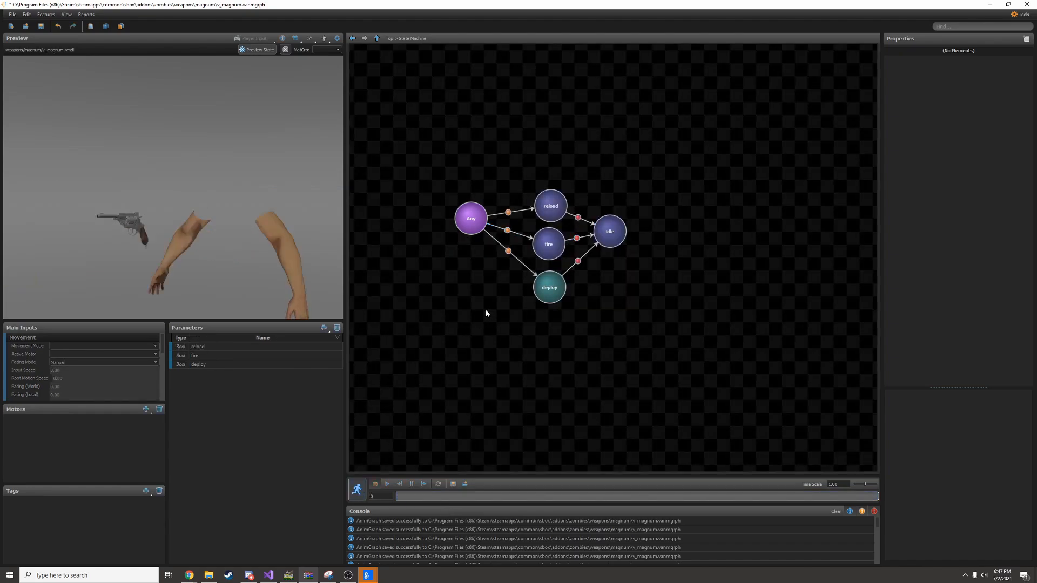
{"action": "left_click", "coordinate": [471, 219]}
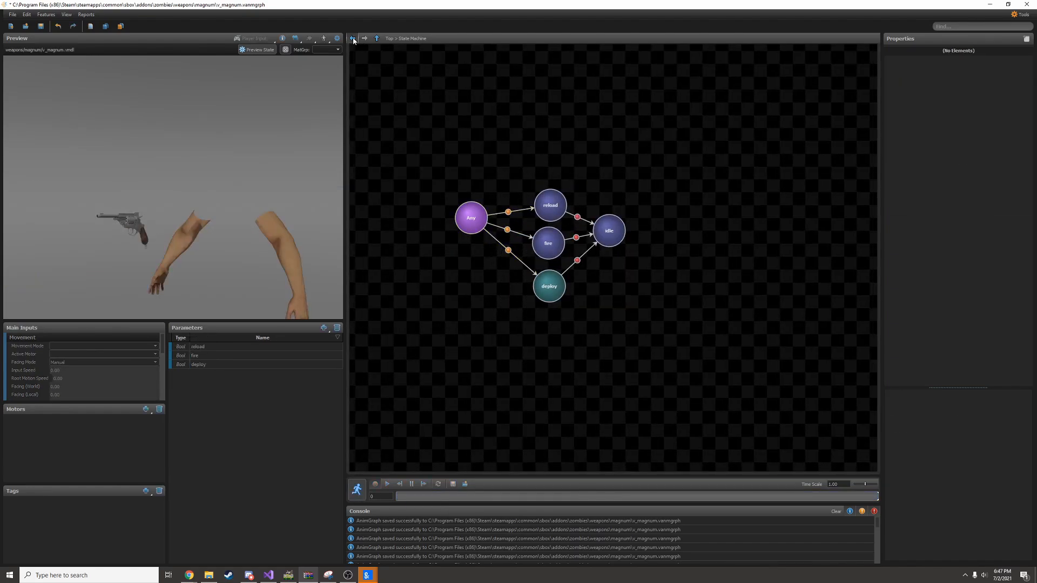
{"action": "left_click", "coordinate": [353, 38]}
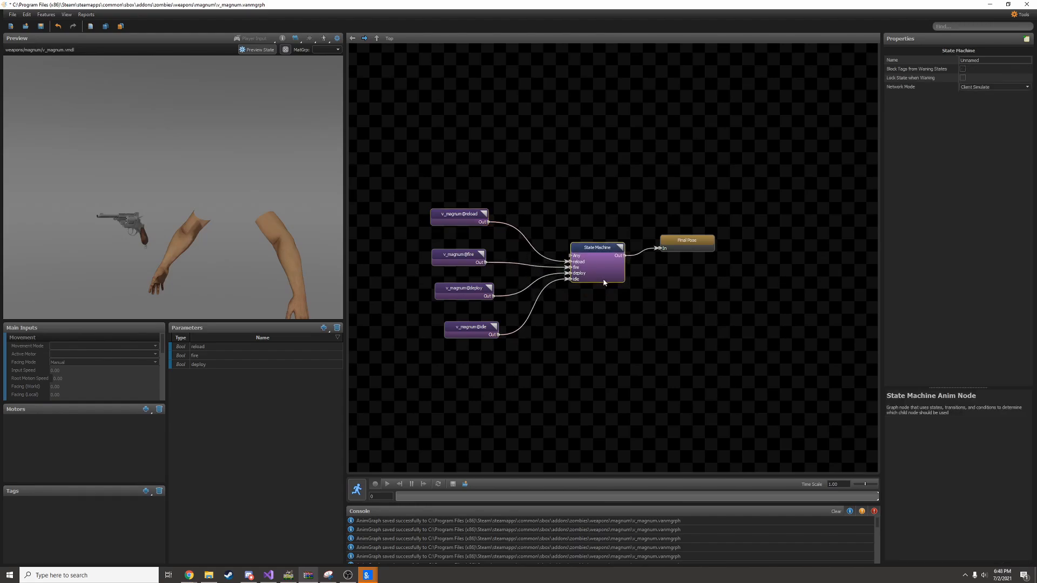
{"action": "mouse_move", "coordinate": [569, 321]}
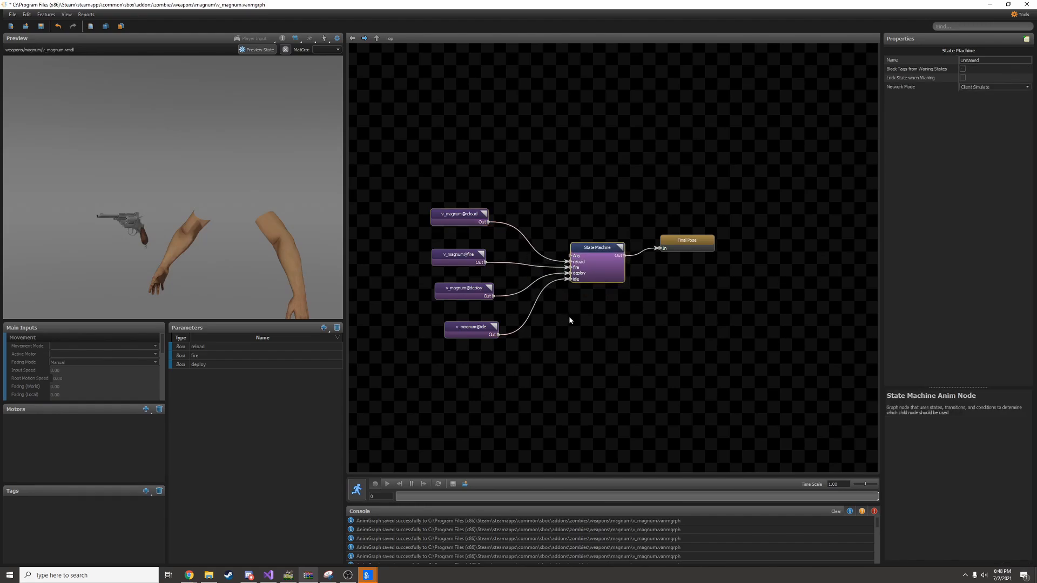
Clear the selection and create a Speed Scale node from the canvas context menu
{"action": "left_click", "coordinate": [582, 339]}
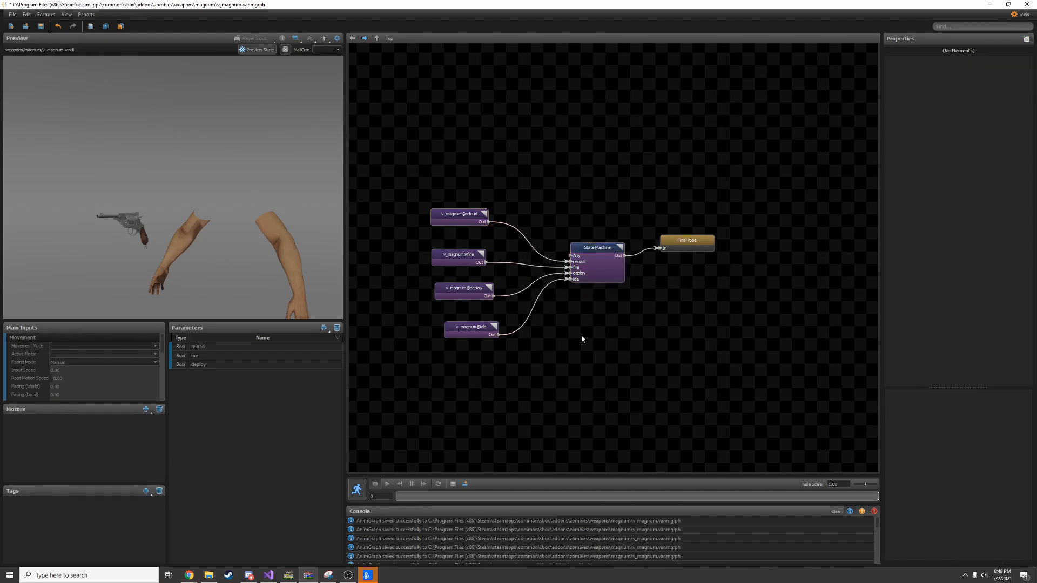
{"action": "mouse_move", "coordinate": [576, 346]}
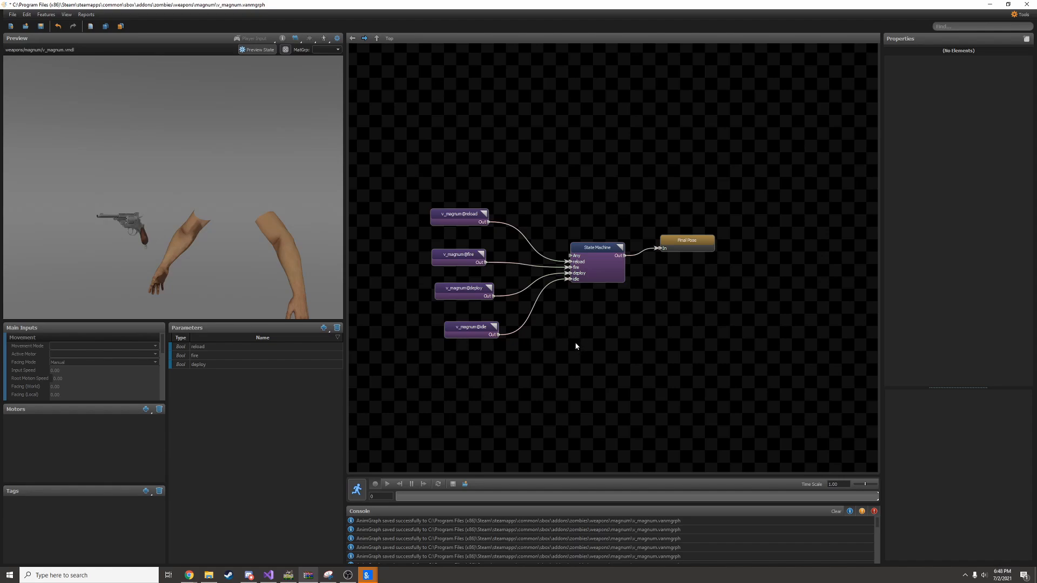
{"action": "right_click", "coordinate": [551, 305]}
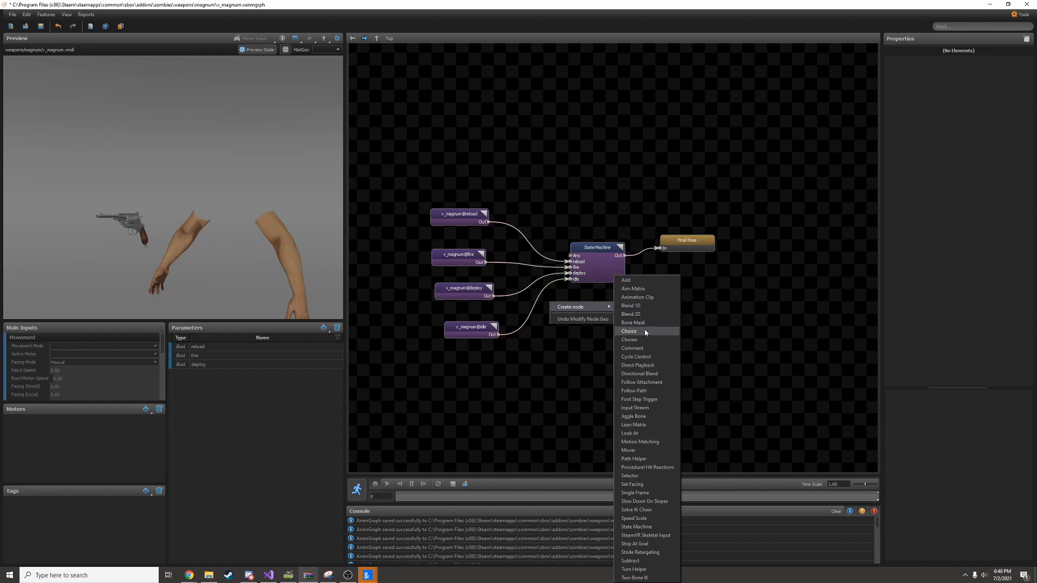
{"action": "left_click", "coordinate": [634, 518]}
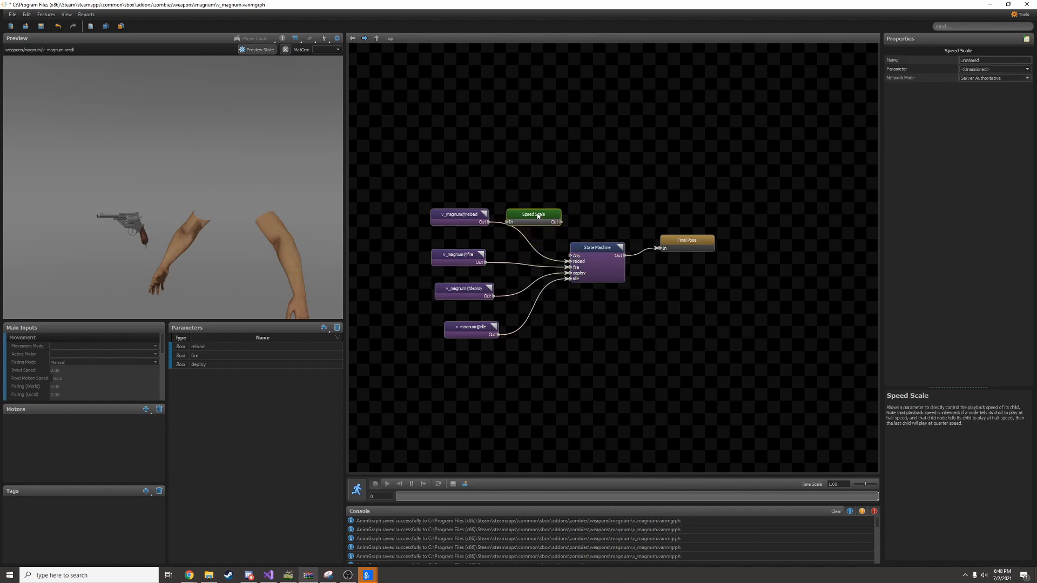
{"action": "right_click", "coordinate": [596, 261]}
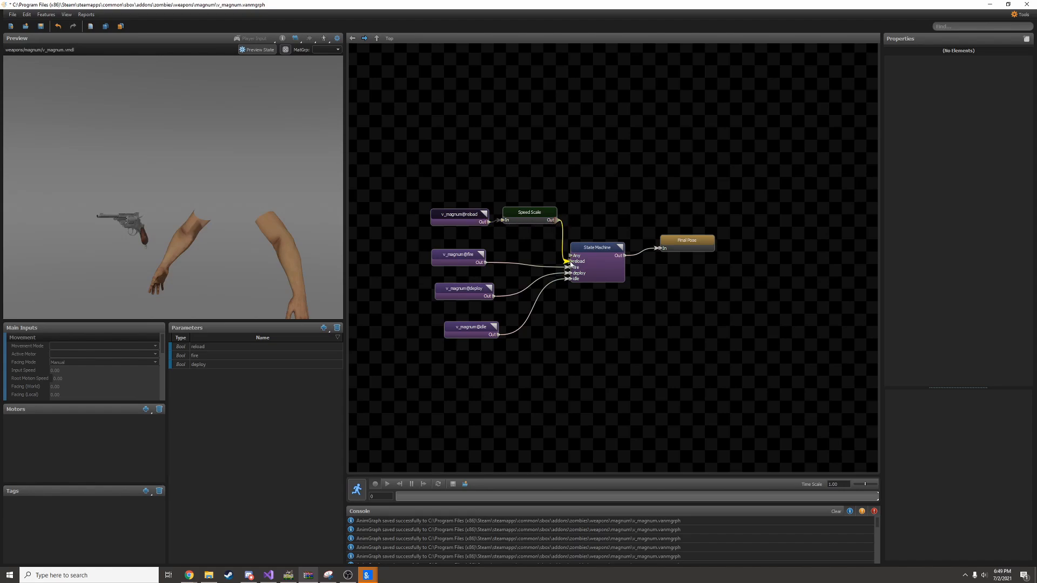
Add the reload_speed float parameter with default 1, minimum 0 and maximum 10
{"action": "left_click", "coordinate": [529, 218]}
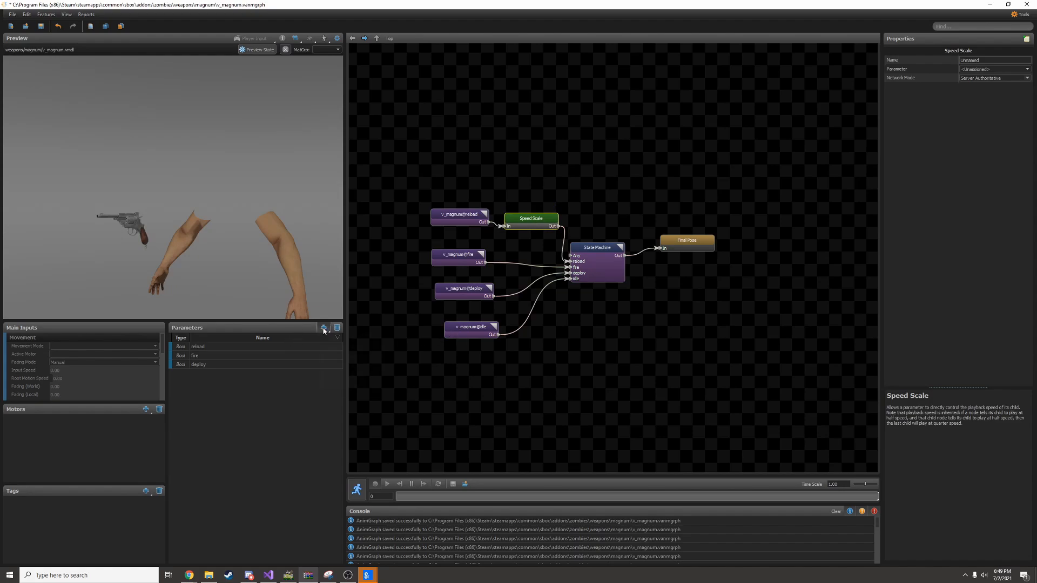
{"action": "left_click", "coordinate": [324, 328]}
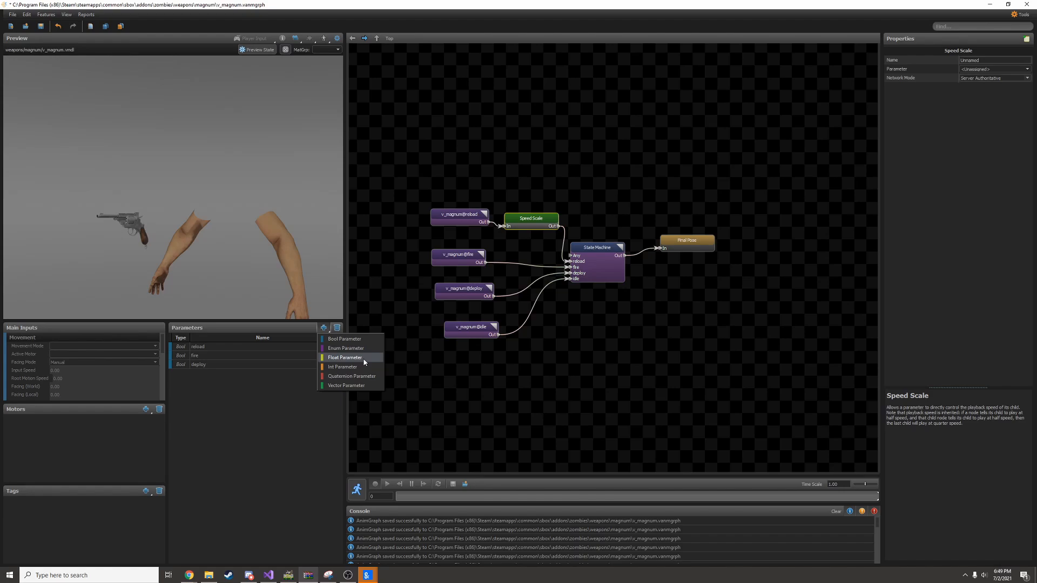
{"action": "mouse_move", "coordinate": [346, 386]}
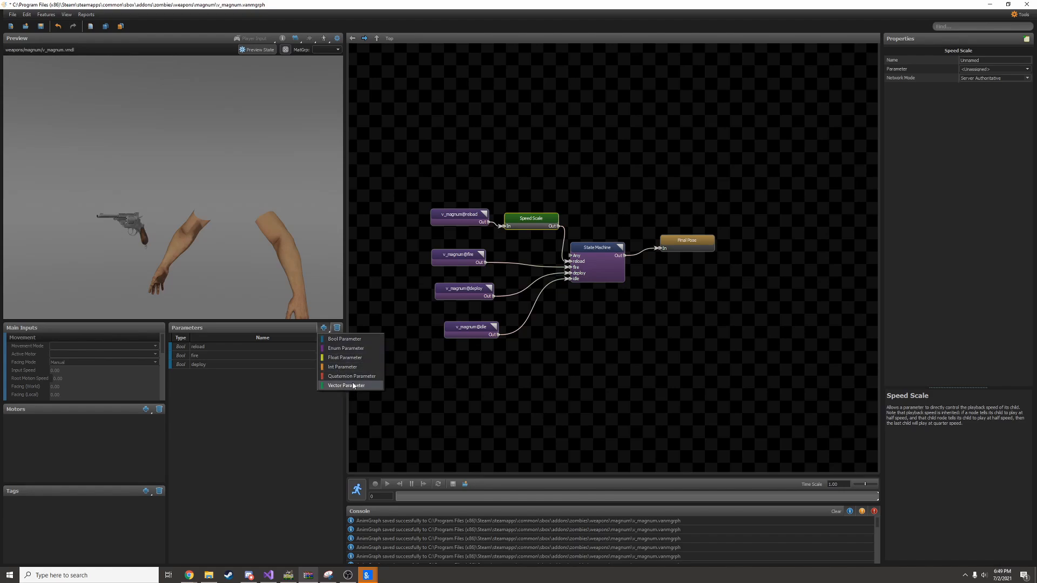
{"action": "left_click", "coordinate": [345, 358]}
{"action": "type", "text": "reload_speed"}
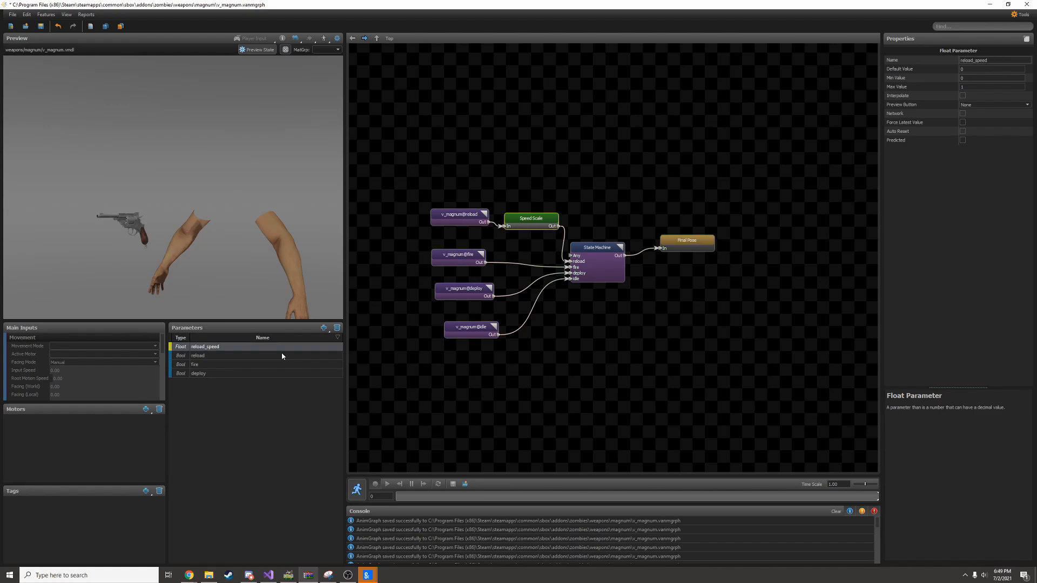
{"action": "mouse_move", "coordinate": [280, 356]}
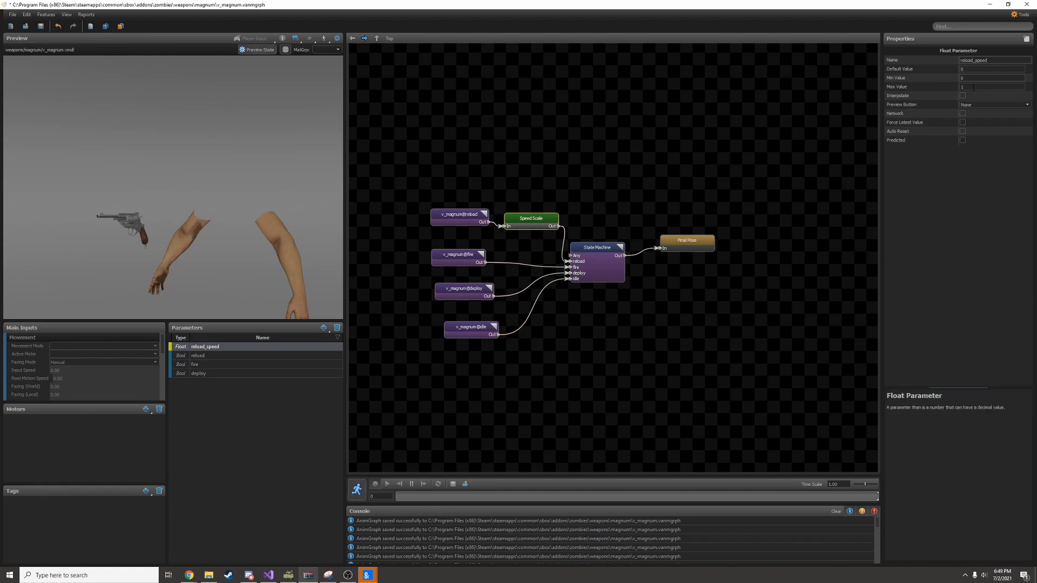
{"action": "left_click", "coordinate": [992, 87]}
{"action": "type", "text": "0"}
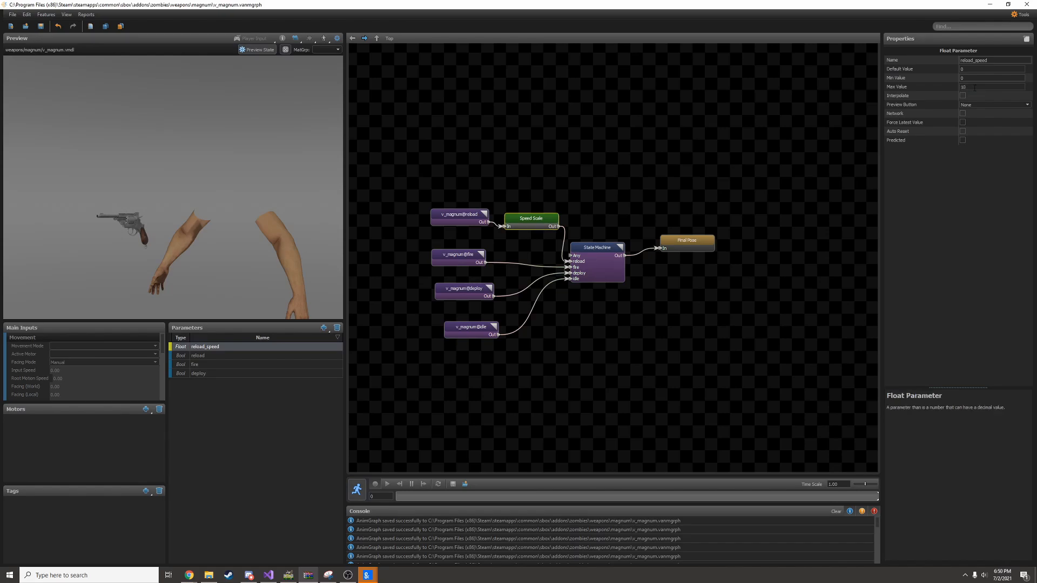
{"action": "left_click", "coordinate": [992, 69]}
{"action": "type", "text": "1"}
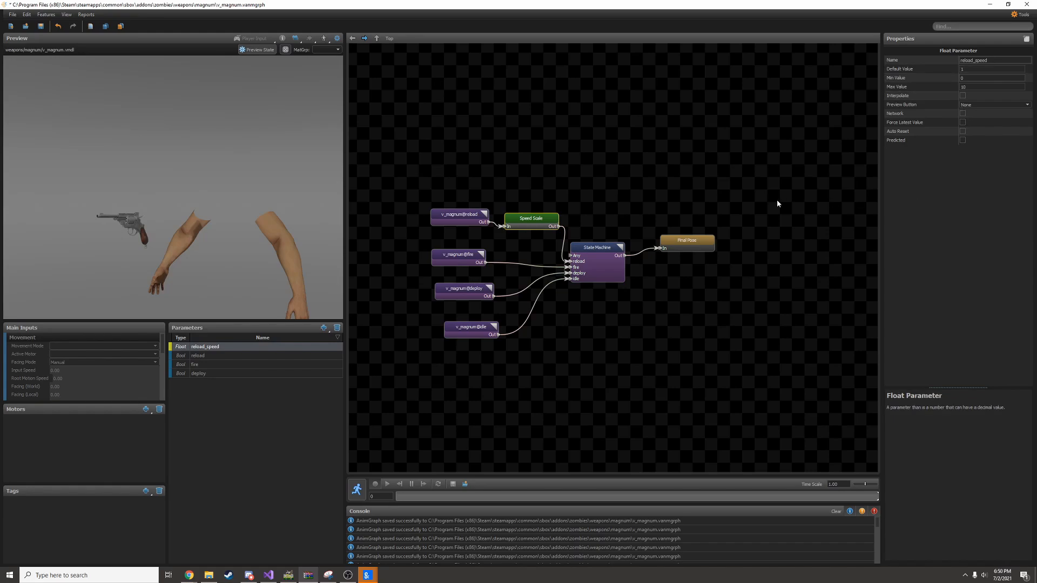
Set Speed Scale's parameter to reload_speed and adjust the Final Pose network mode
{"action": "left_click", "coordinate": [530, 218]}
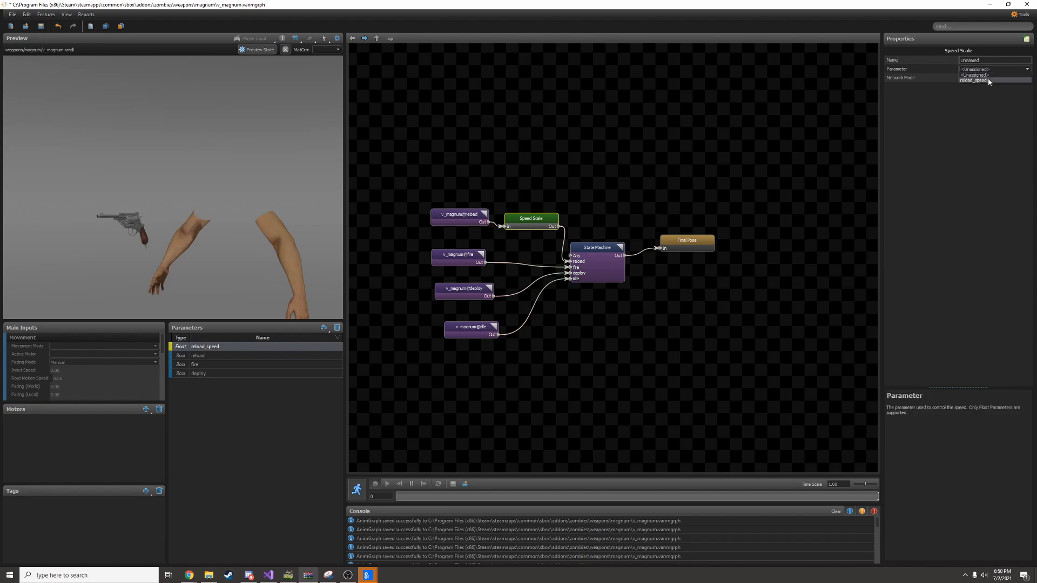
{"action": "left_click", "coordinate": [973, 81]}
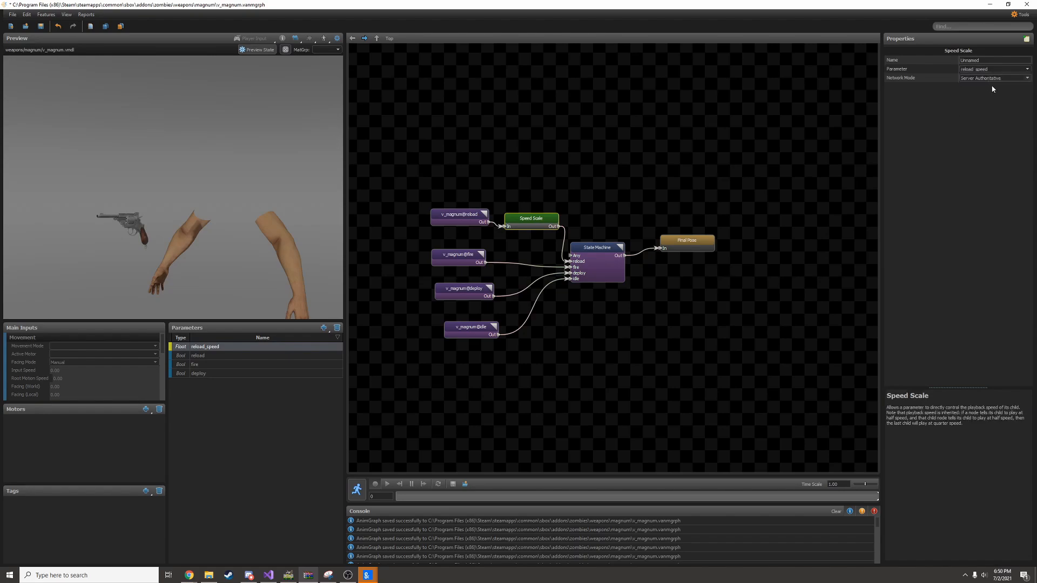
{"action": "left_click", "coordinate": [992, 77]}
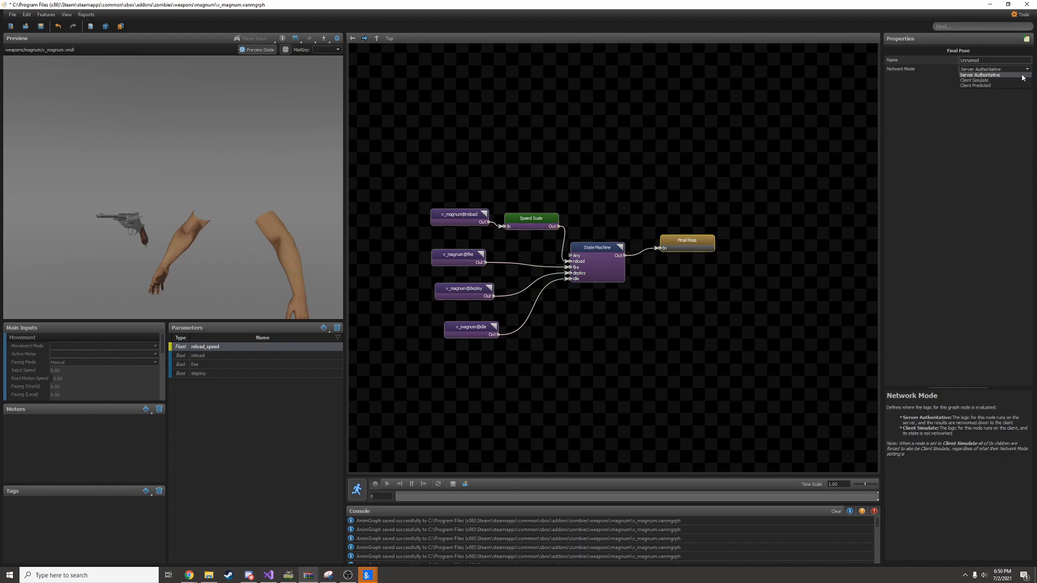
{"action": "left_click", "coordinate": [973, 80]}
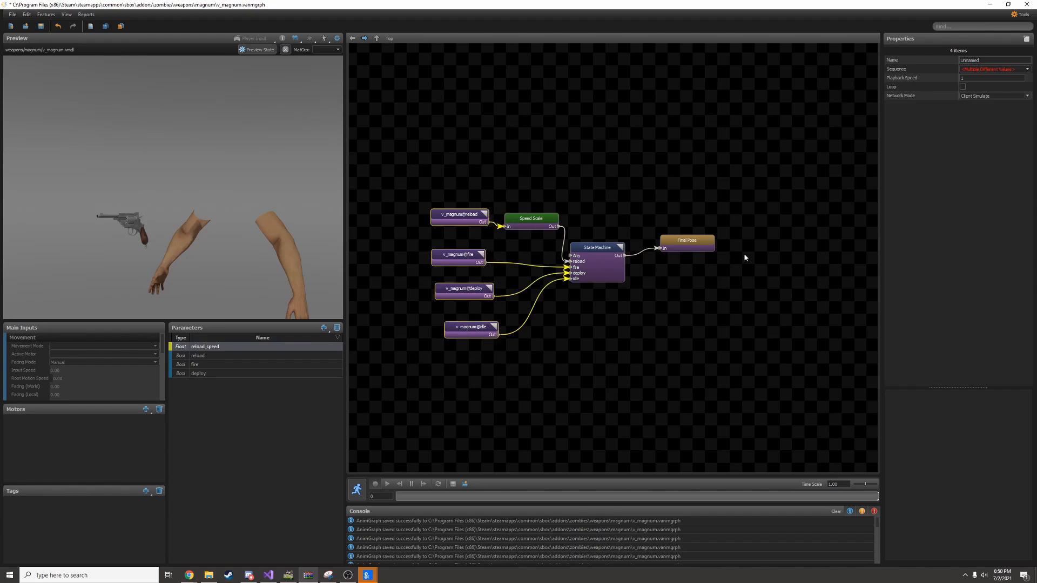
{"action": "left_click", "coordinate": [584, 327]}
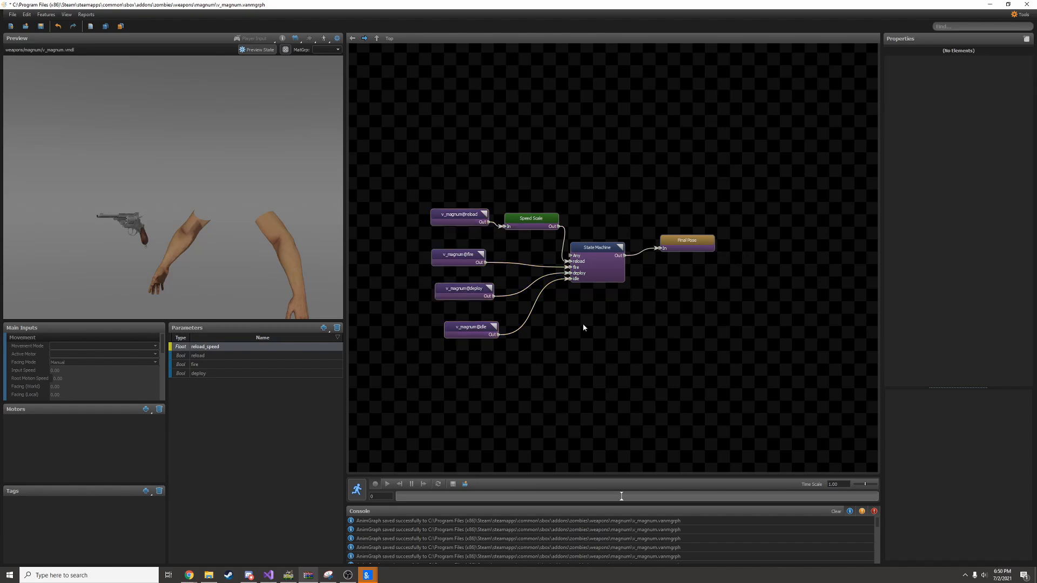
Preview the graph twice, changing the reload_speed value during playback
{"action": "left_click", "coordinate": [387, 484]}
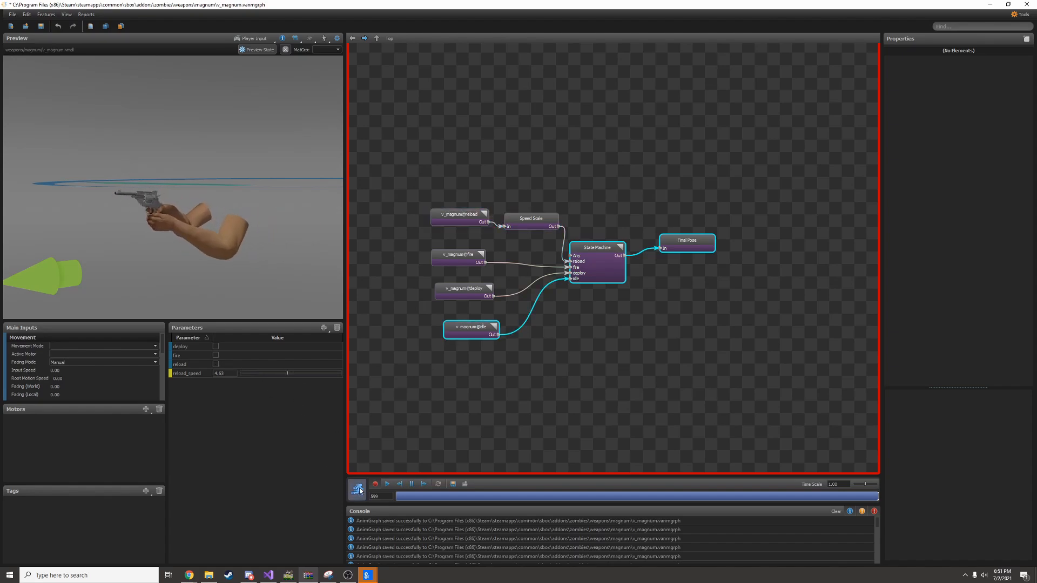
{"action": "left_click", "coordinate": [356, 489]}
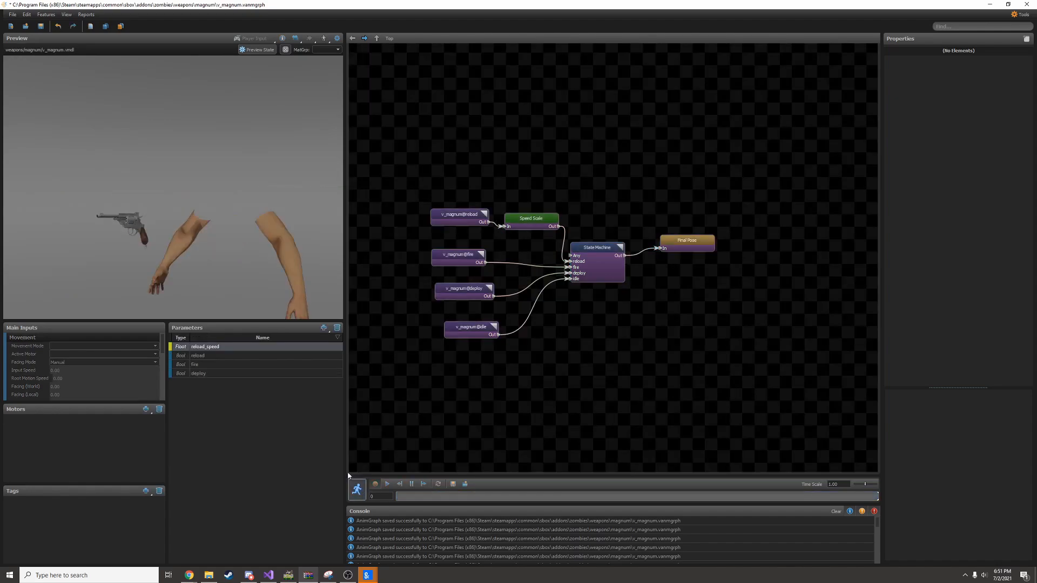
{"action": "left_click", "coordinate": [387, 484]}
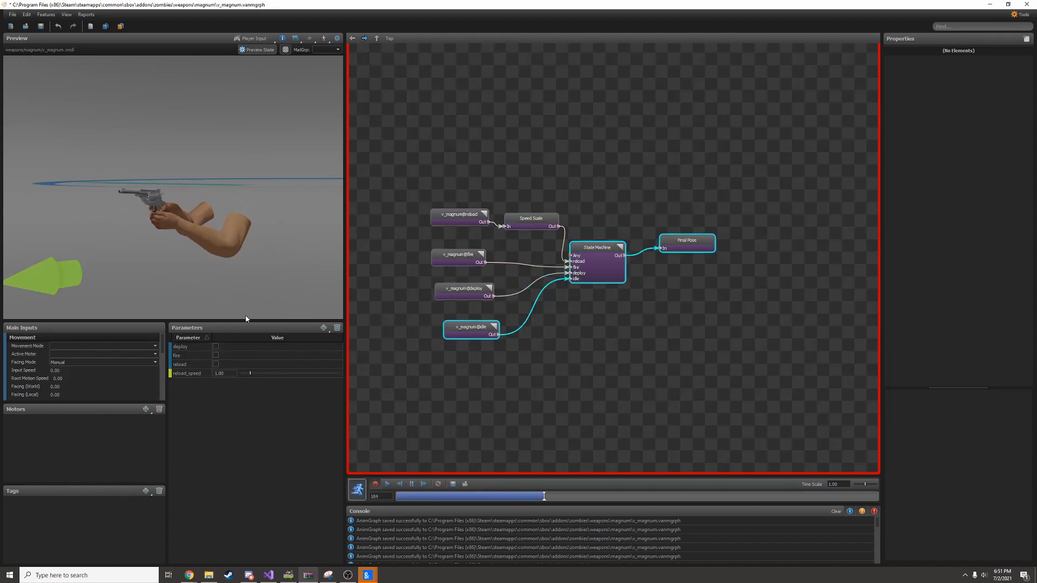
{"action": "left_click", "coordinate": [465, 289]}
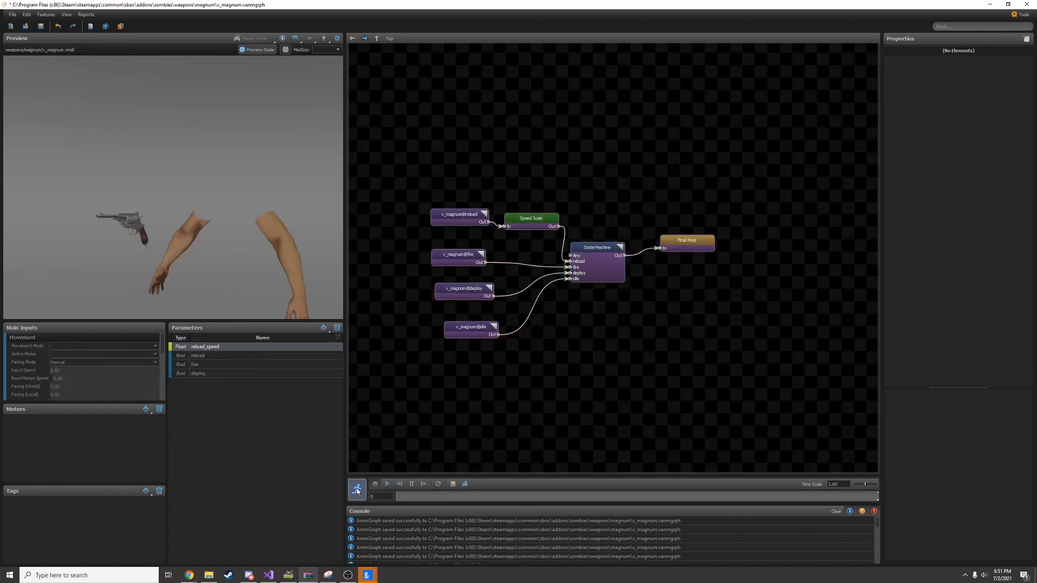
Stop the preview and confirm Speed Scale uses reload_speed, defaulting to 1 within 0–10
{"action": "left_click", "coordinate": [357, 490]}
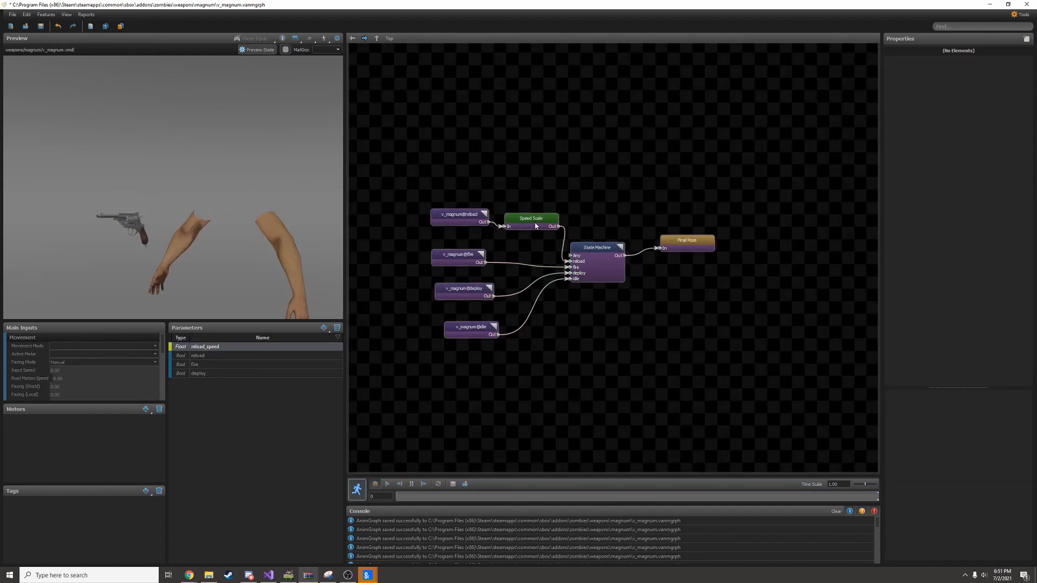
{"action": "left_click", "coordinate": [530, 219]}
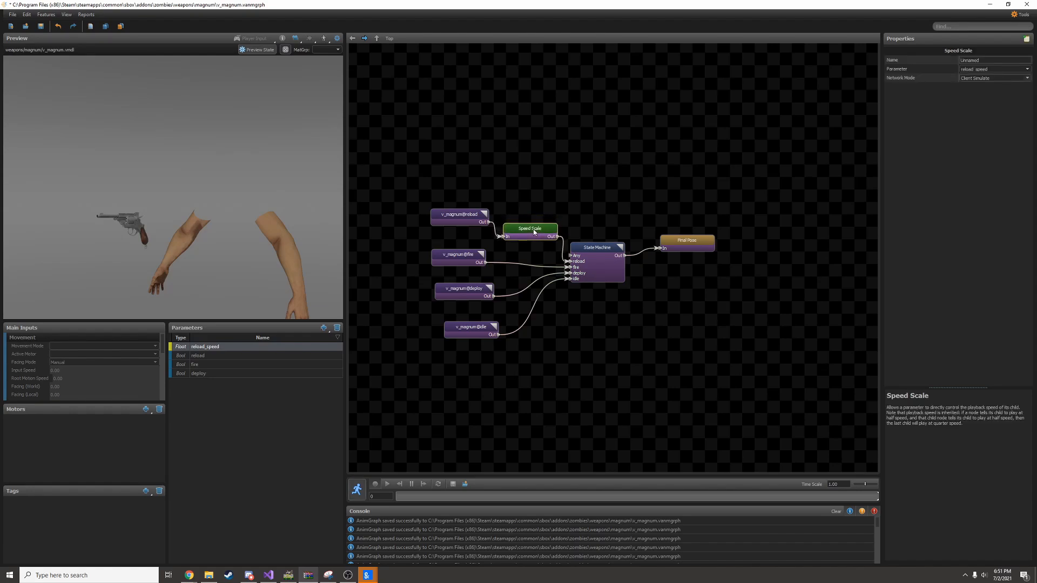
{"action": "left_click", "coordinate": [205, 346]}
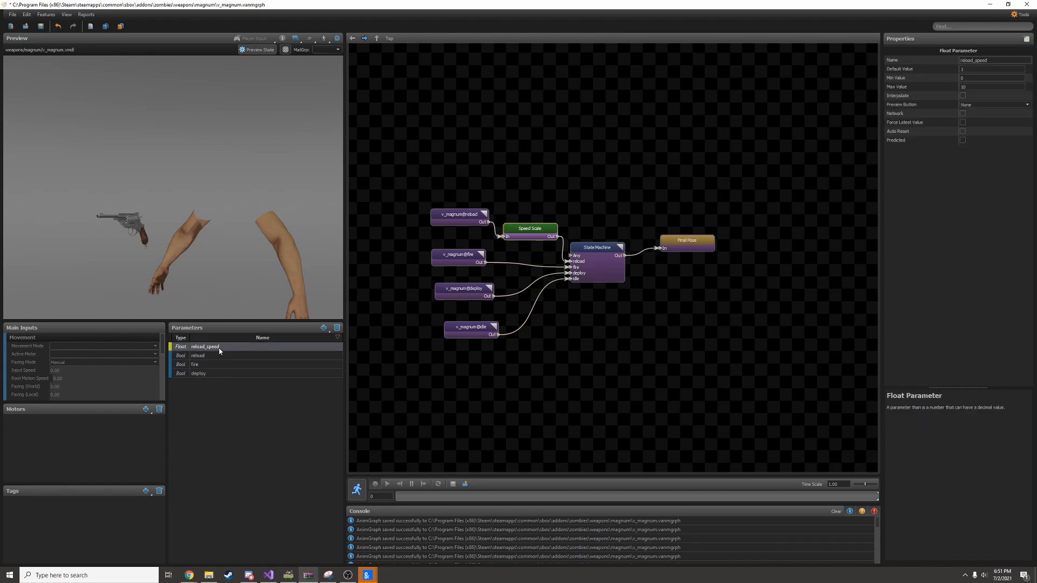
{"action": "mouse_move", "coordinate": [228, 344]}
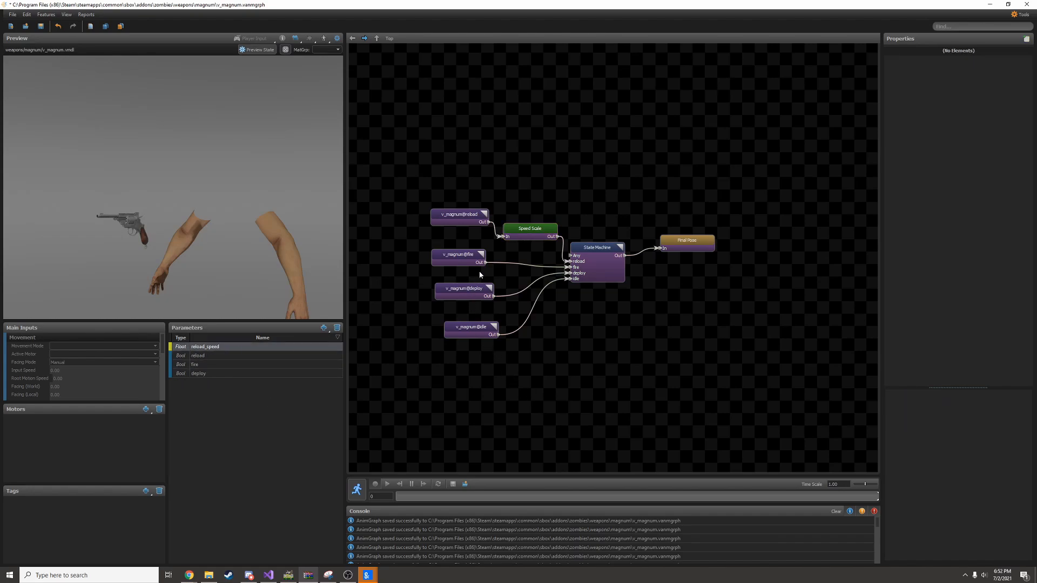
{"action": "left_click", "coordinate": [471, 327]}
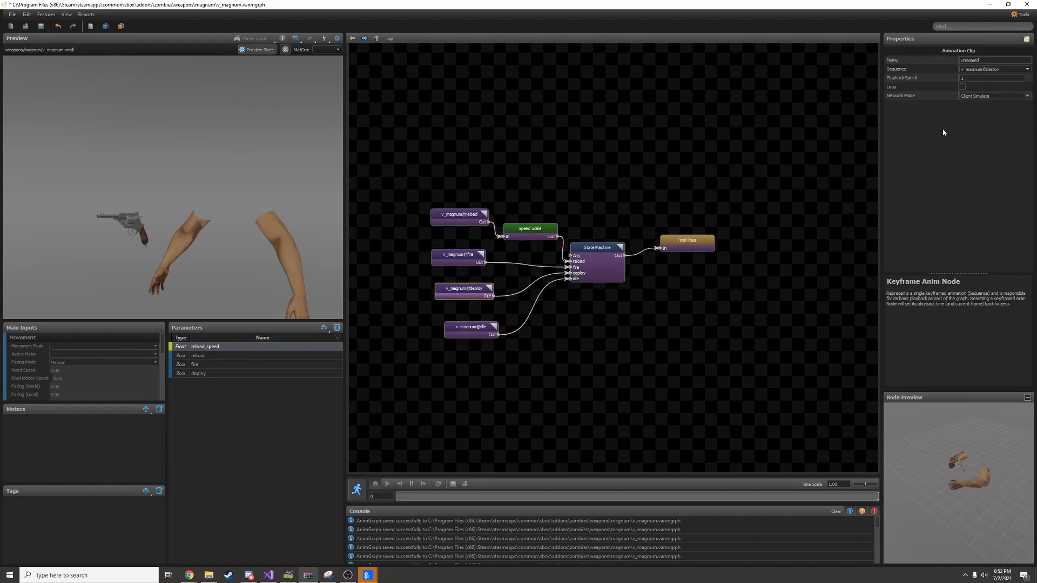
{"action": "left_click", "coordinate": [992, 77]}
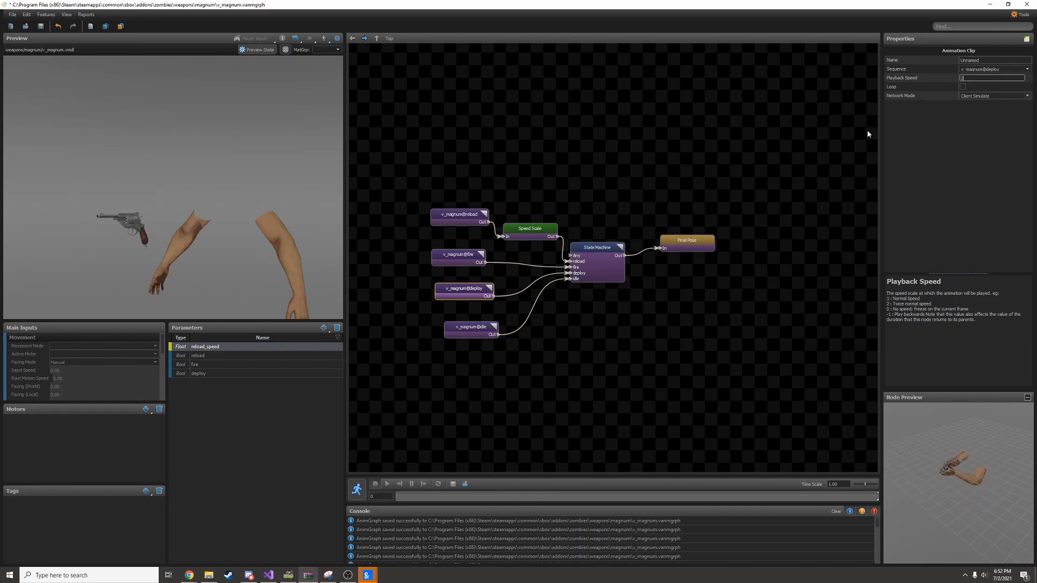
{"action": "left_click", "coordinate": [357, 483]}
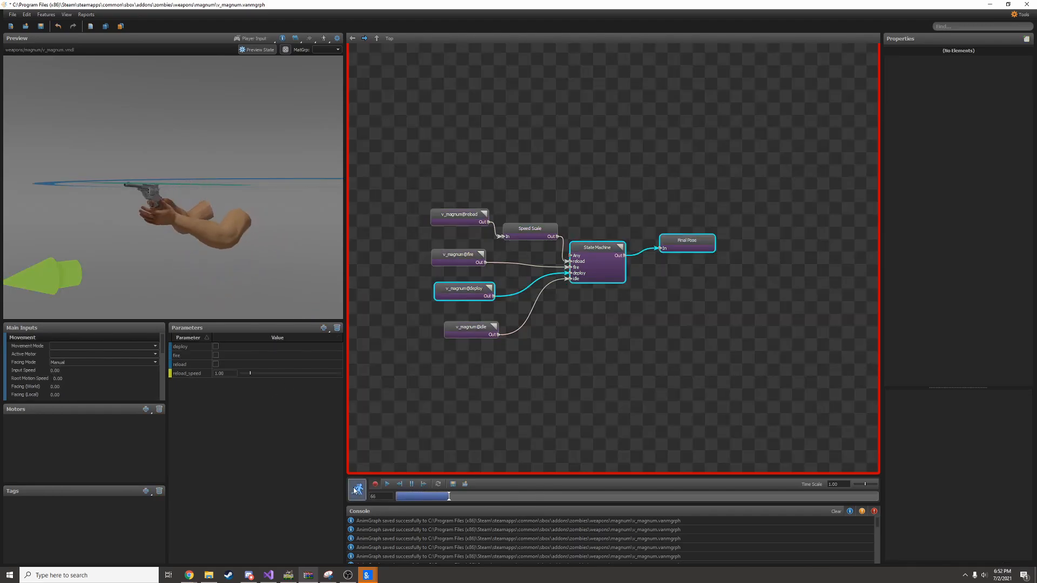
{"action": "left_click", "coordinate": [386, 484]}
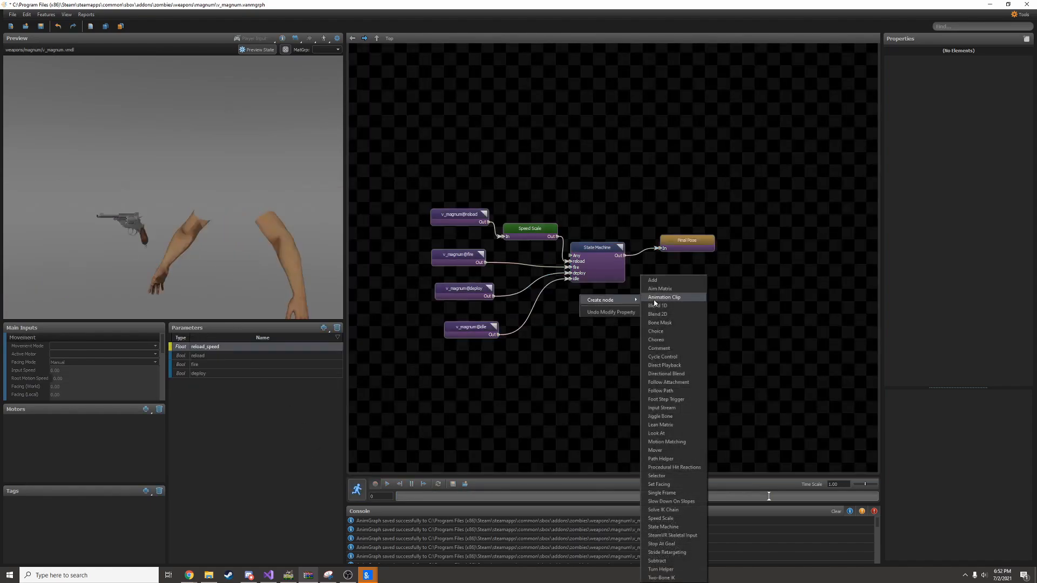
{"action": "mouse_move", "coordinate": [680, 481]}
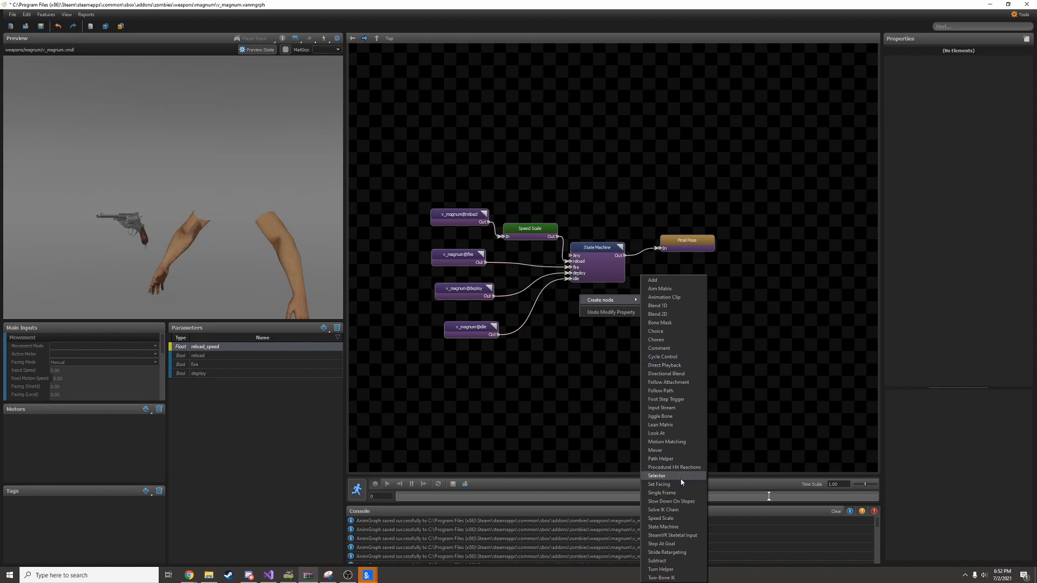
{"action": "mouse_move", "coordinate": [676, 492]}
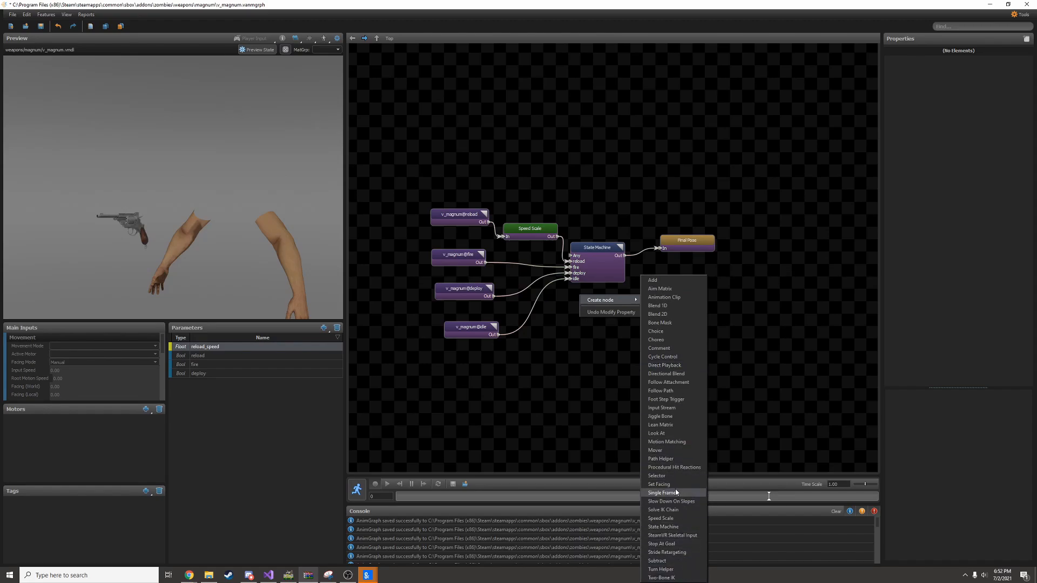
{"action": "mouse_move", "coordinate": [678, 285]}
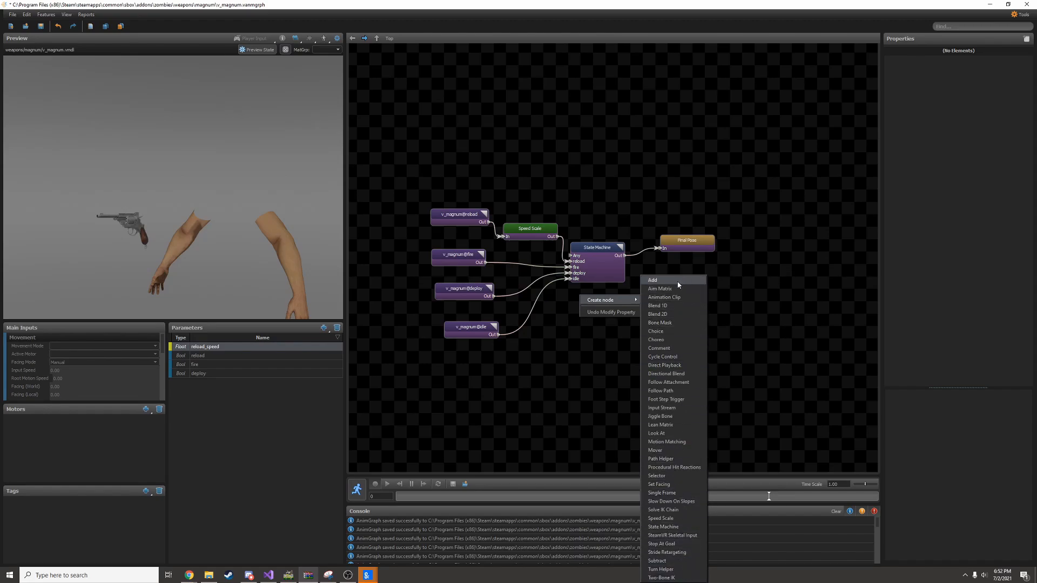
Dismiss the node creation menu without adding any node
{"action": "left_click", "coordinate": [512, 400]}
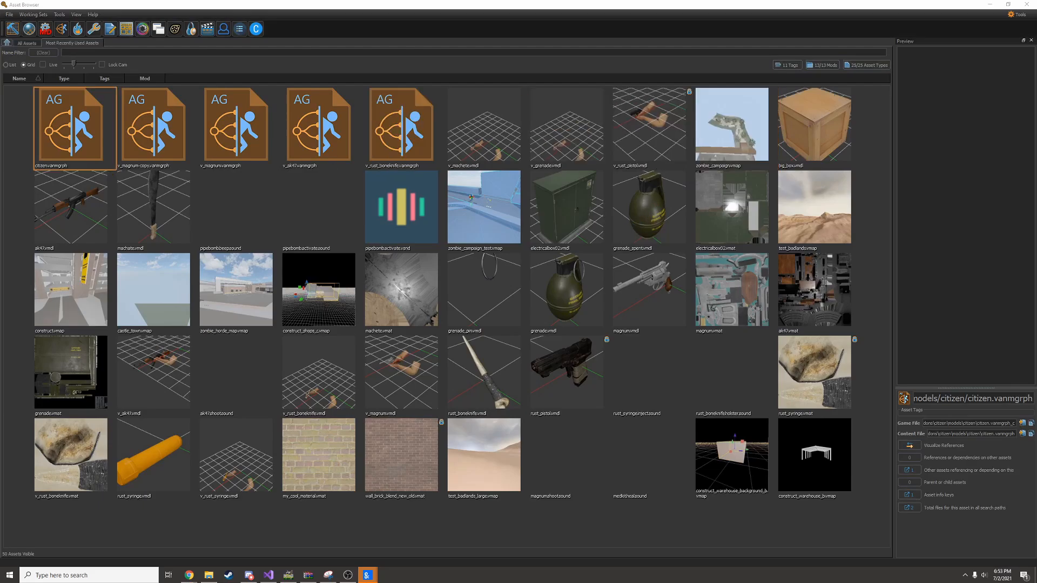
Open citizen.vanmgrph and preview the citizen seated with the b_sit parameter enabled
{"action": "double_click", "coordinate": [72, 125]}
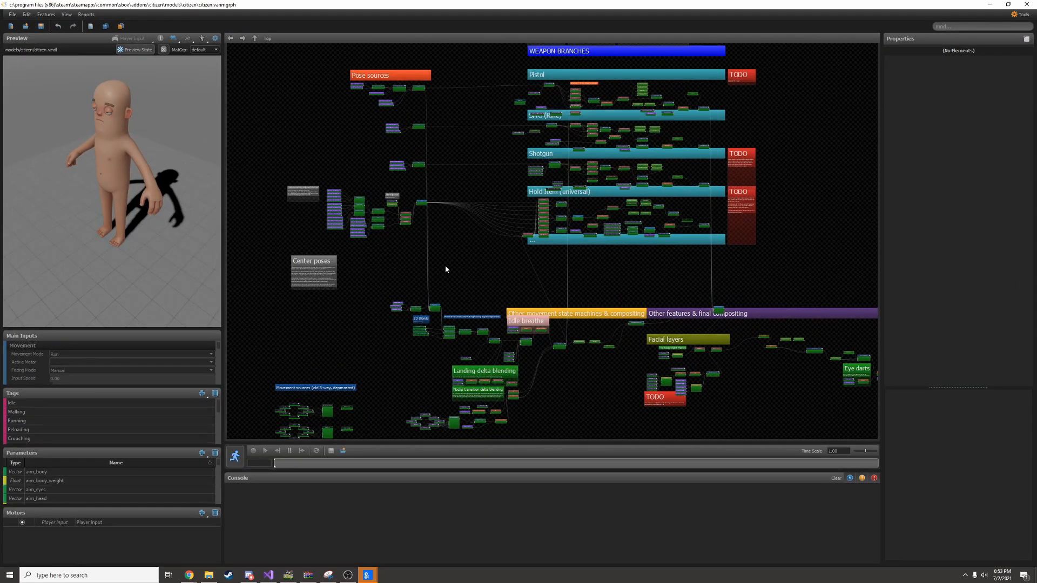
{"action": "scroll", "scroll_direction": "down", "scroll_amount": 3}
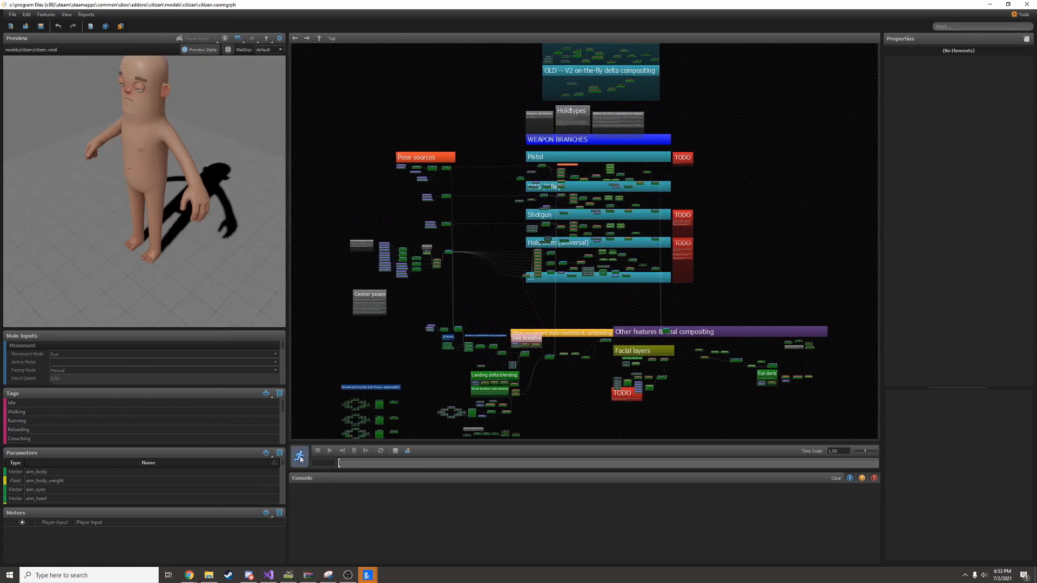
{"action": "left_click", "coordinate": [299, 456]}
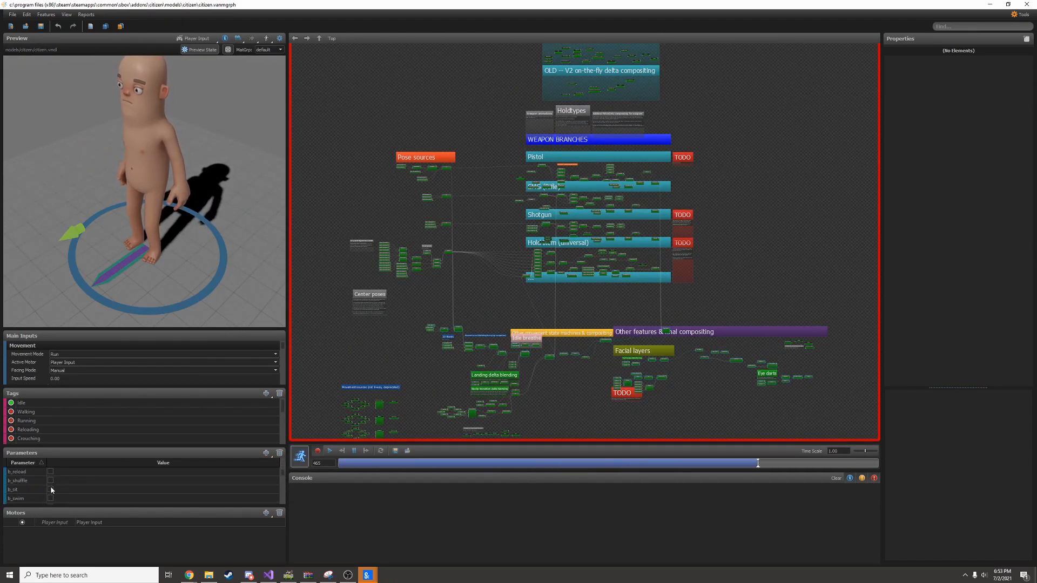
{"action": "left_click", "coordinate": [50, 490]}
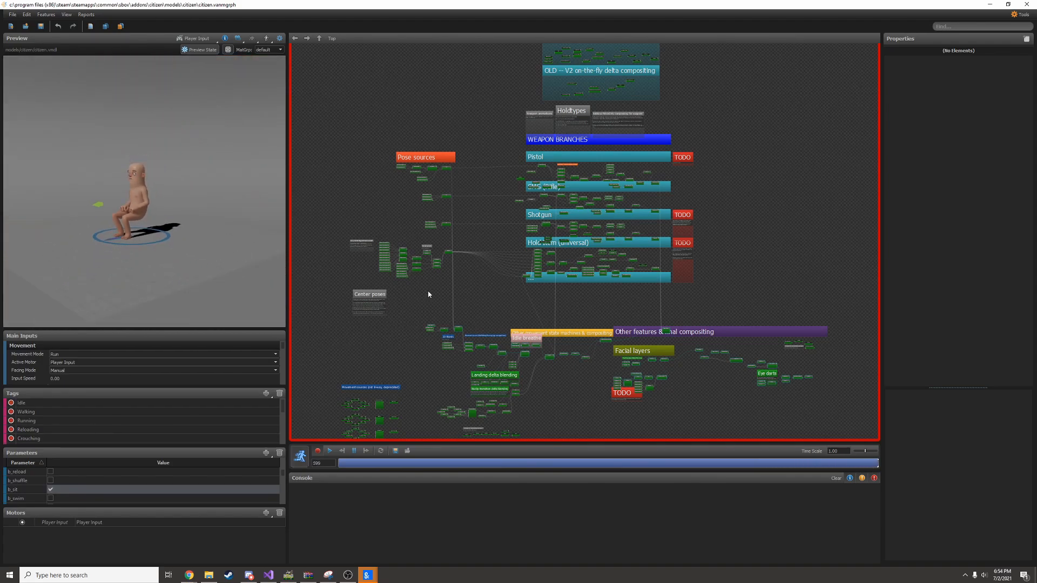
{"action": "left_click", "coordinate": [312, 534]}
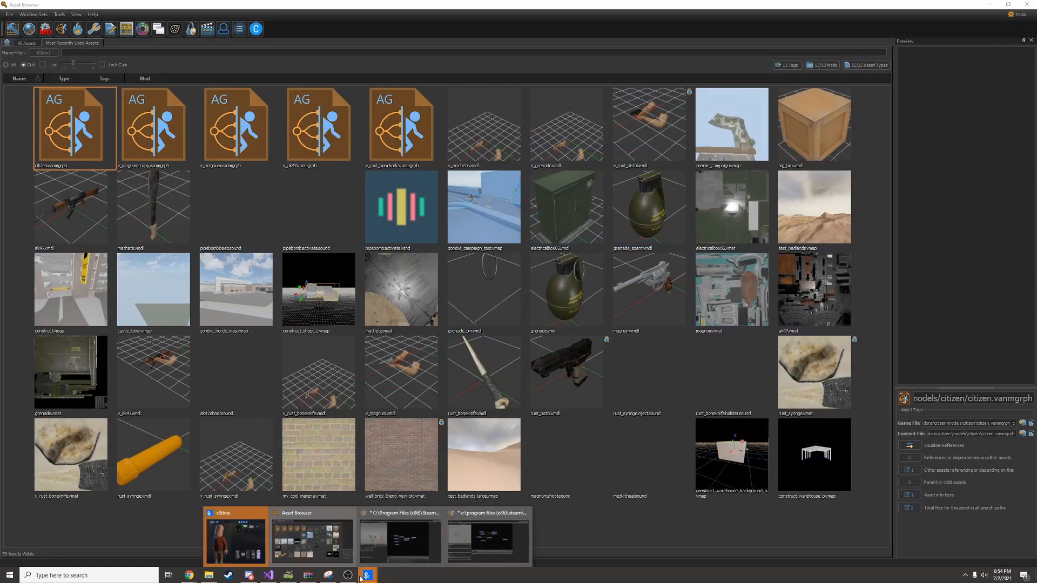
Switch to the running s&box game and fire the magnum once, dropping ammo from 8 to 7
{"action": "left_click", "coordinate": [234, 534]}
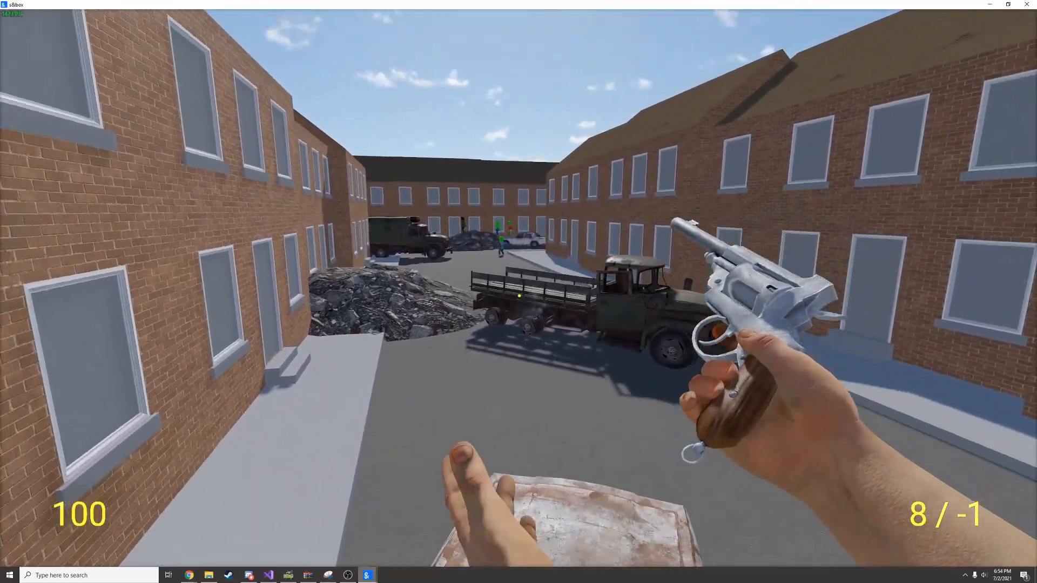
{"action": "left_click", "coordinate": [518, 292]}
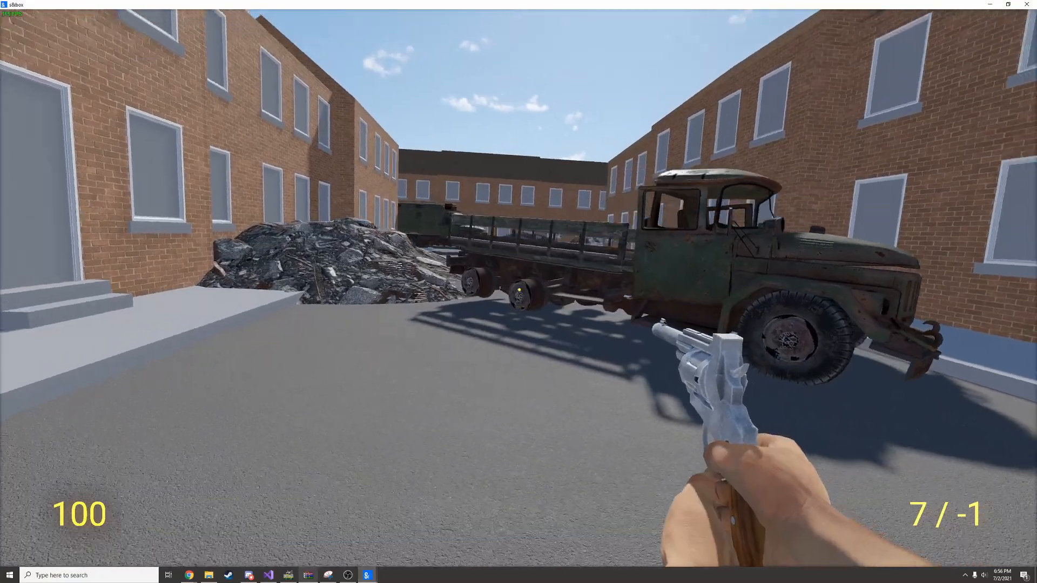
{"action": "mouse_move", "coordinate": [519, 291]}
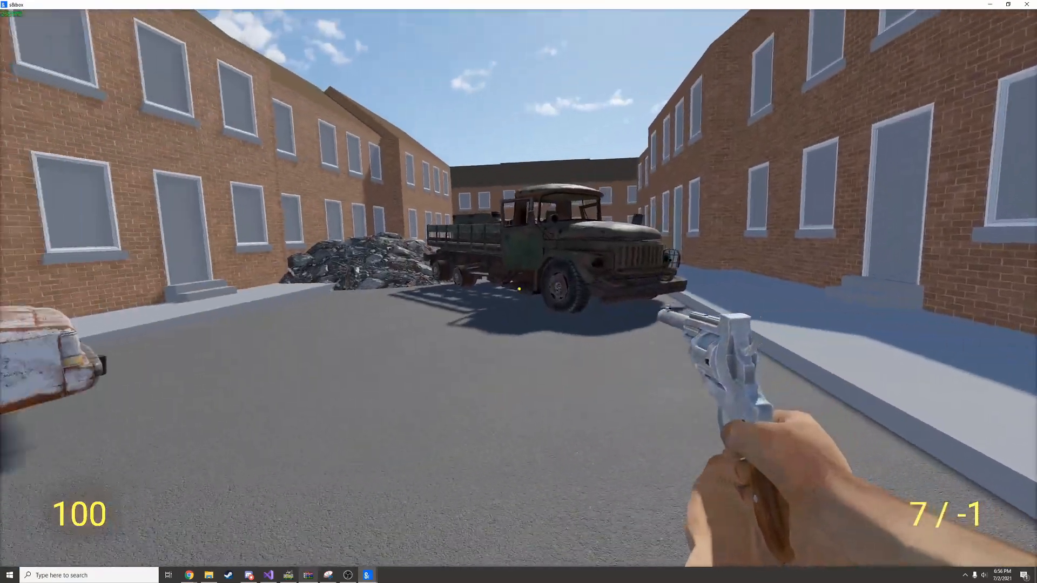